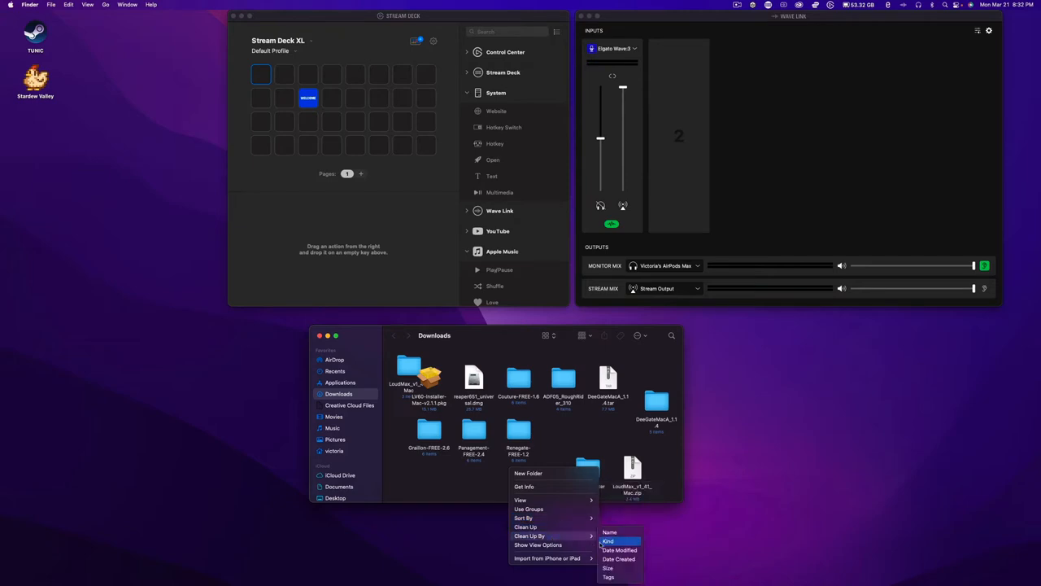
- Arrange the Downloads folder icons with Clean Up By Kind so folders precede installer files
left_click(609, 540)
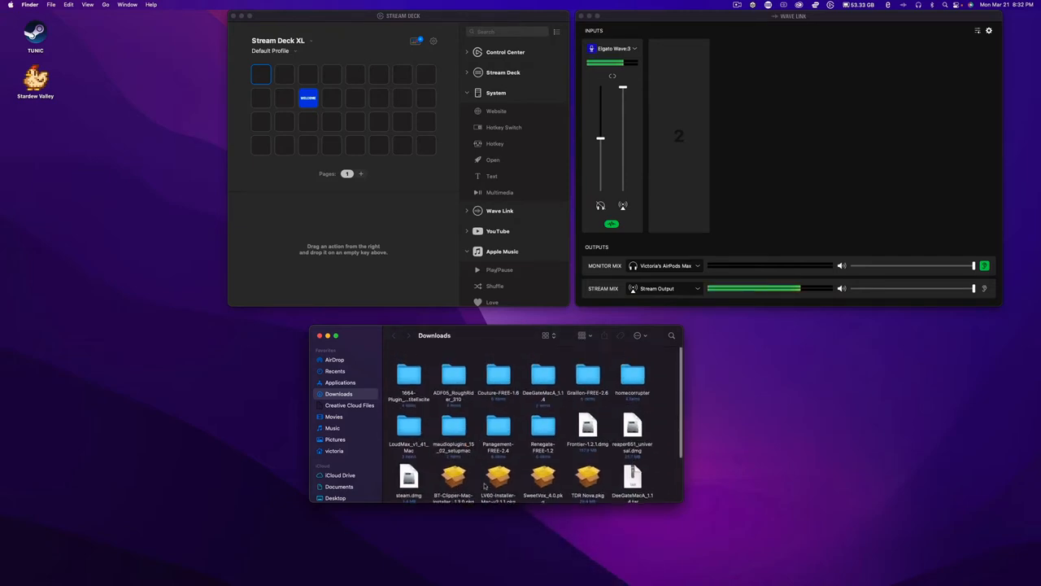
scroll("down", 3)
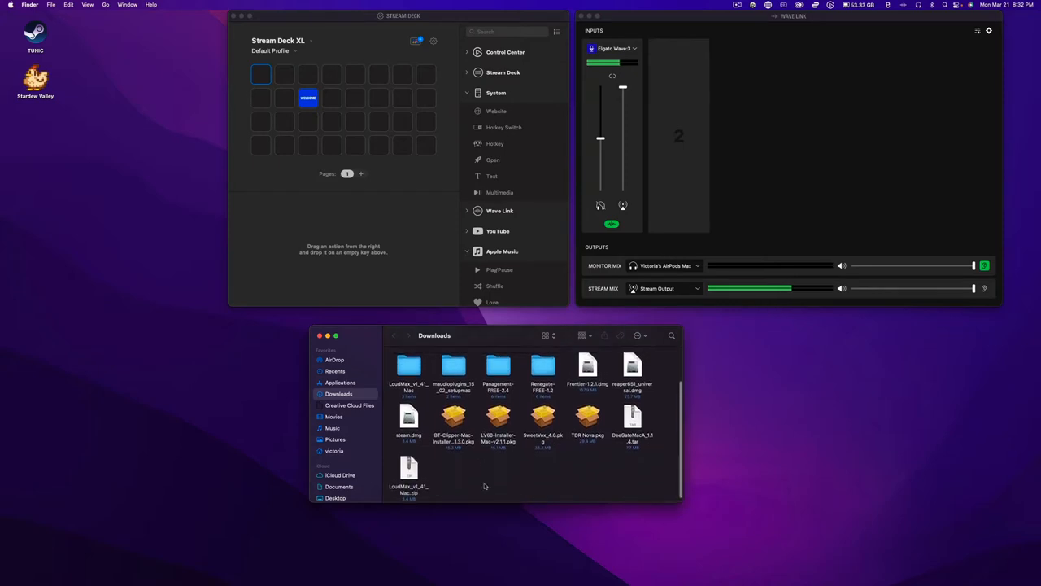
scroll("up", 3)
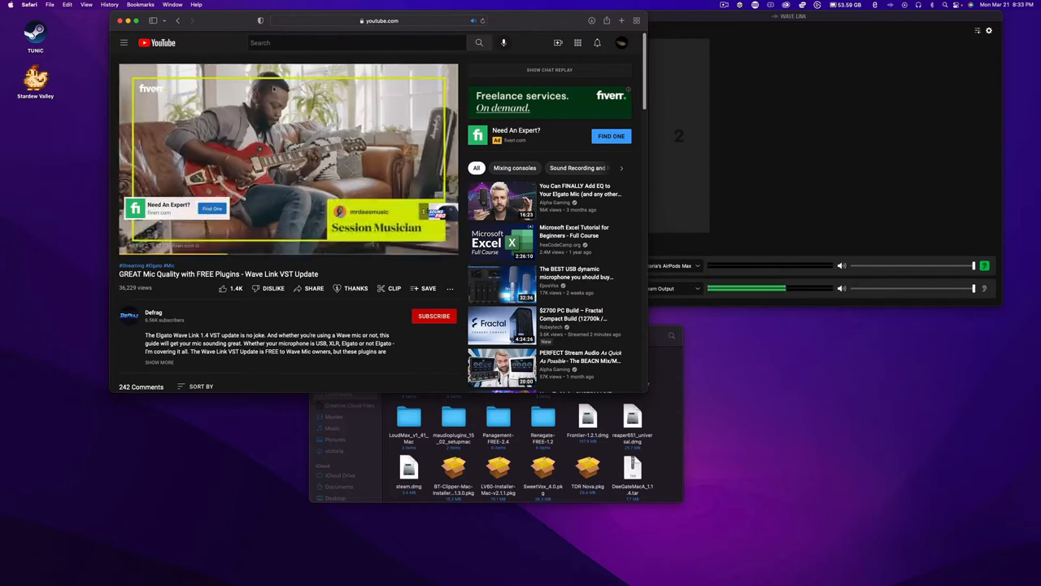
- Play the Wave Link VST video and bring up Elgato's recommended-VSTs help article
left_click(288, 154)
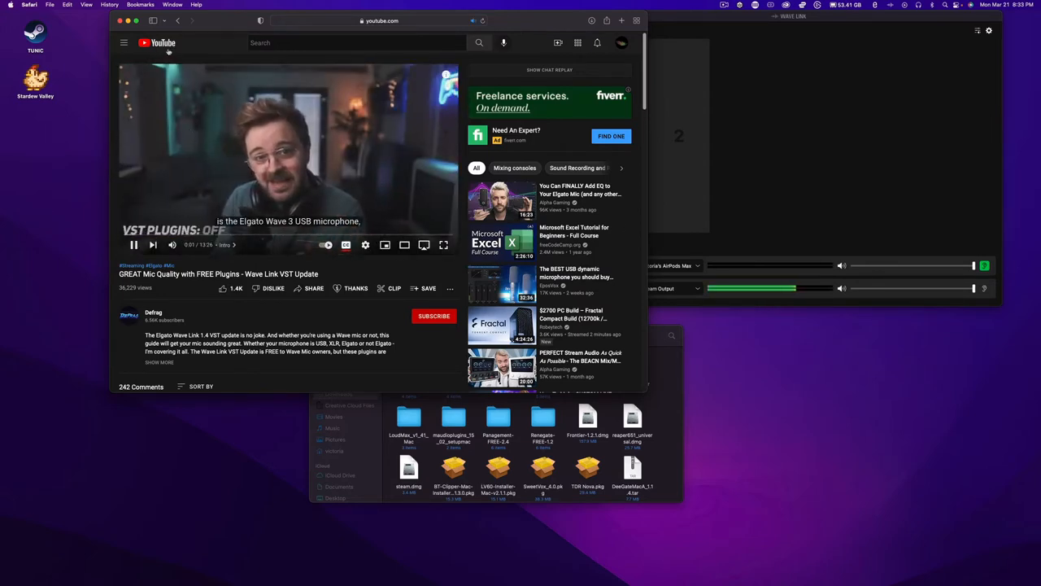
left_click(177, 20)
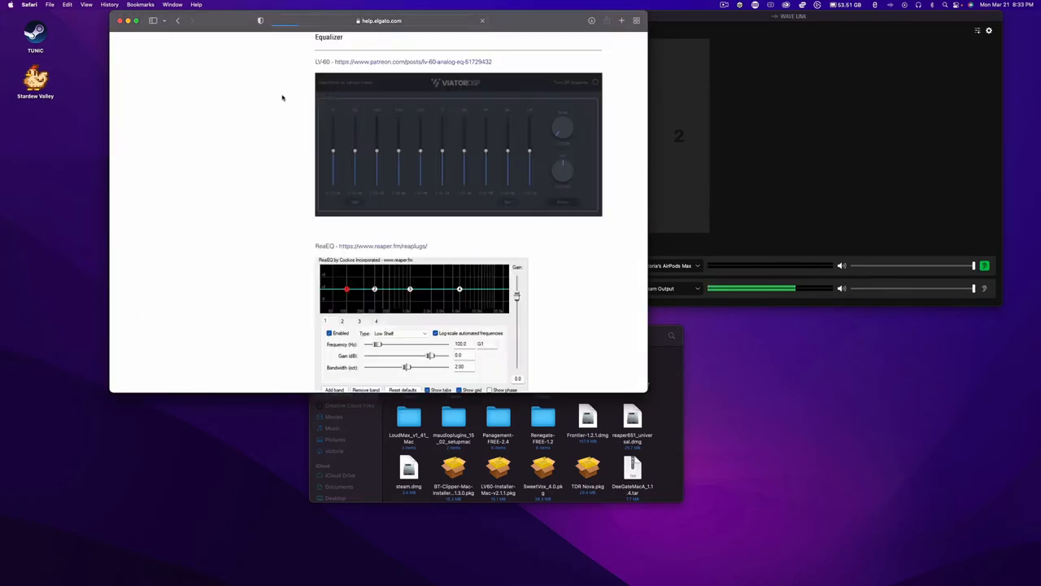
scroll("down", 3)
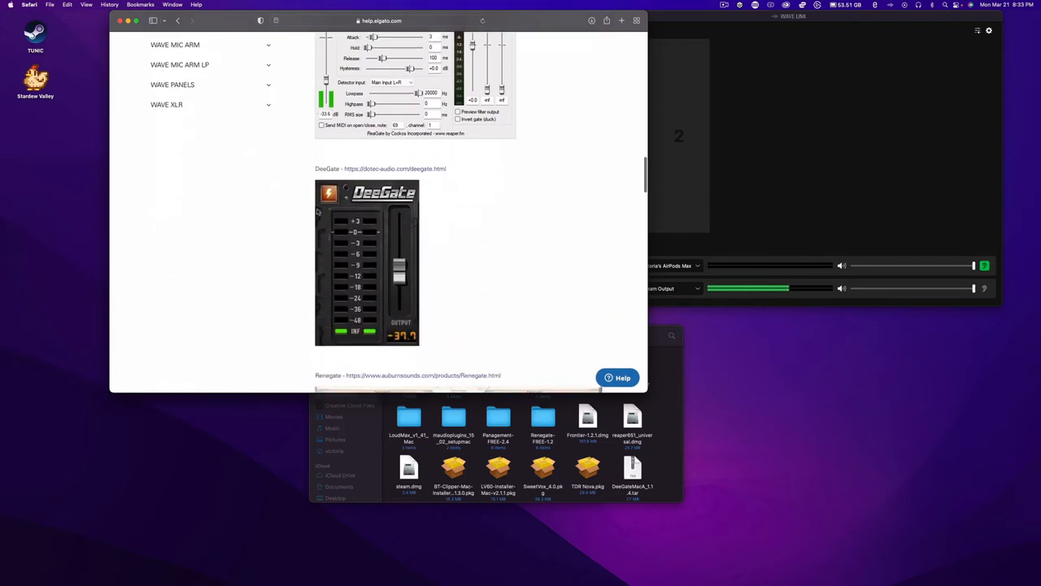
scroll("down", 3)
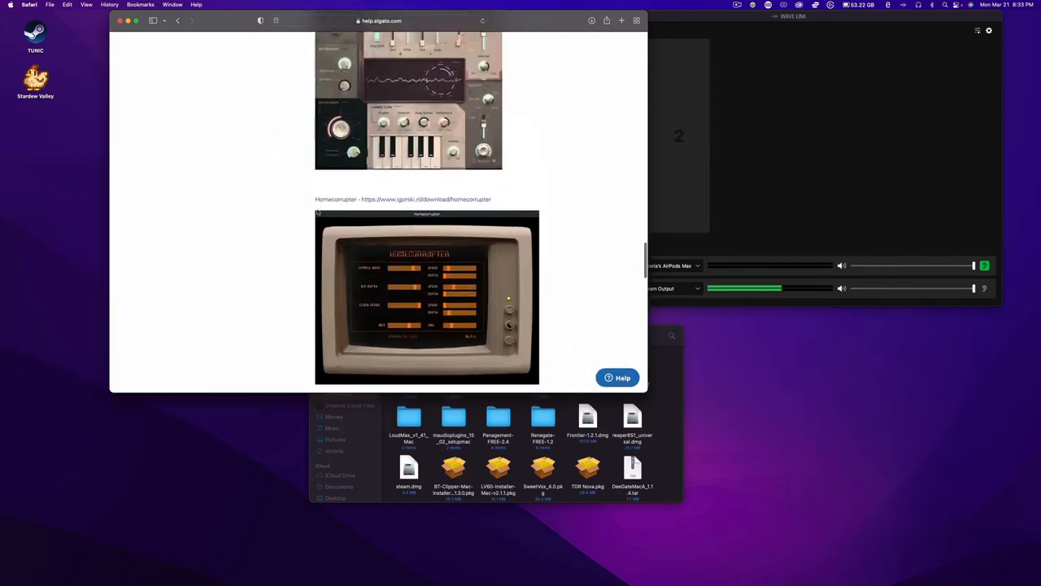
scroll("up", 3)
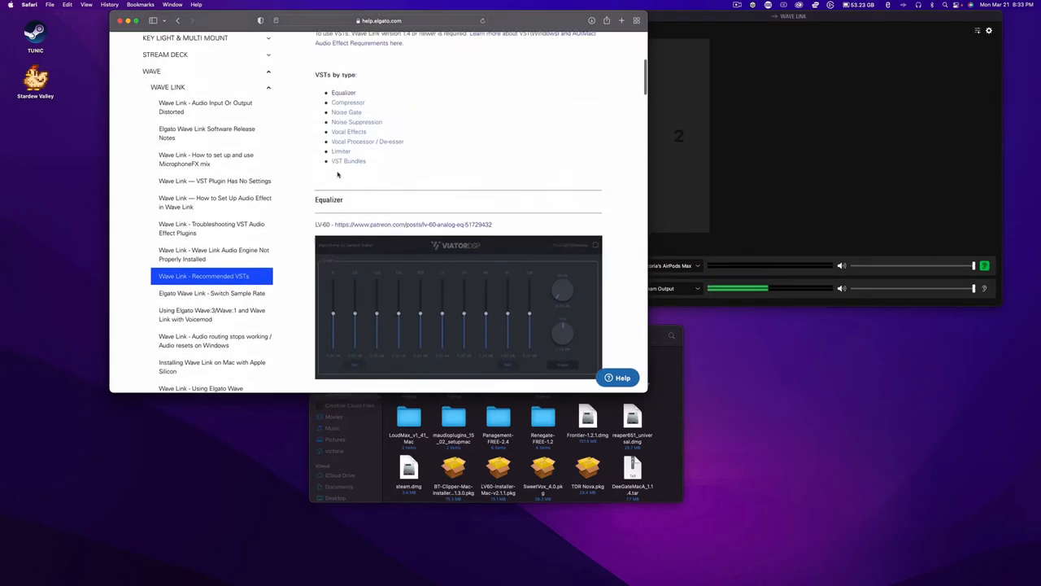
scroll("down", 3)
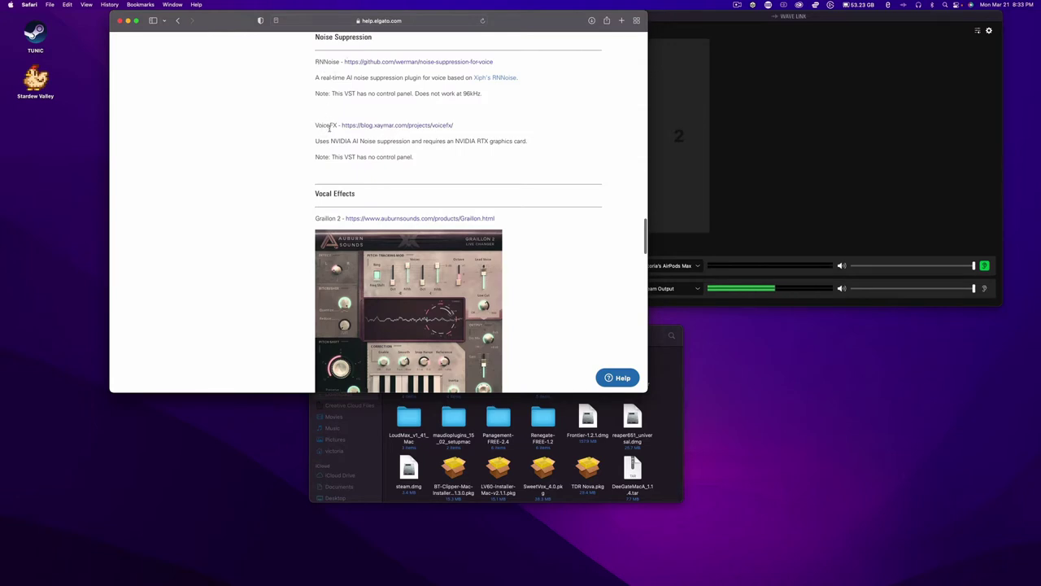
mouse_move(340, 153)
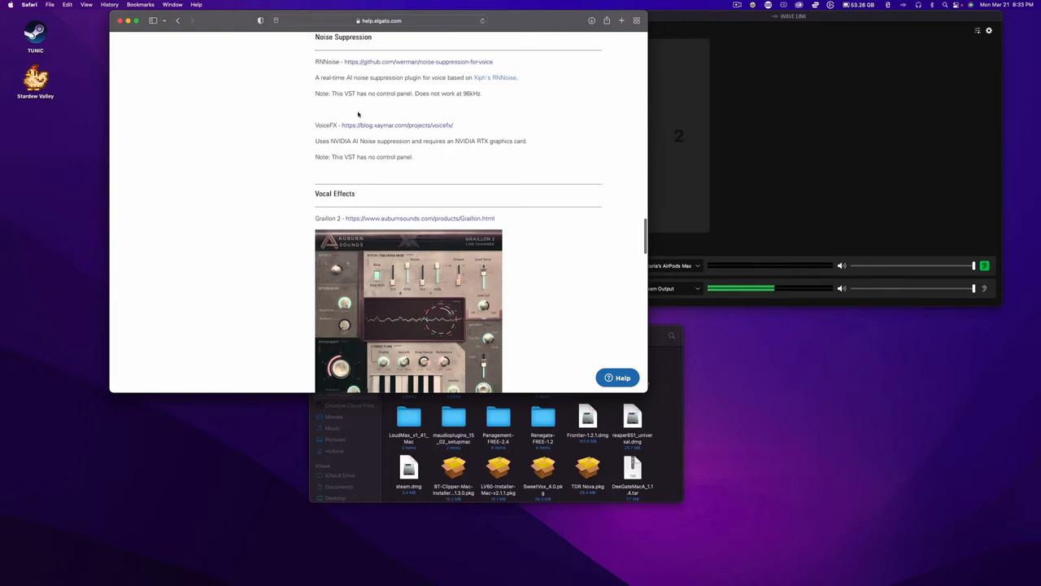
mouse_move(345, 148)
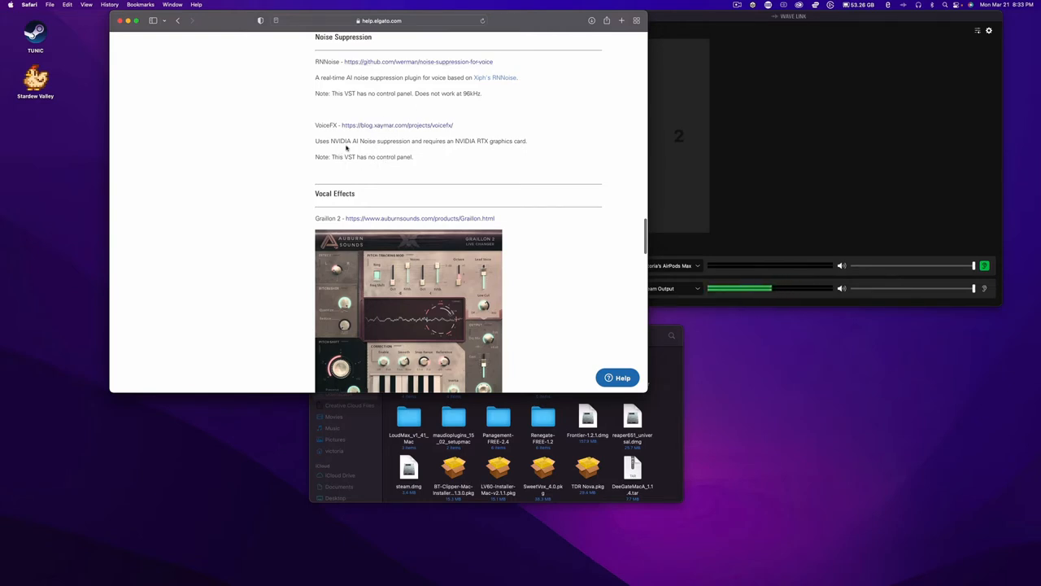
mouse_move(335, 85)
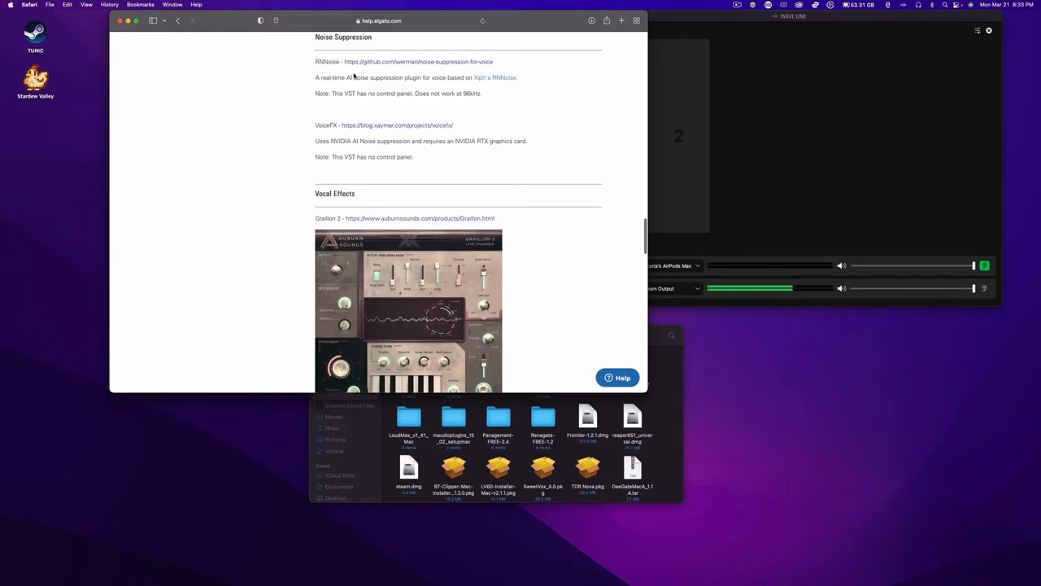
mouse_move(404, 107)
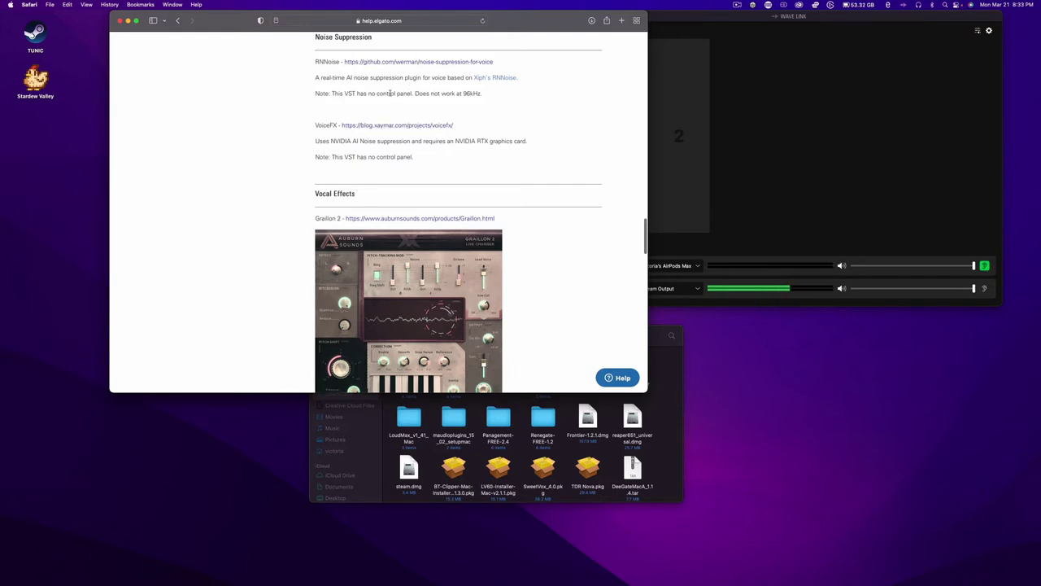
mouse_move(355, 117)
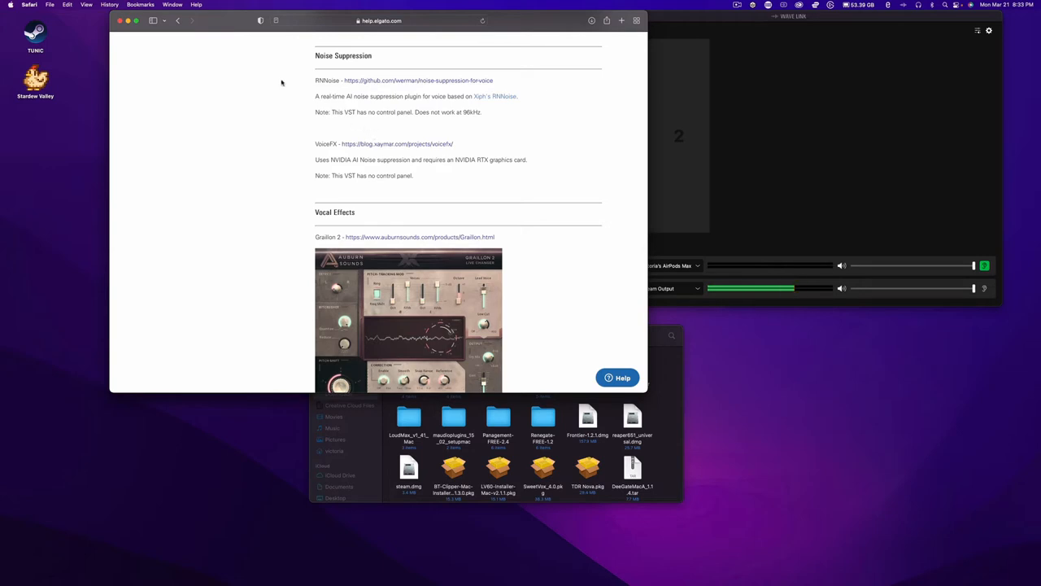
mouse_move(213, 95)
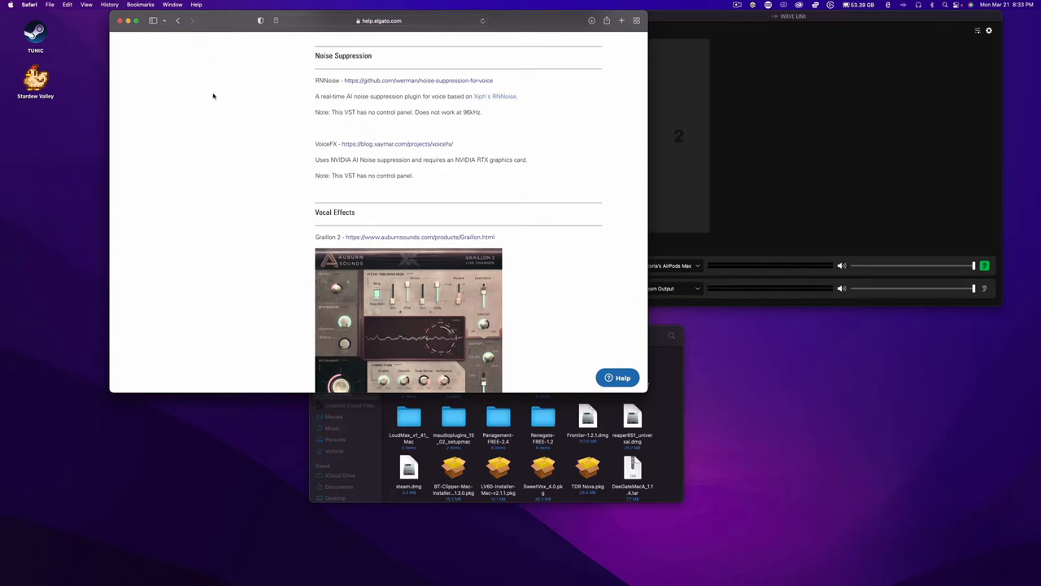
- Scroll through the rest of the Elgato VST plugin help article in Safari
scroll("down", 3)
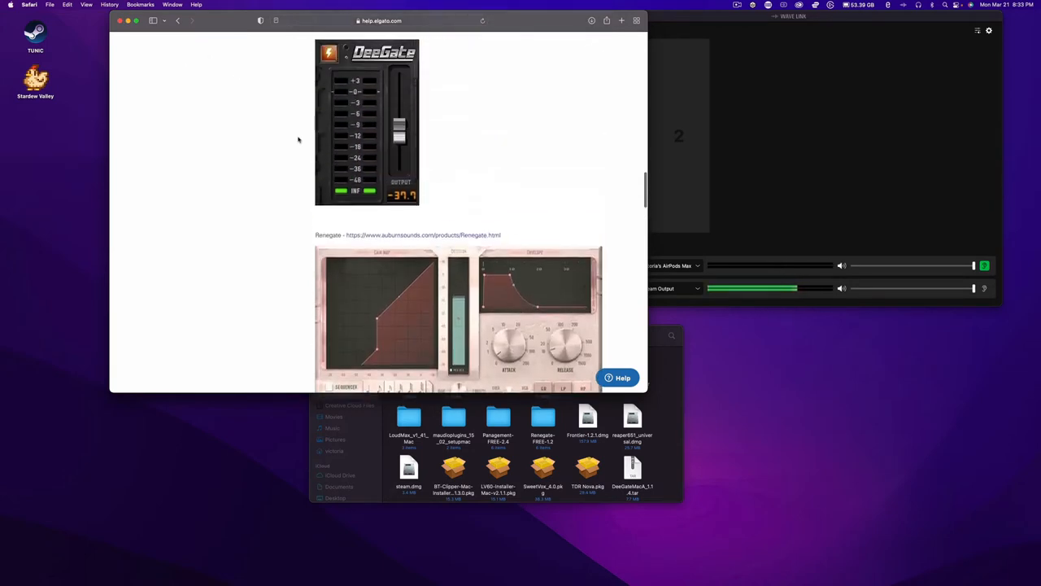
scroll("down", 3)
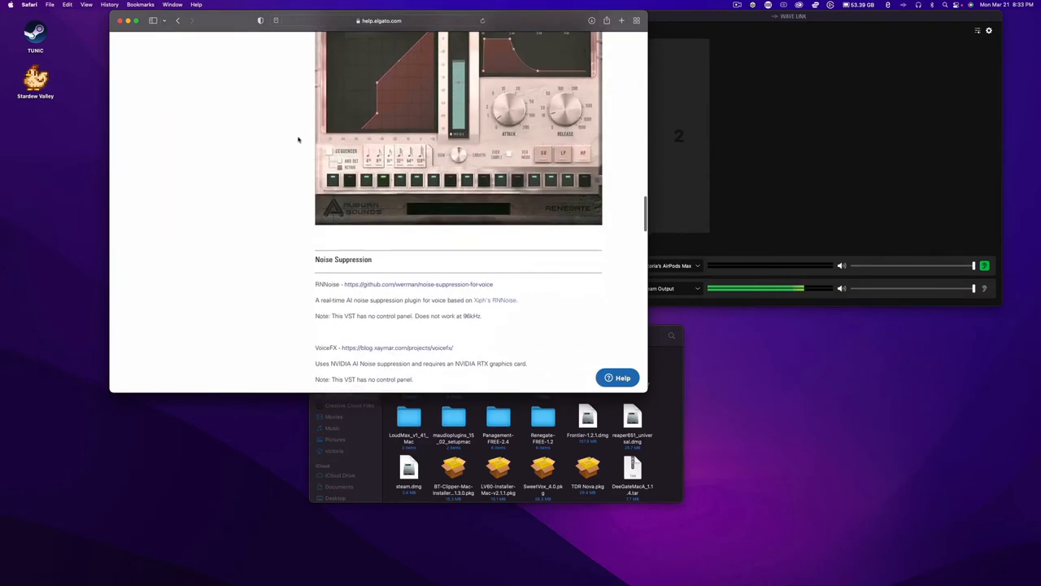
scroll("down", 3)
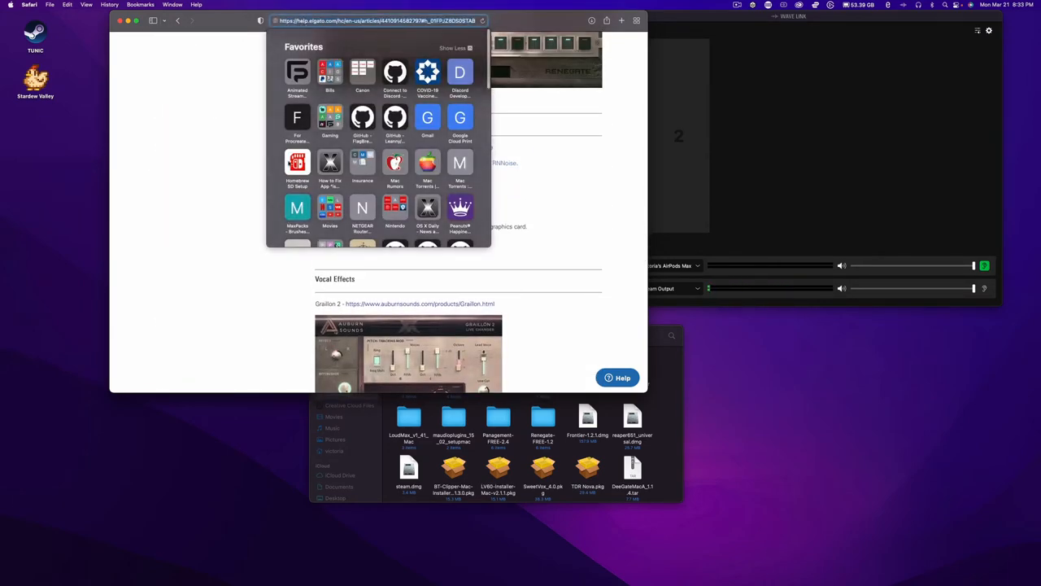
scroll("down", 3)
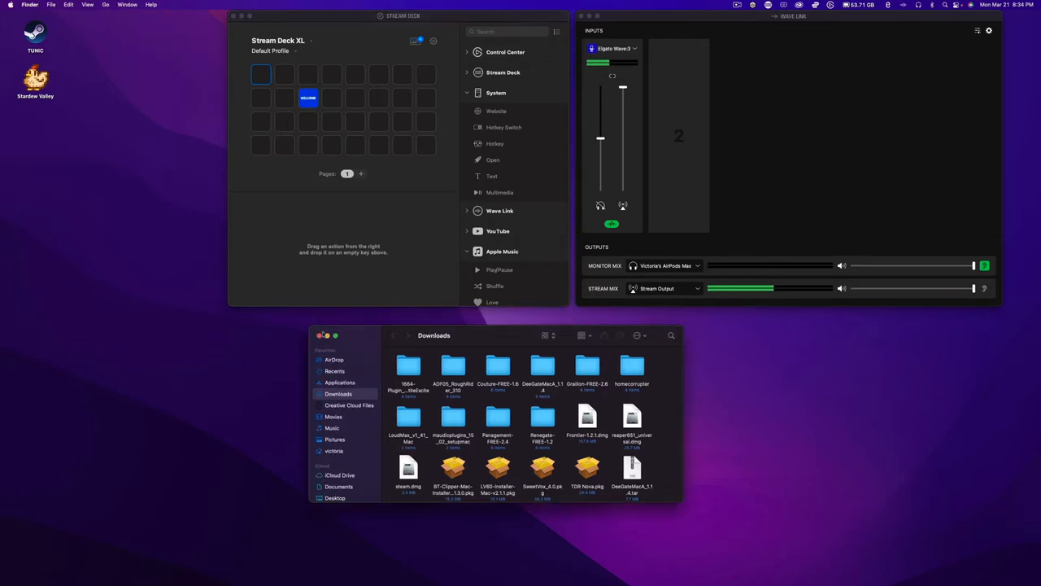
- Close Downloads and make the first two keys open TUNIC and Stardew Valley
left_click(323, 335)
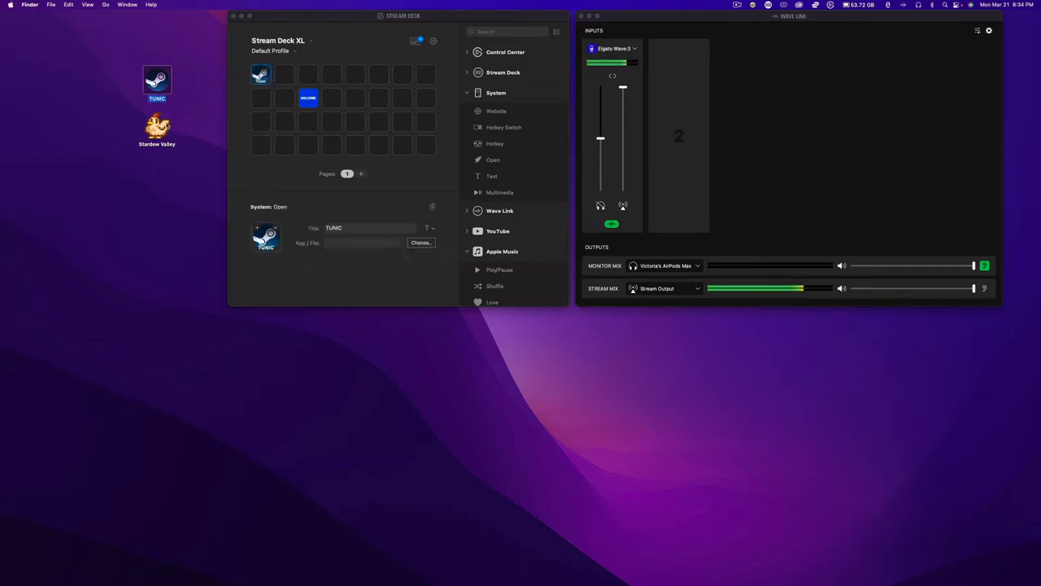
left_click(157, 127)
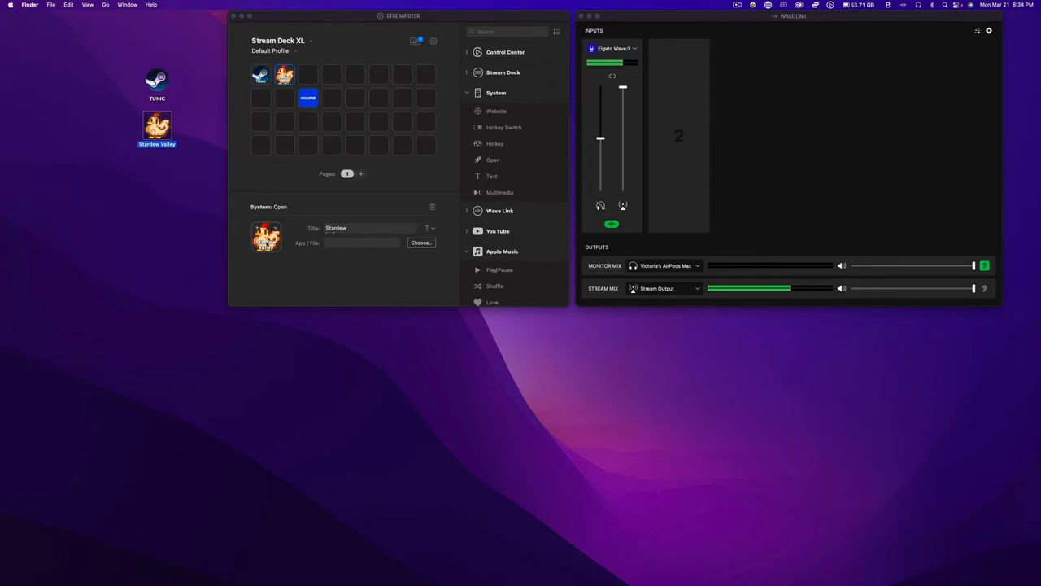
left_click(266, 237)
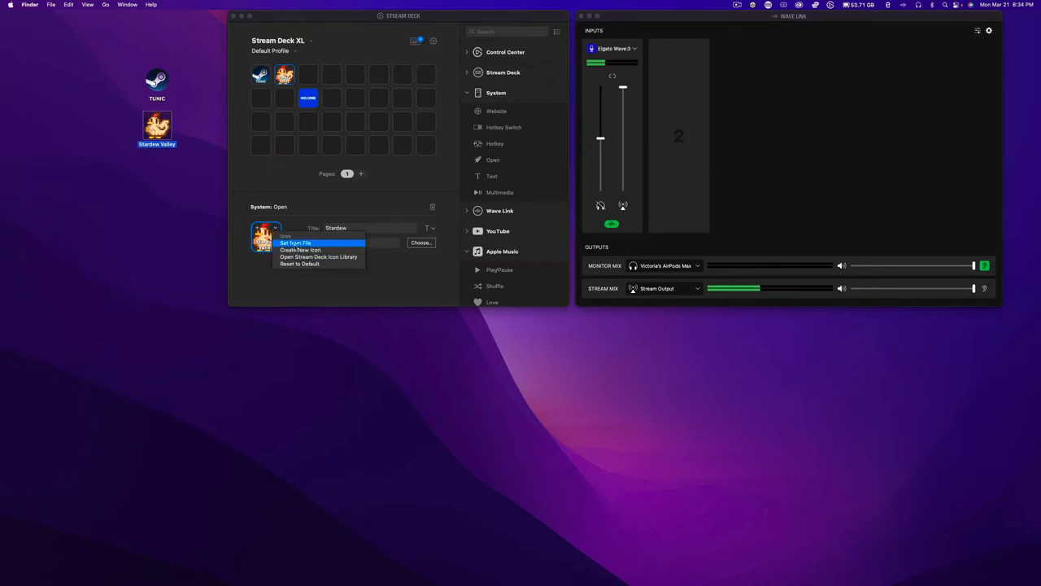
left_click(245, 176)
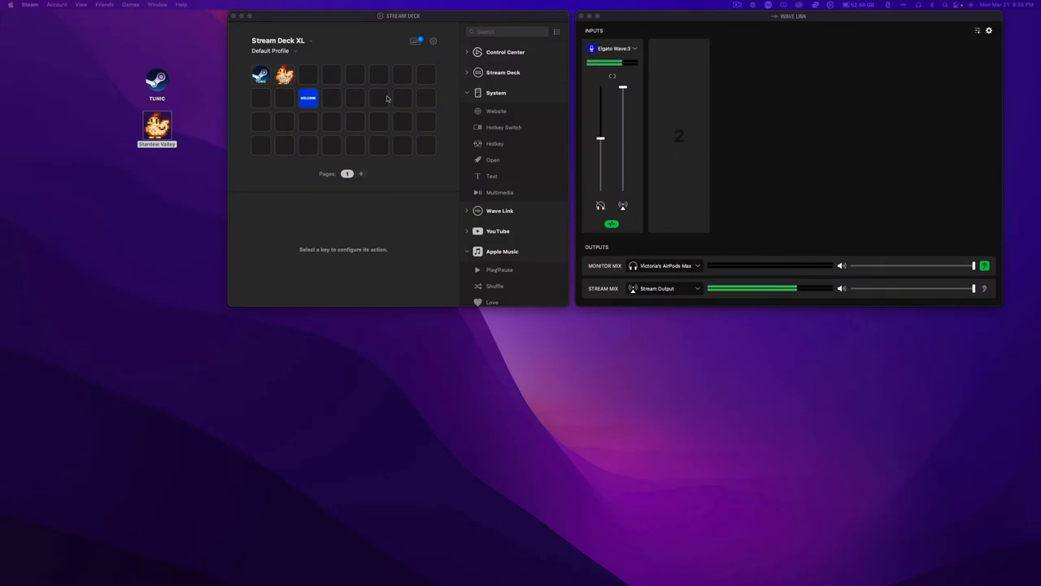
mouse_move(241, 99)
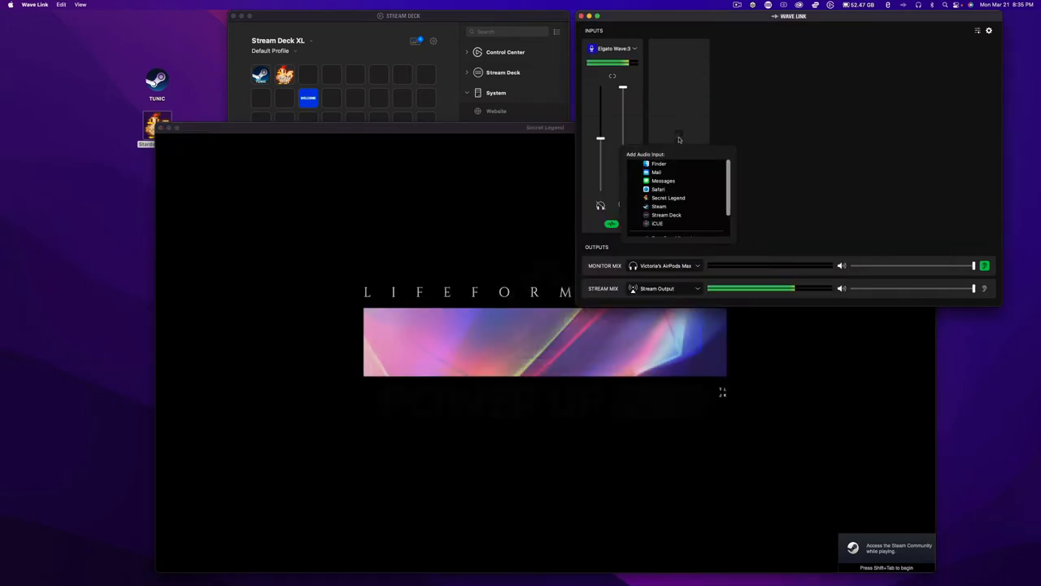
- Add Secret Legend as a new Wave Link audio input channel beside the Wave:3 mic
scroll("down", 3)
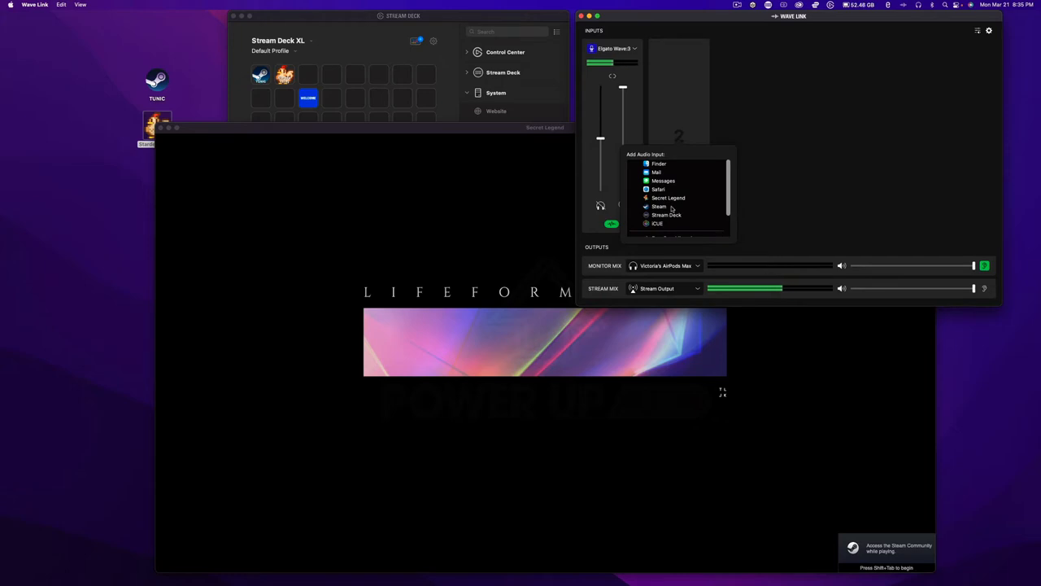
mouse_move(671, 201)
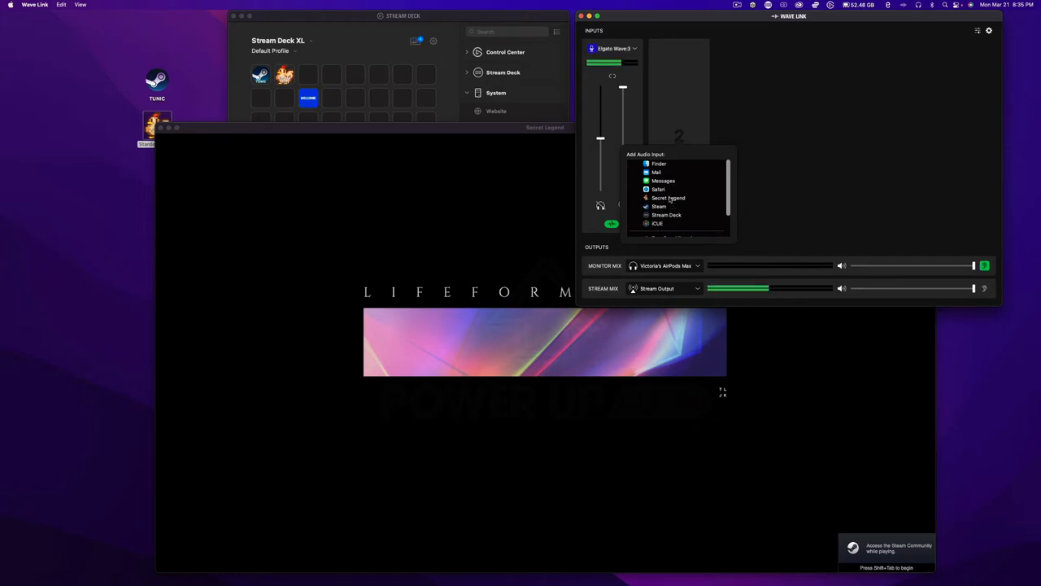
left_click(667, 198)
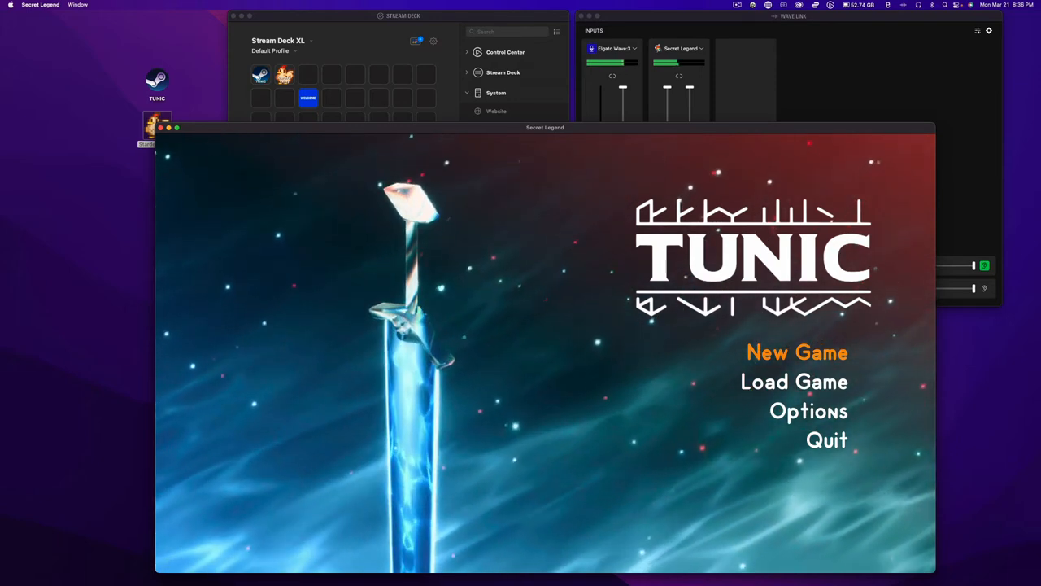
- Quit Tunic and launch Stardew Valley from its desktop icon
left_click(794, 16)
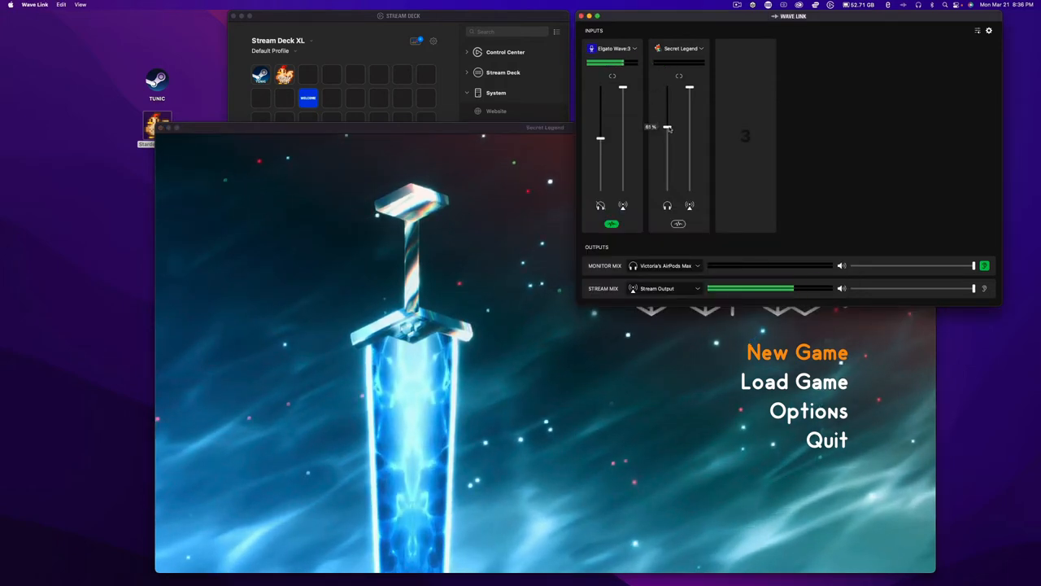
left_click_drag(667, 129, 690, 121)
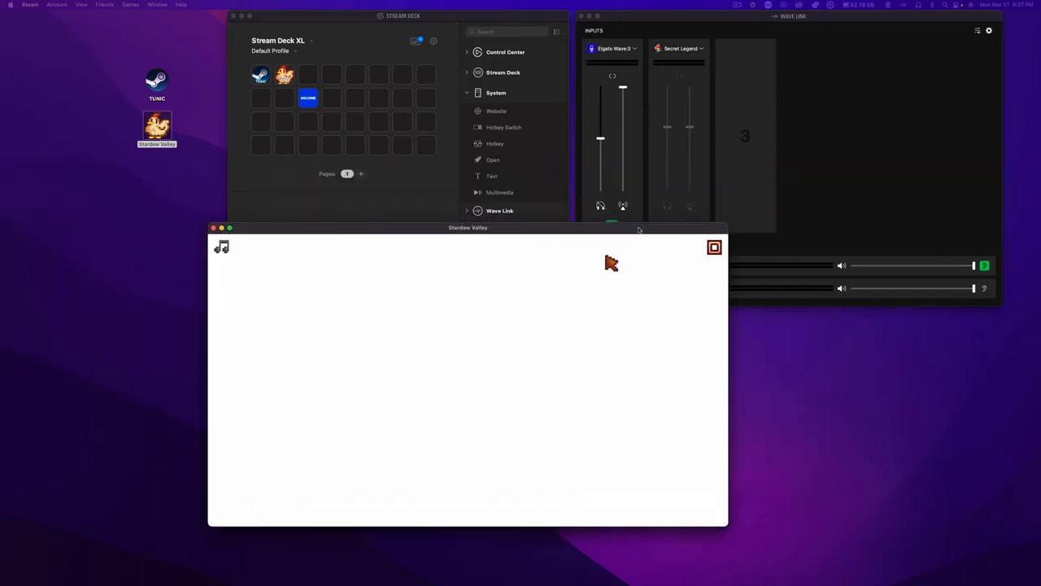
- Add Stardew Valley as a Wave Link input channel from the audio input list
left_click(469, 374)
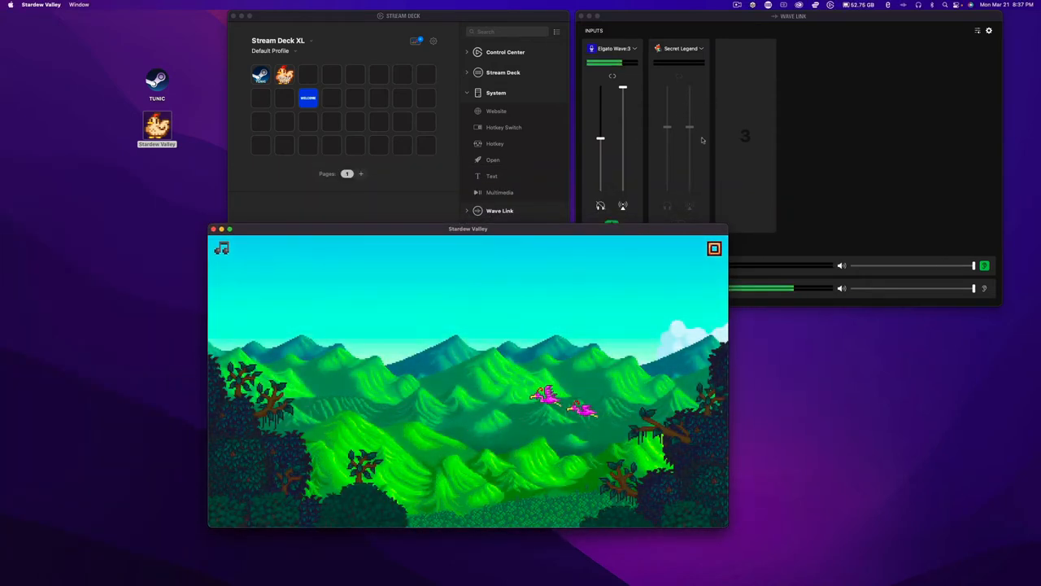
left_click(745, 133)
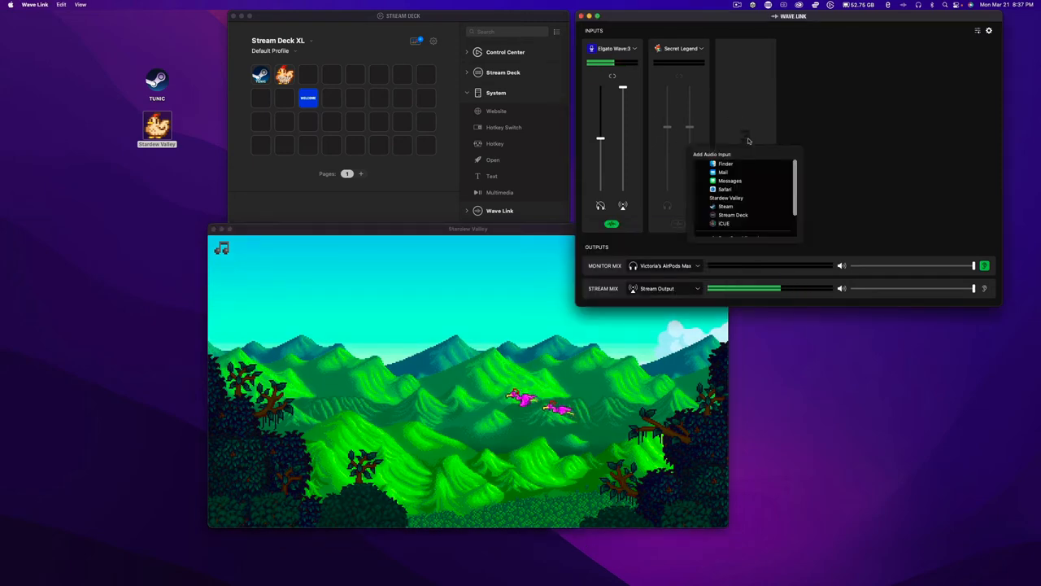
scroll("down", 3)
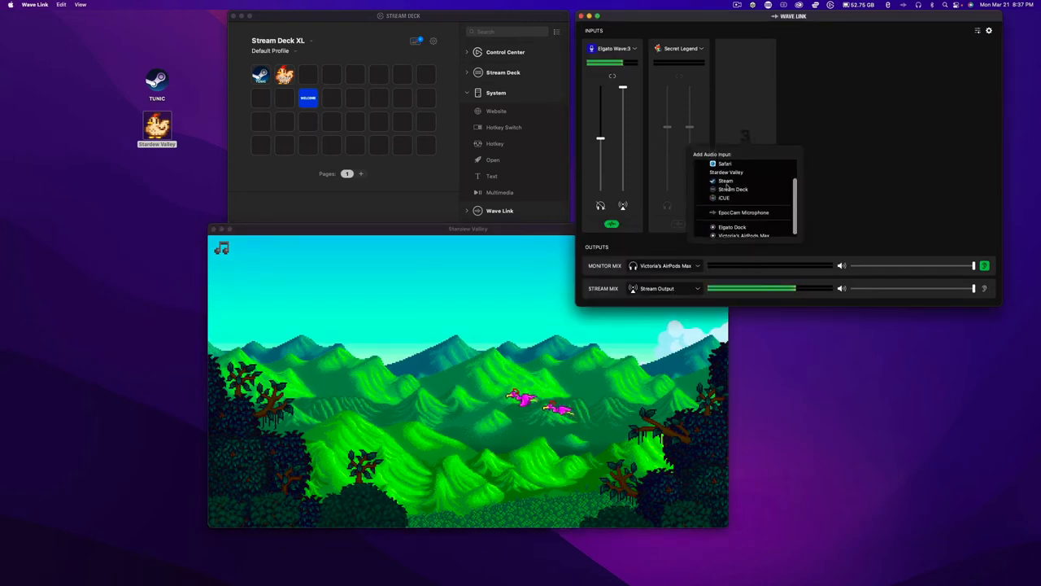
left_click(729, 173)
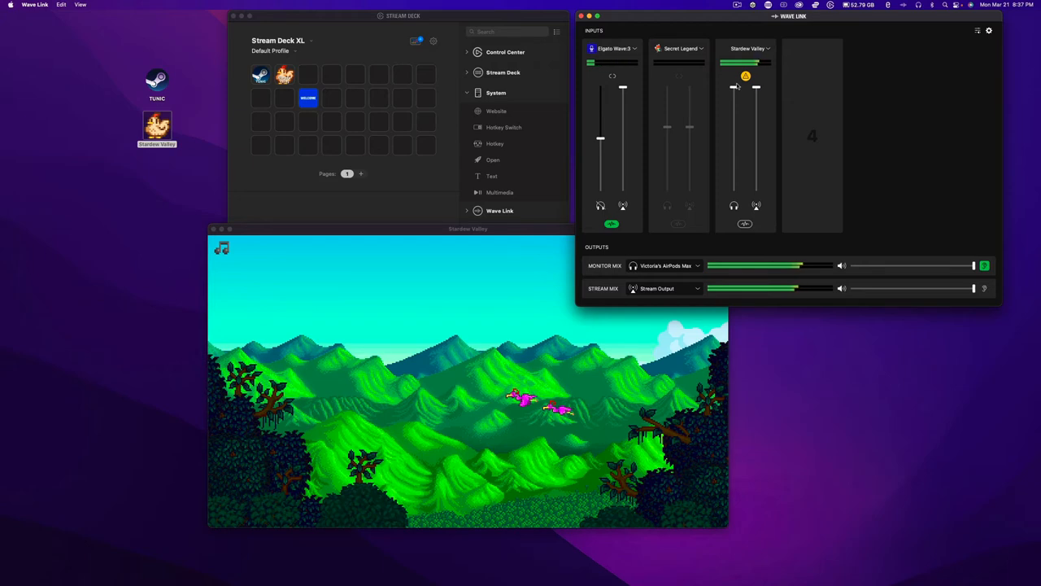
- Lower the Stardew Valley channel volume to roughly 82%
left_click(468, 228)
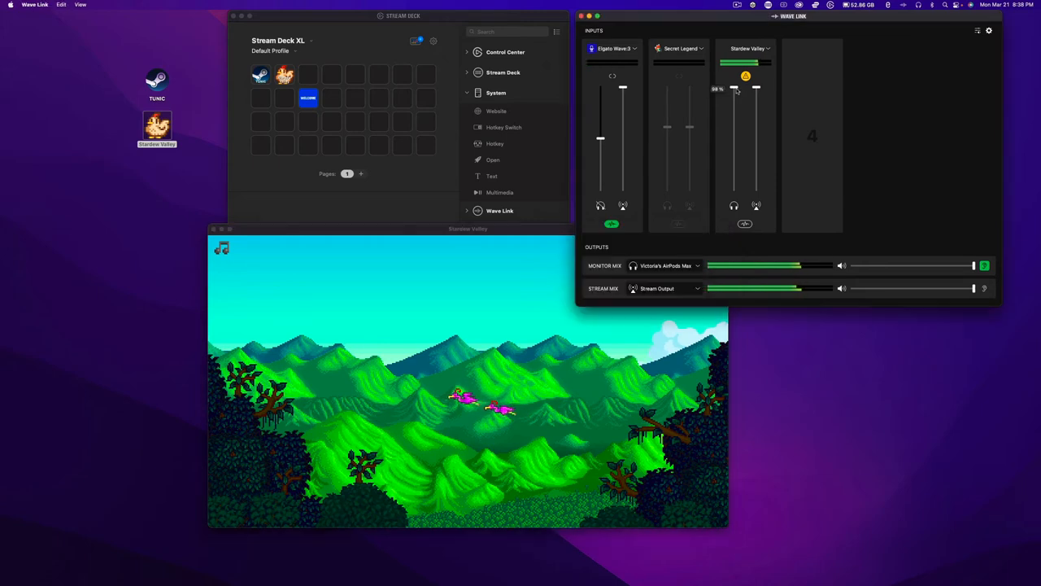
left_click_drag(735, 88, 735, 127)
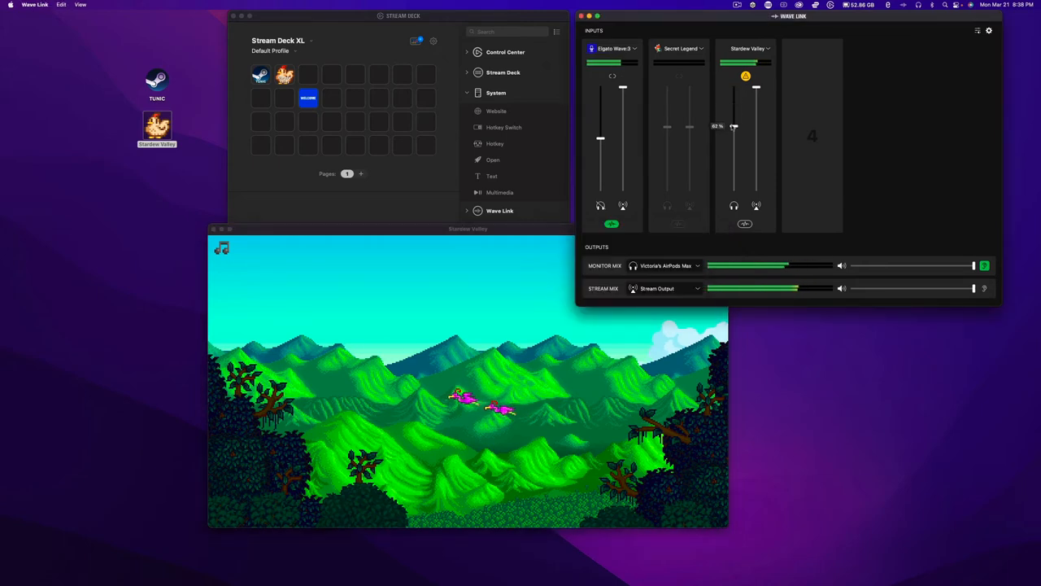
left_click_drag(733, 127, 755, 108)
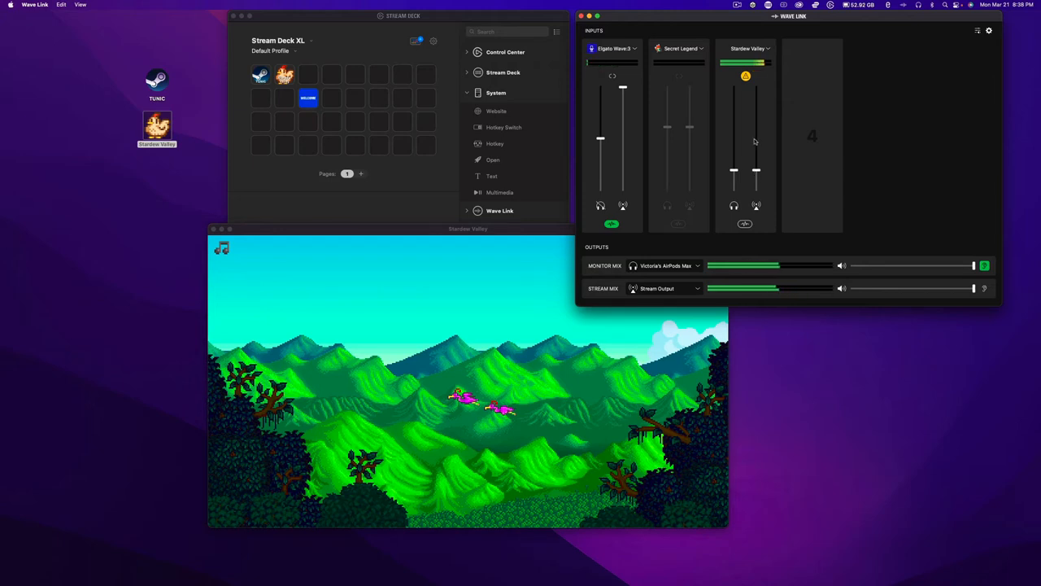
left_click(469, 228)
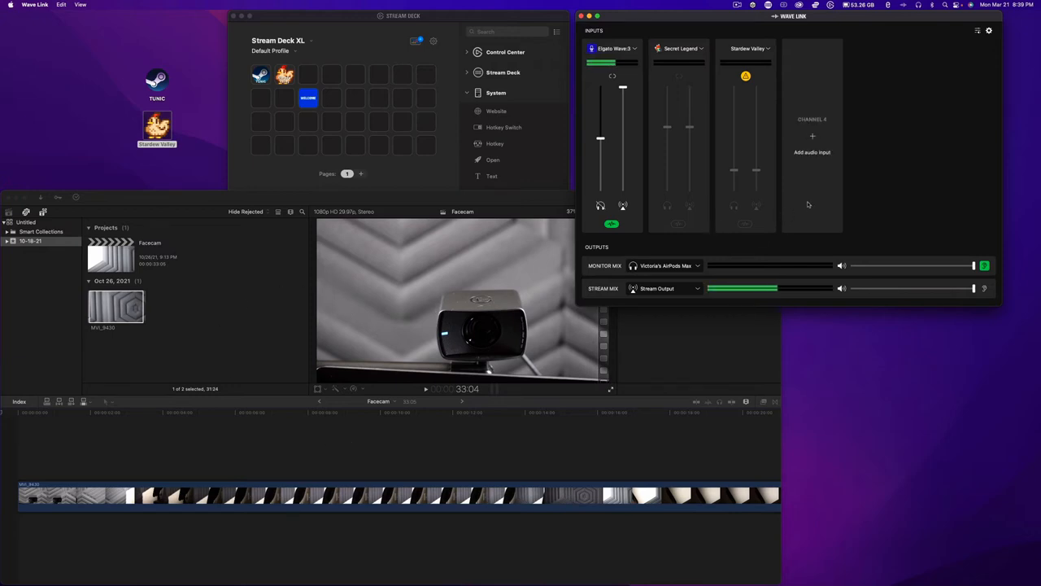
- Add Final Cut Pro as a Wave Link input channel and lower its volume
left_click(812, 136)
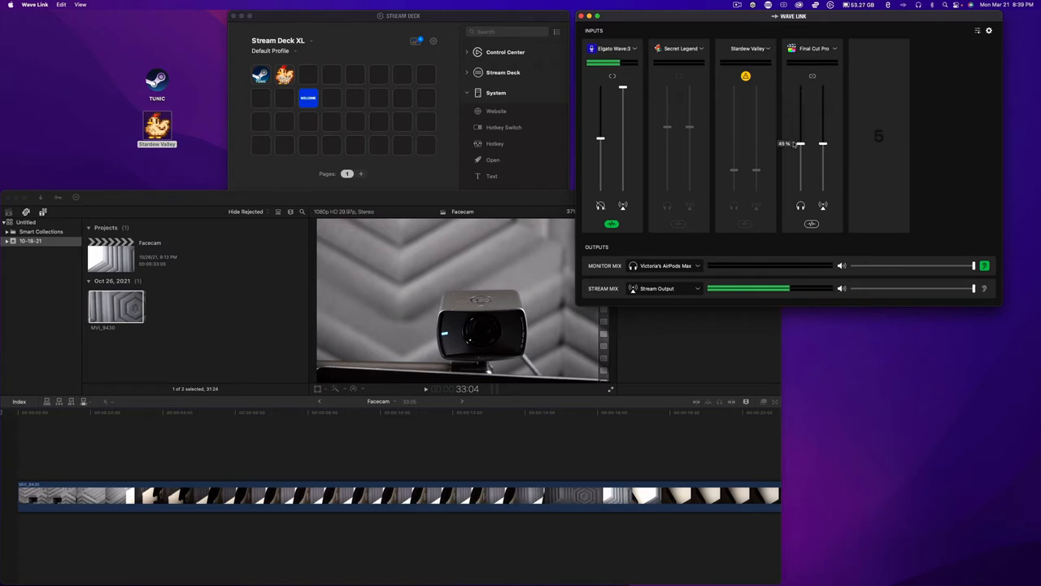
left_click_drag(801, 147, 800, 143)
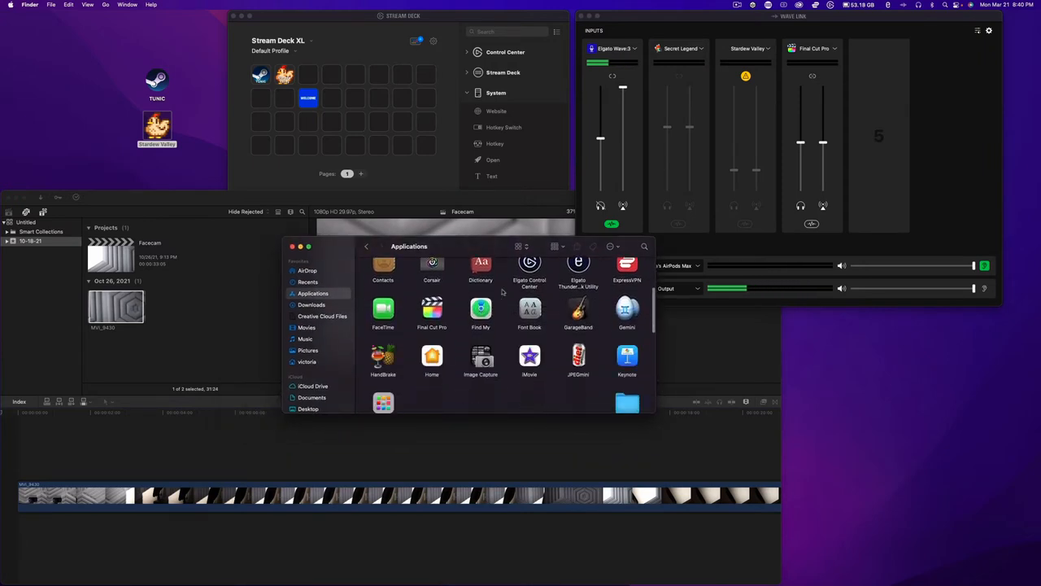
- Drag Final Cut Pro from Applications onto an empty top-row Stream Deck XL key
left_click_drag(431, 309, 313, 74)
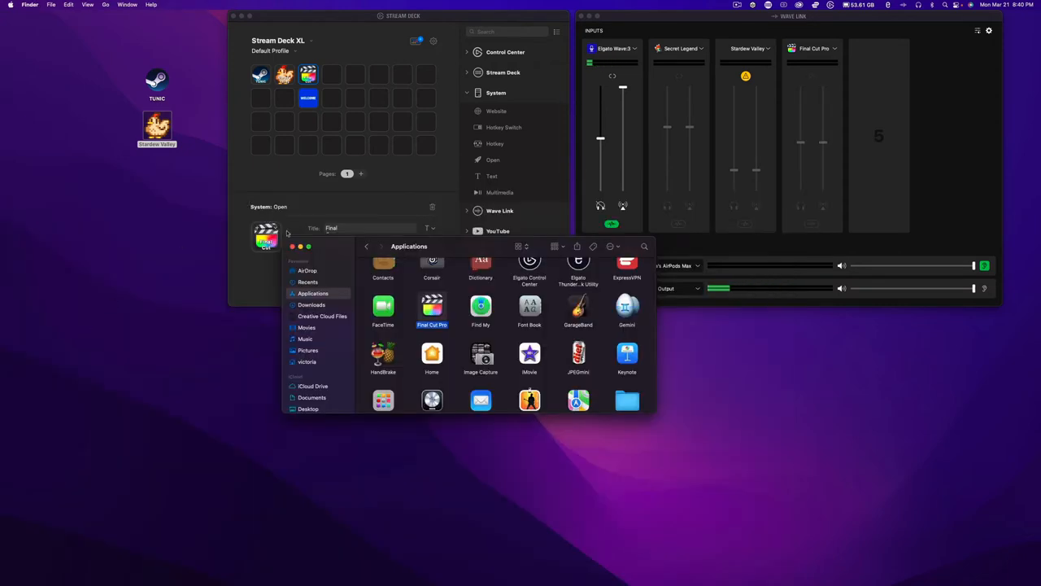
scroll("down", 3)
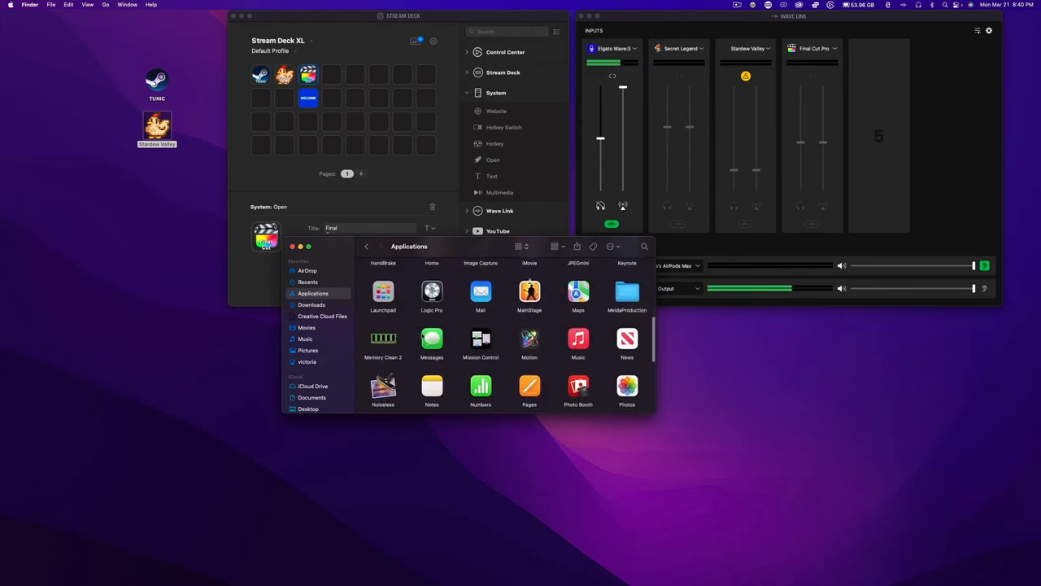
scroll("down", 3)
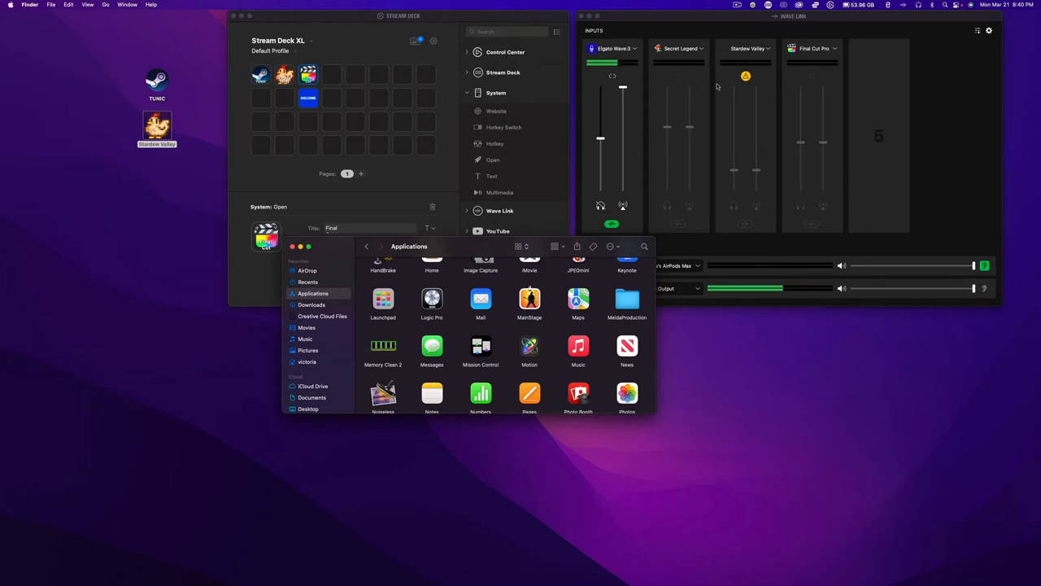
- Remove the Secret Legend and Stardew Valley inputs, leaving Wave:3 and Final Cut Pro
left_click(680, 49)
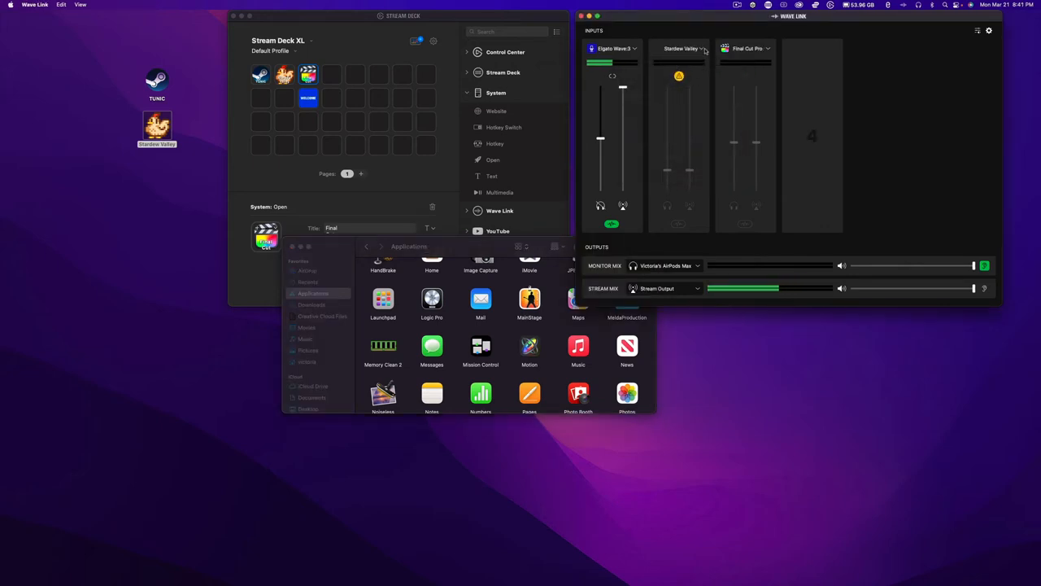
left_click(701, 49)
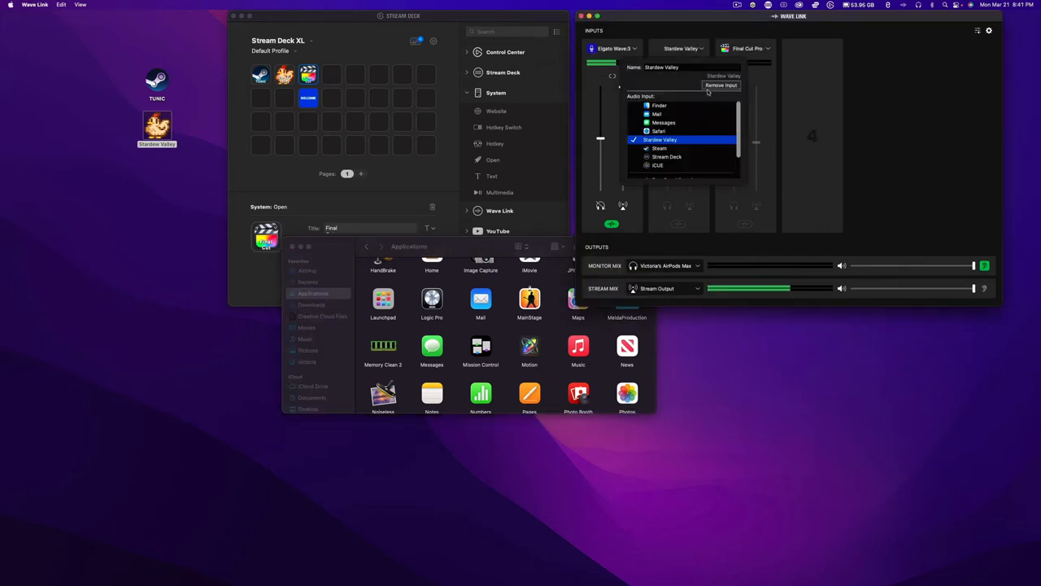
left_click(721, 85)
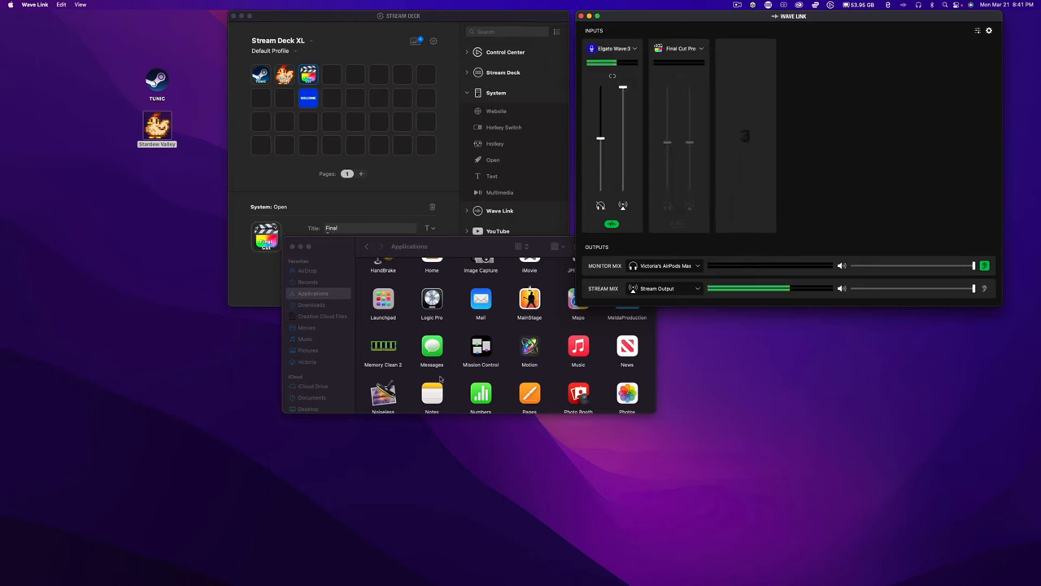
- Scroll the Applications folder to find iMovie for the next Stream Deck key
scroll("down", 3)
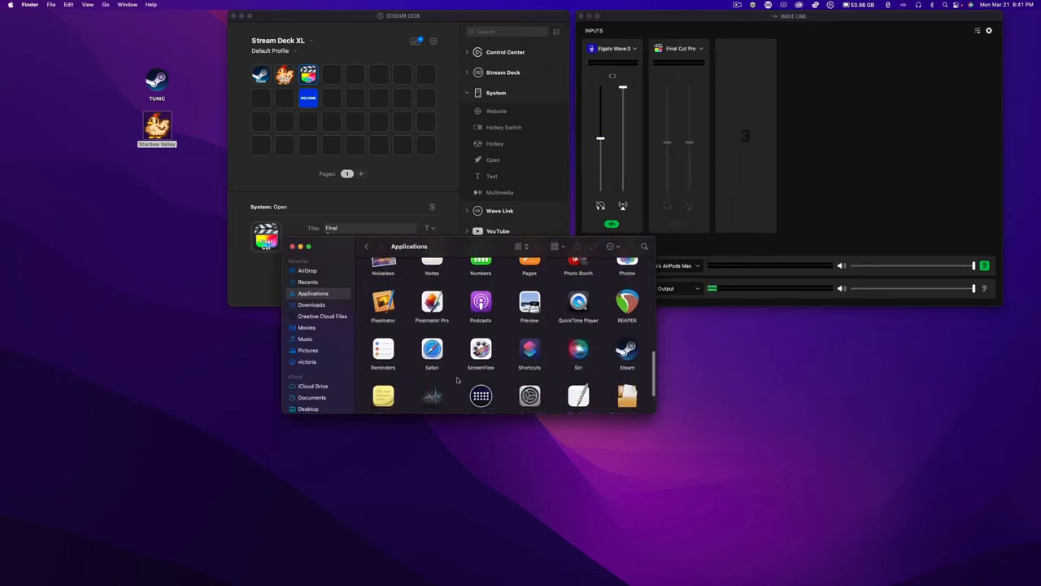
scroll("down", 3)
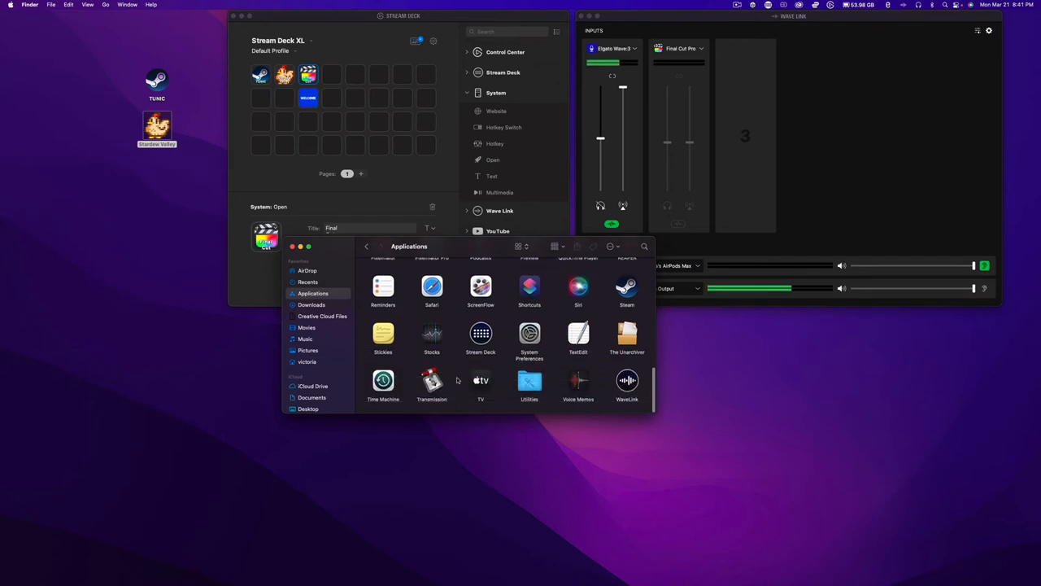
scroll("up", 3)
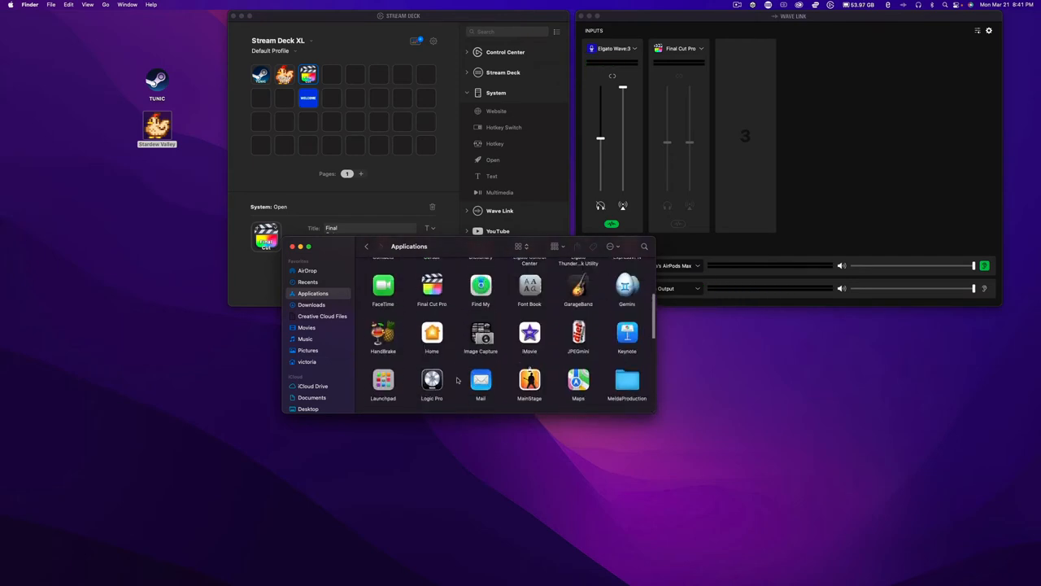
scroll("up", 3)
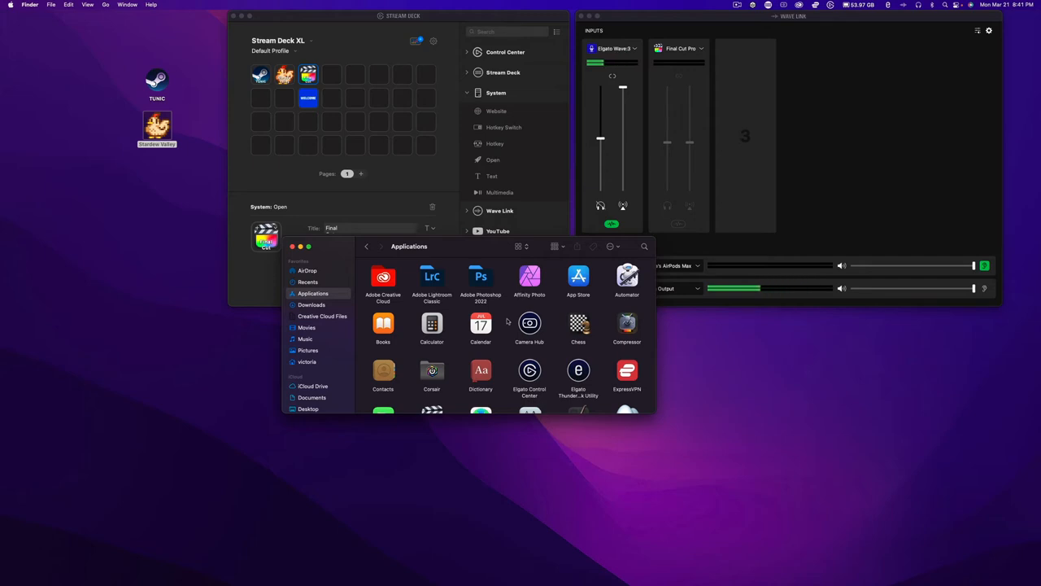
scroll("down", 3)
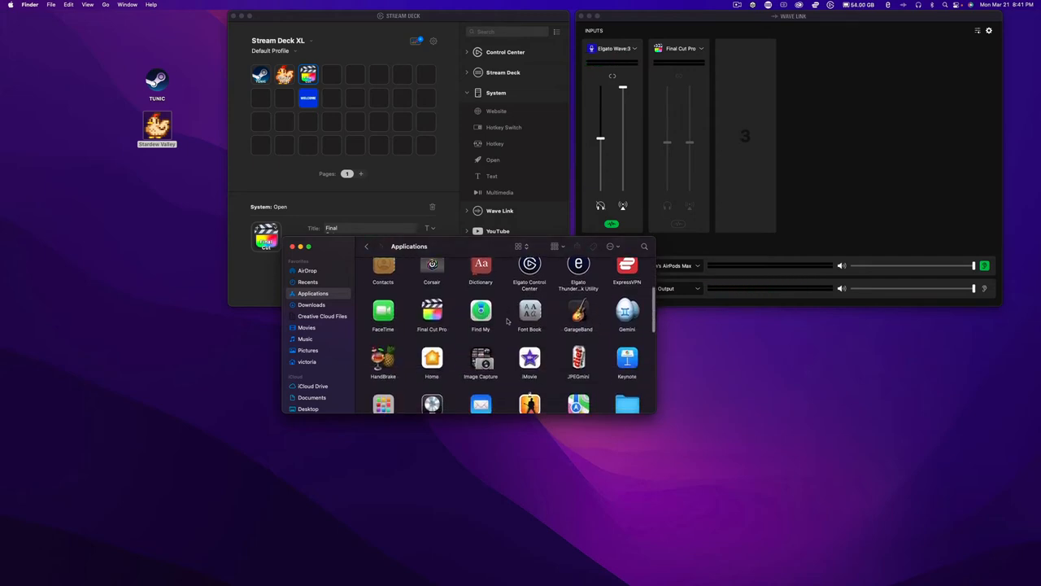
scroll("down", 3)
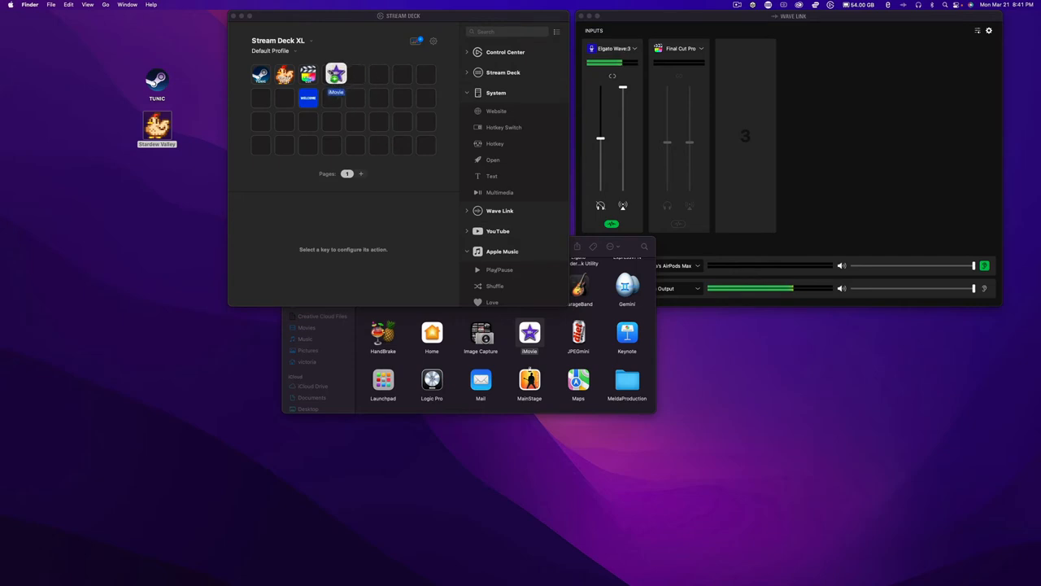
- Launch iMovie and add it as an input channel in the Wave Link mixer
left_click(335, 75)
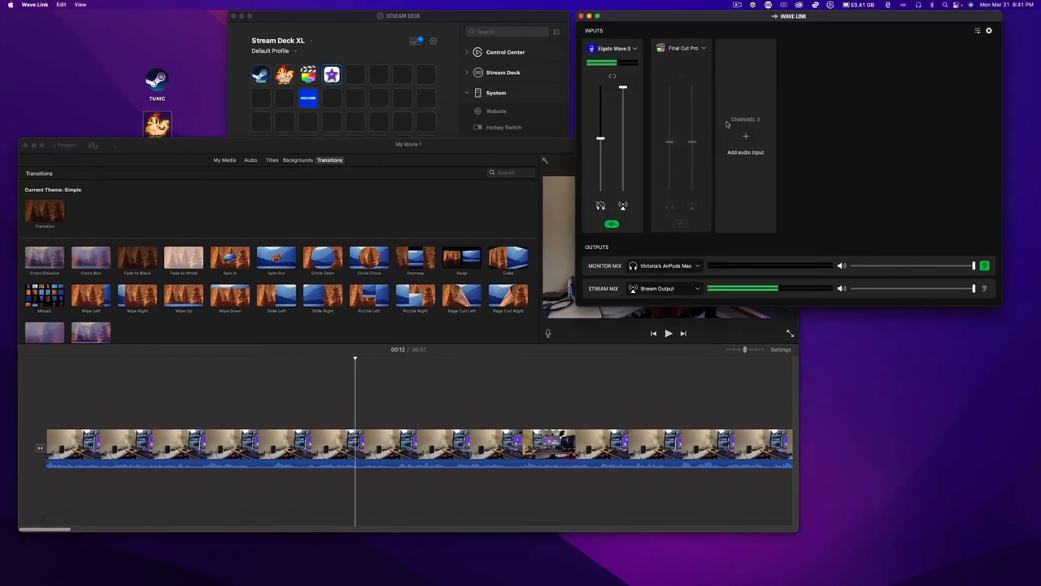
left_click(745, 144)
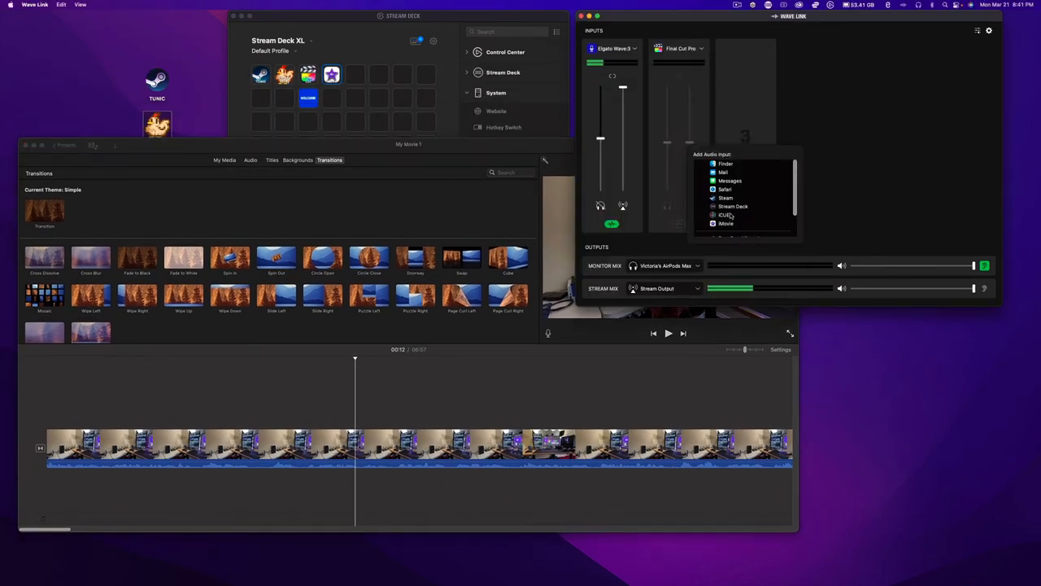
left_click(726, 222)
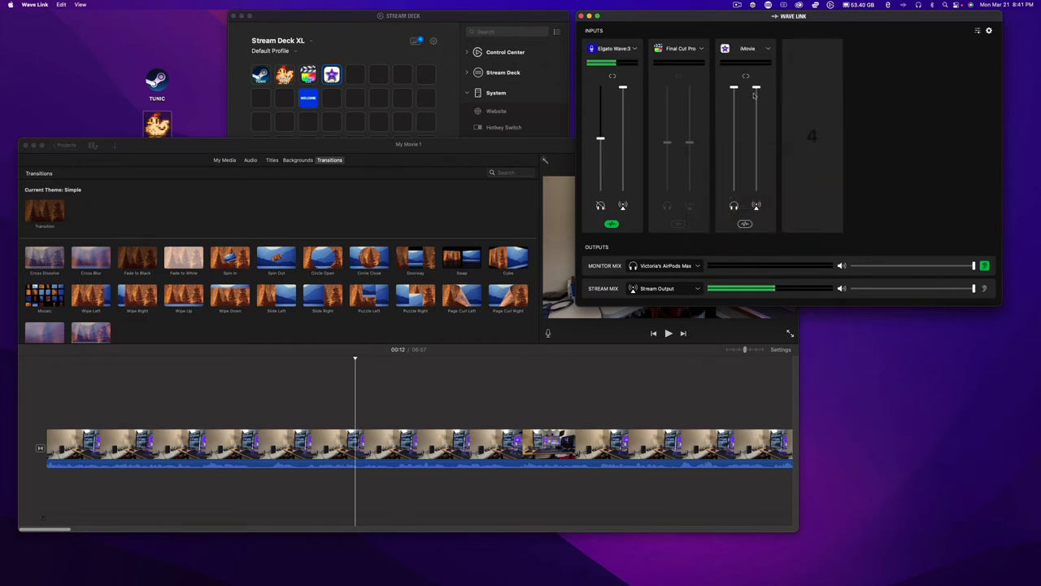
- Lower the new iMovie channel's volume in Wave Link
left_click_drag(734, 88, 734, 98)
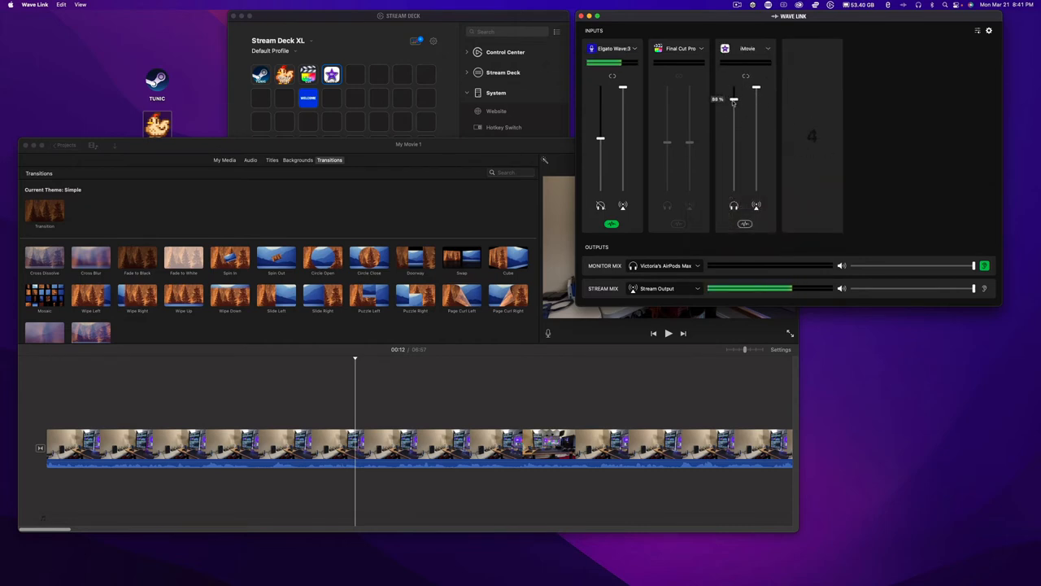
left_click_drag(732, 98, 733, 111)
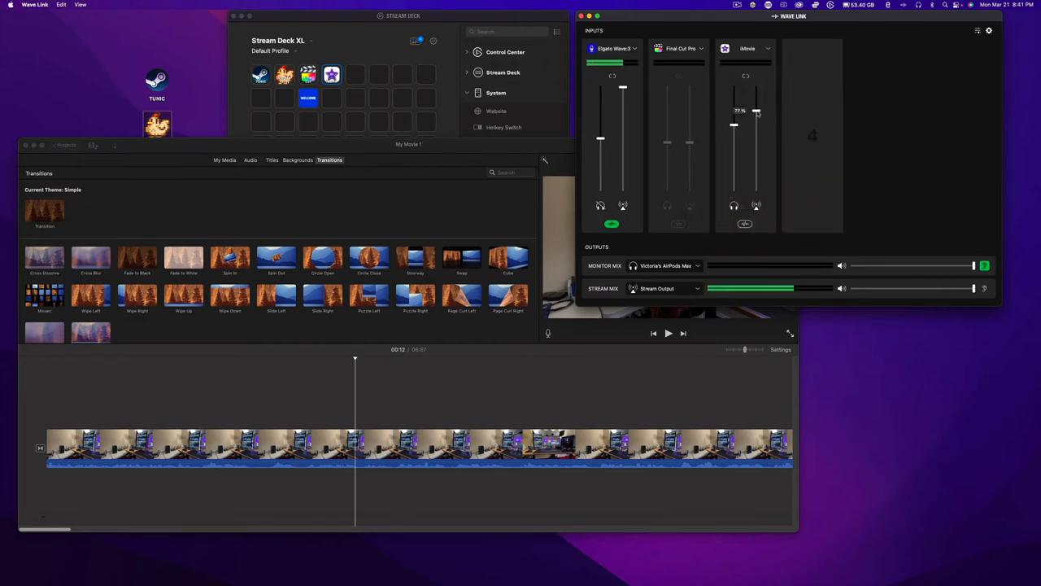
left_click_drag(755, 111, 755, 153)
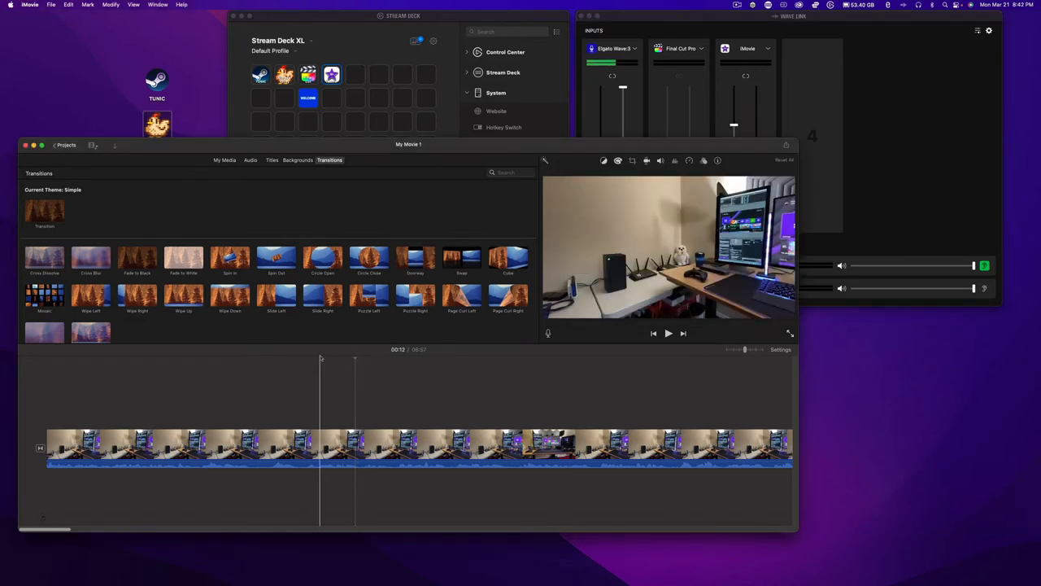
- Close the iMovie project window
left_click(667, 332)
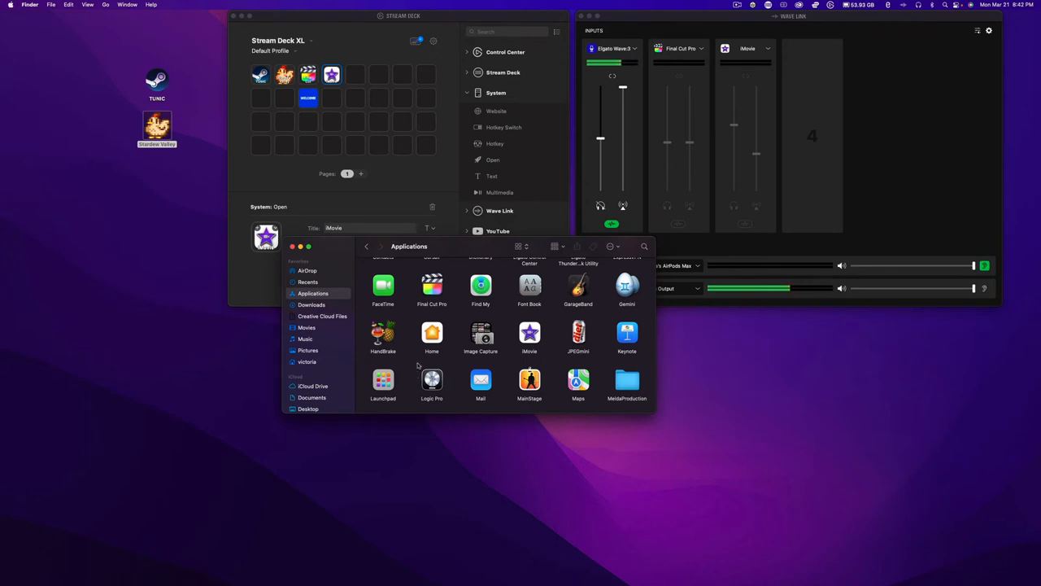
- Select the Welcome website key and launch its Welcome to Stream Deck page in Safari
scroll("down", 3)
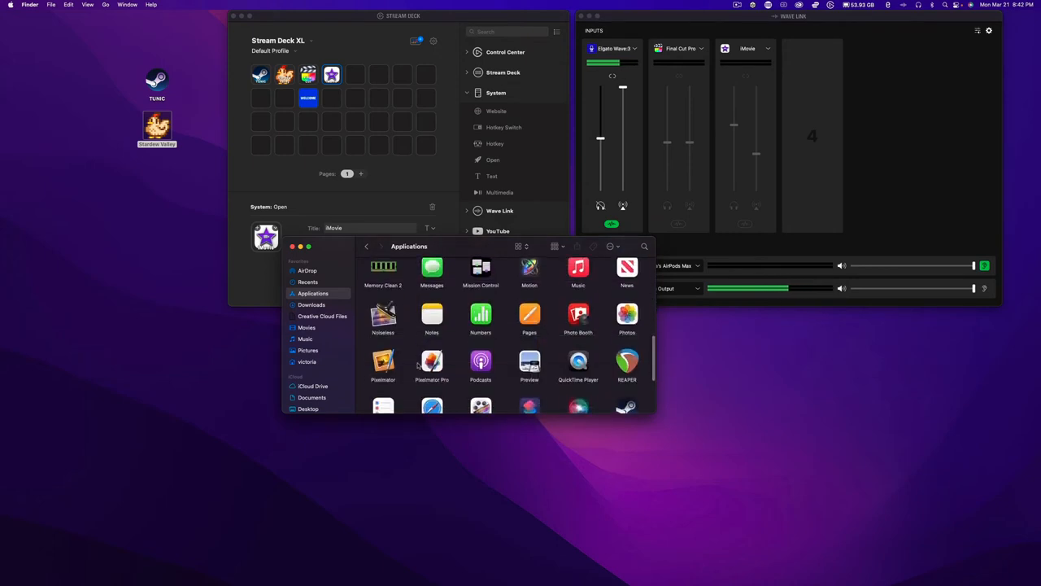
scroll("down", 3)
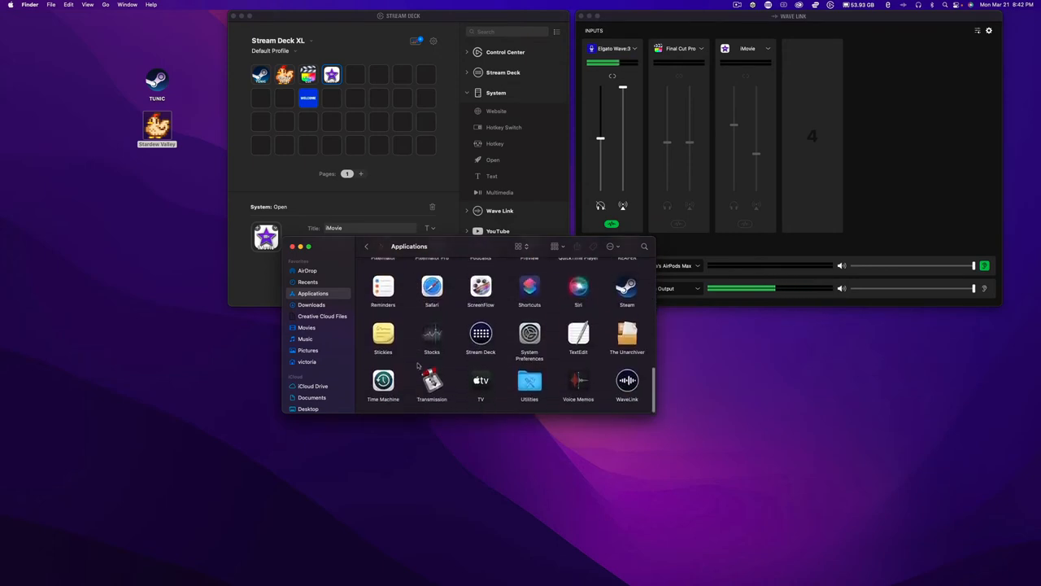
scroll("up", 3)
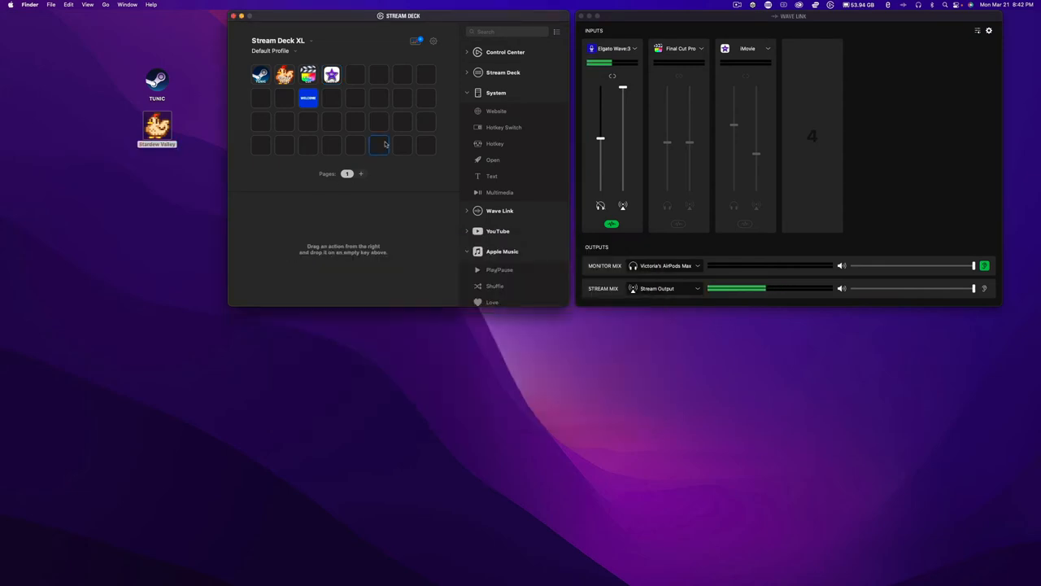
left_click(307, 97)
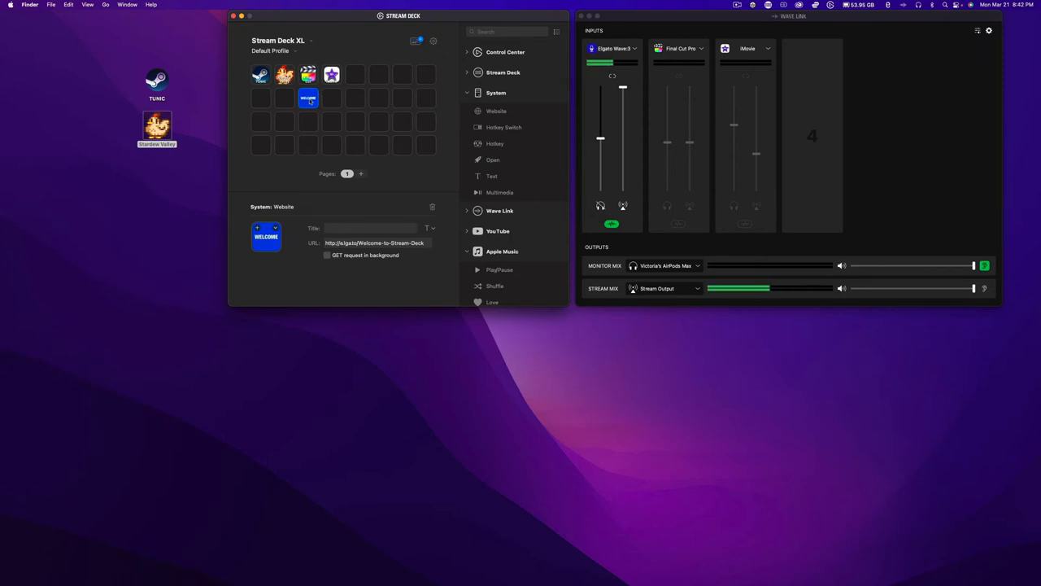
left_click(308, 98)
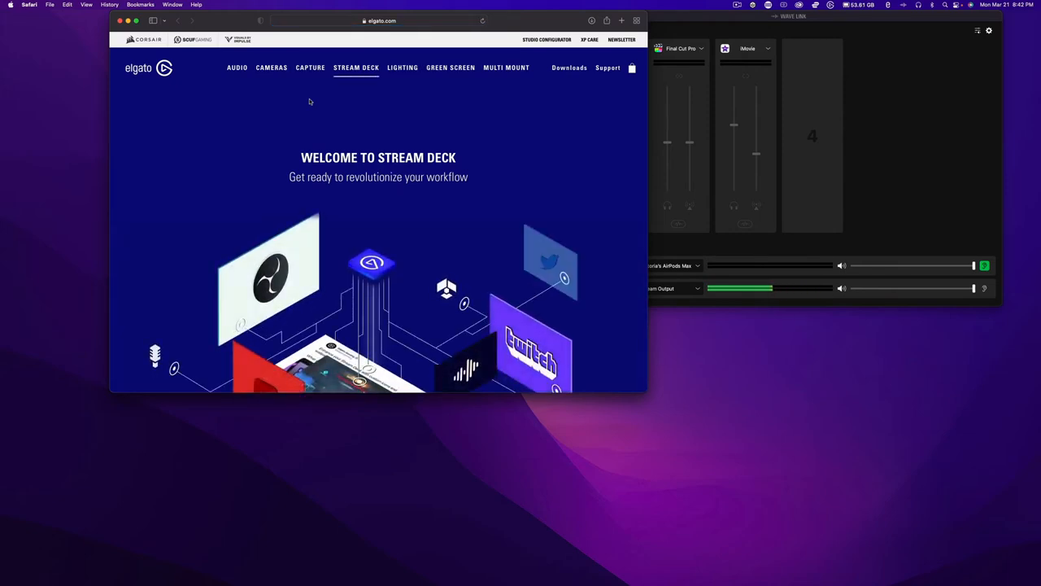
- Scroll down through the Welcome to Stream Deck page in Safari
scroll("down", 3)
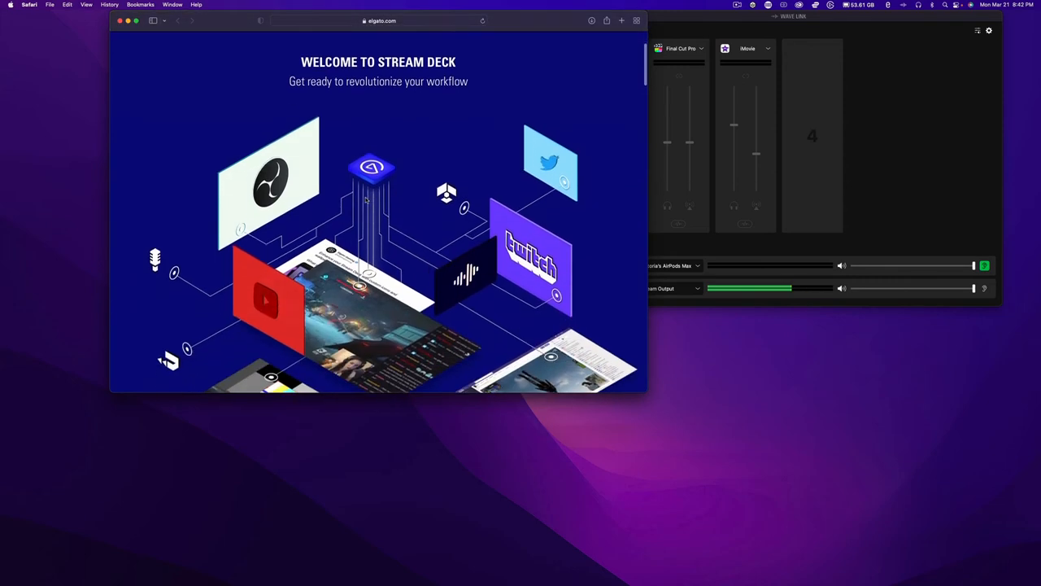
scroll("down", 3)
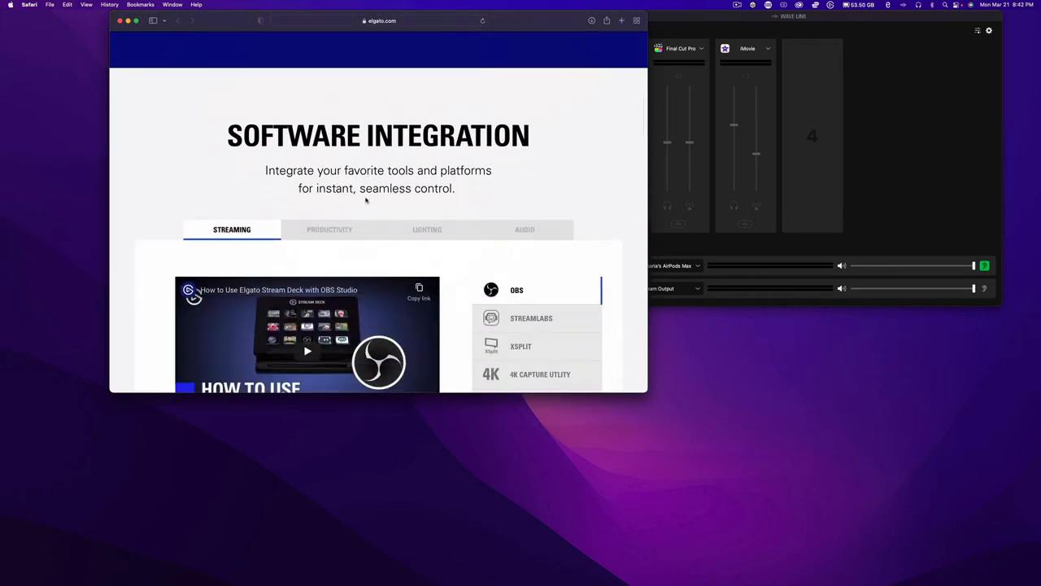
scroll("down", 3)
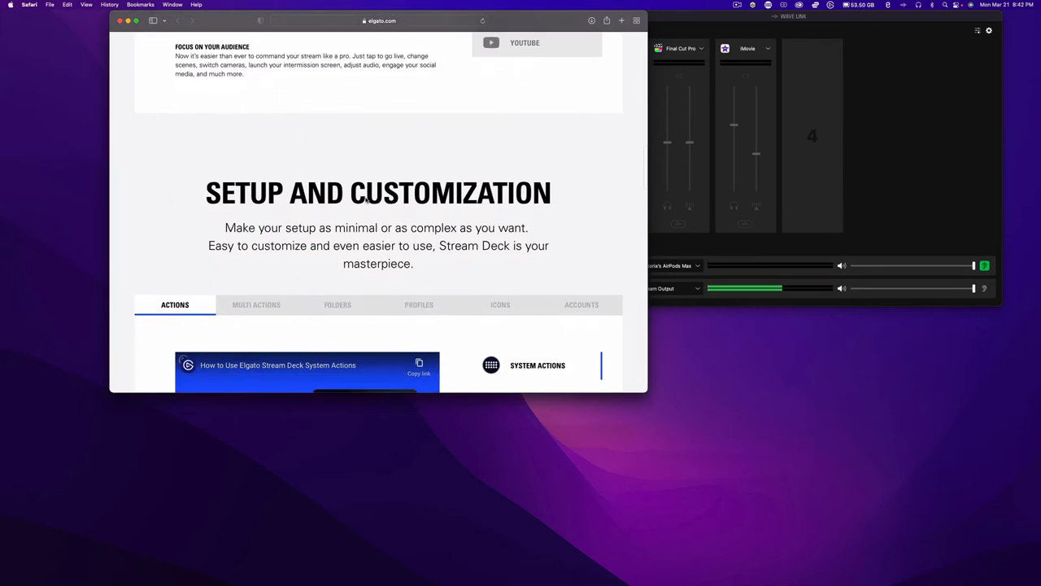
scroll("down", 3)
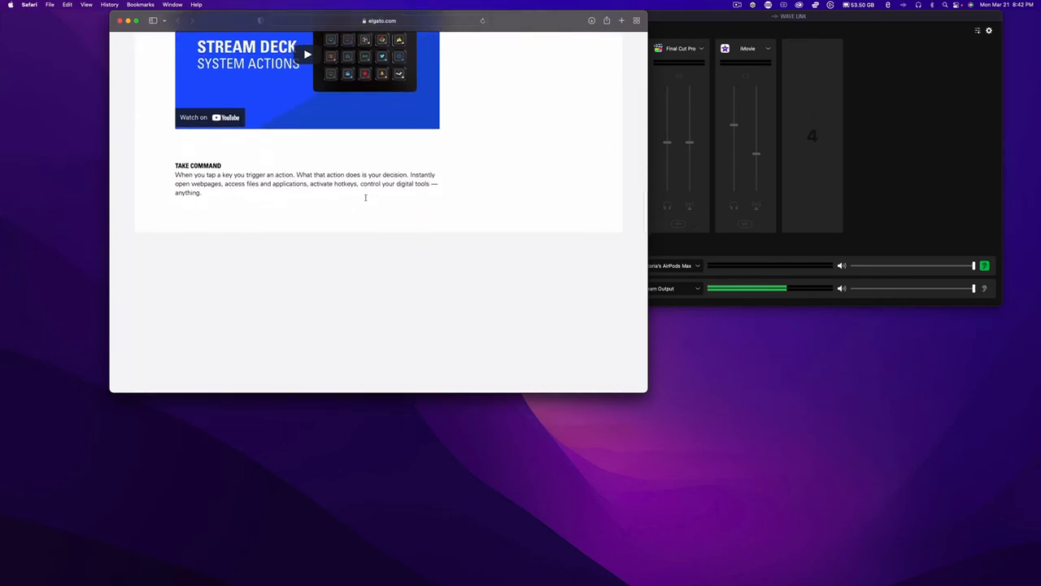
scroll("down", 3)
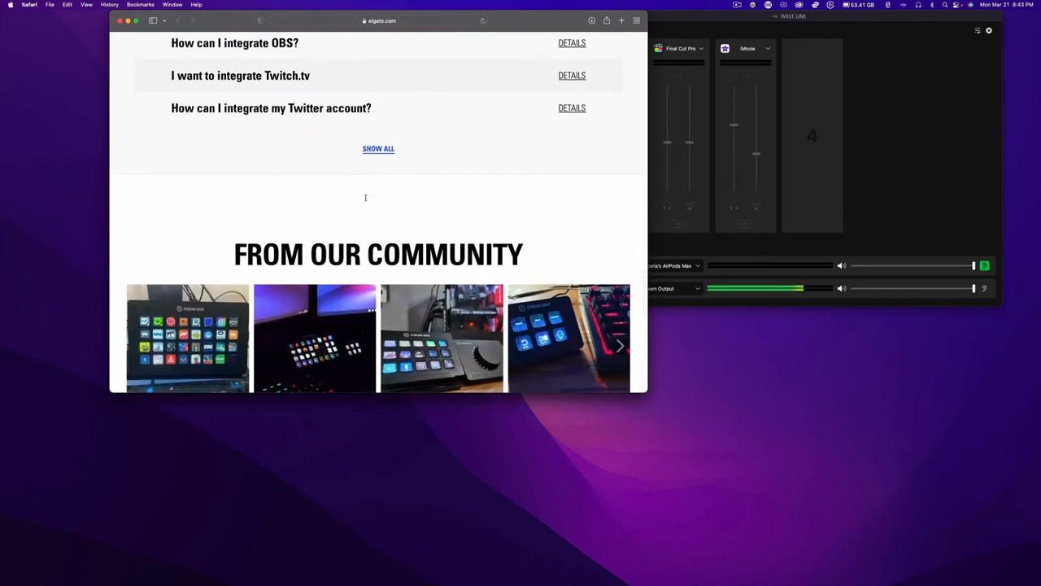
scroll("down", 3)
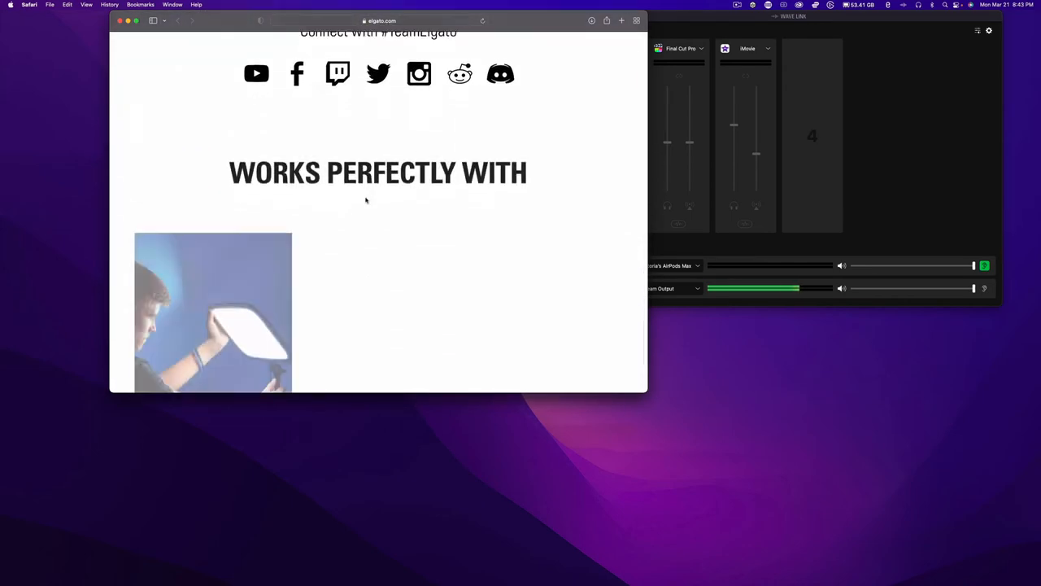
scroll("down", 3)
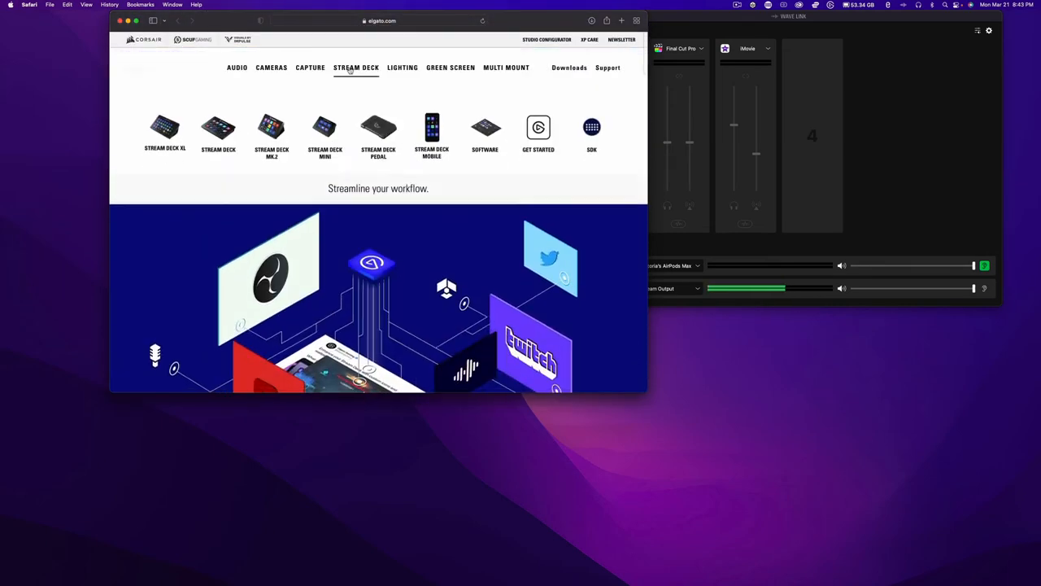
scroll("down", 3)
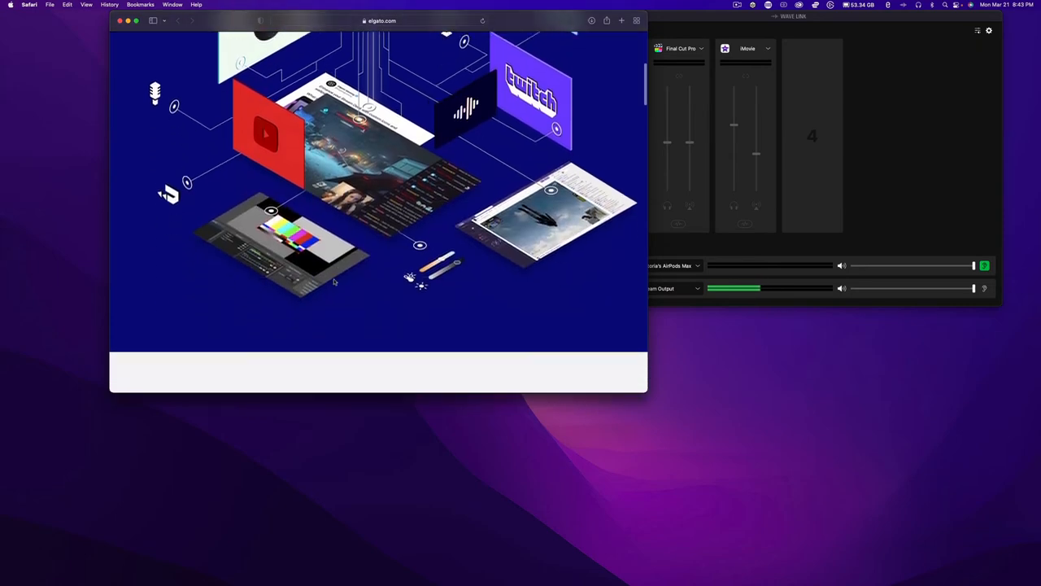
scroll("down", 3)
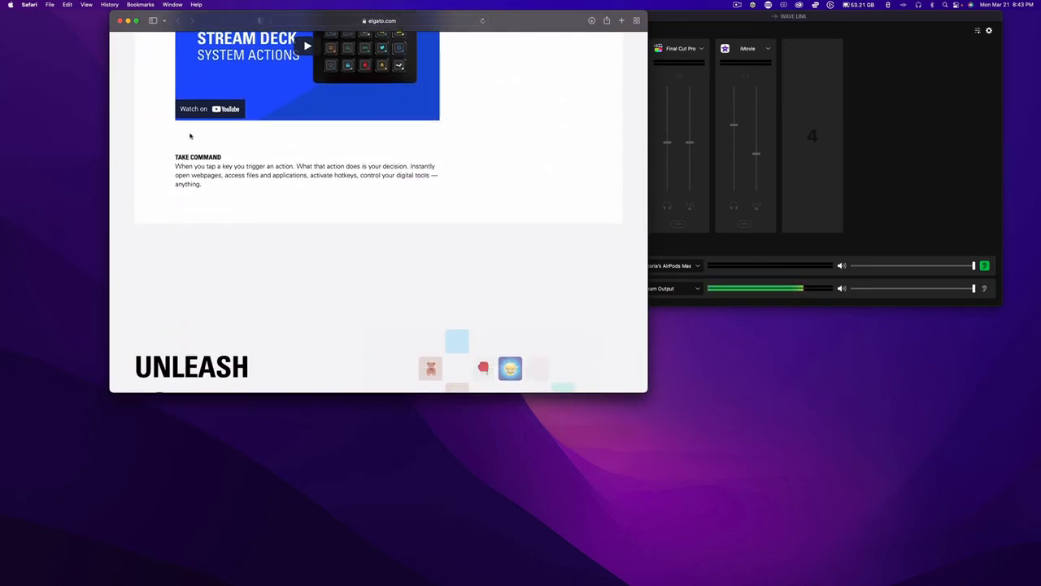
scroll("down", 3)
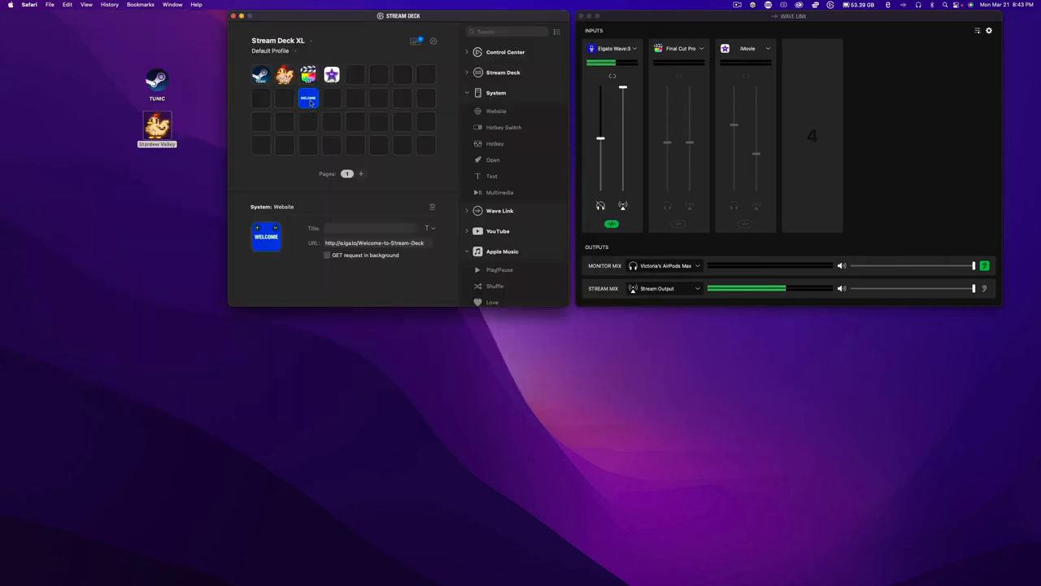
- Delete the Welcome website key from the Stream Deck XL profile
left_click(308, 97)
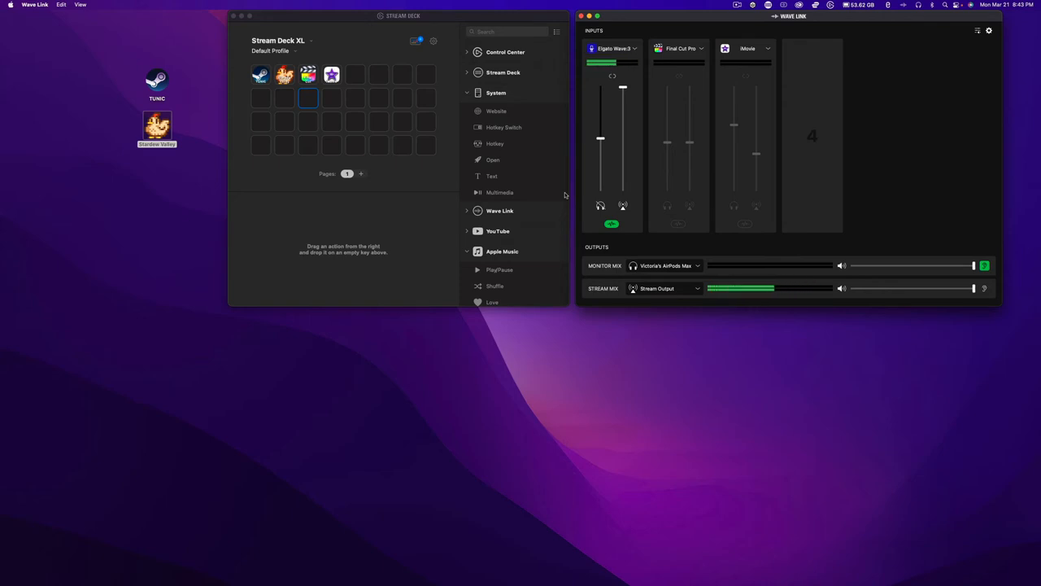
mouse_move(429, 209)
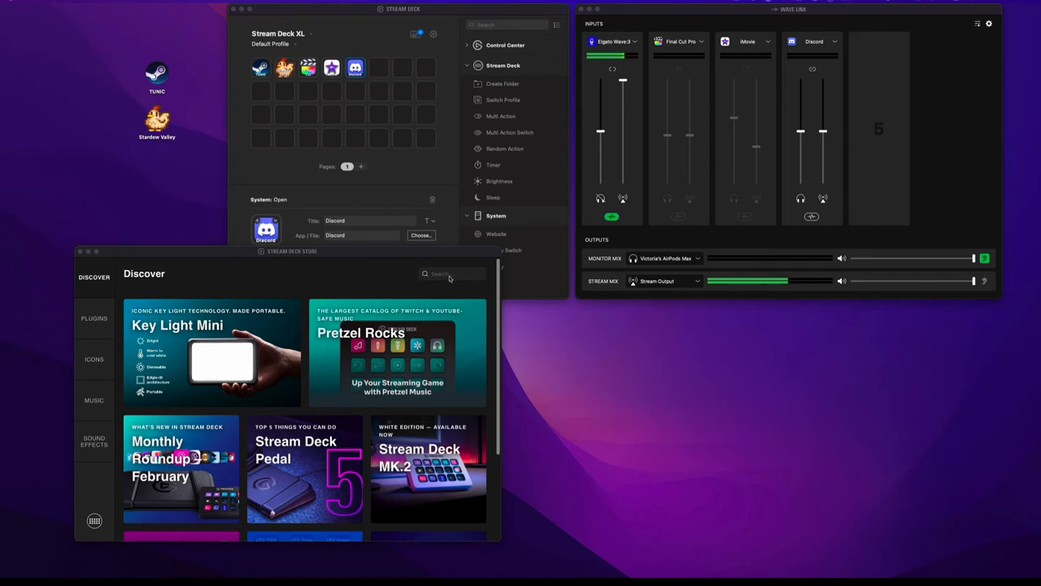
- Search the Store for 'discord', review the results, then show the full Plugins catalogue
type("d")
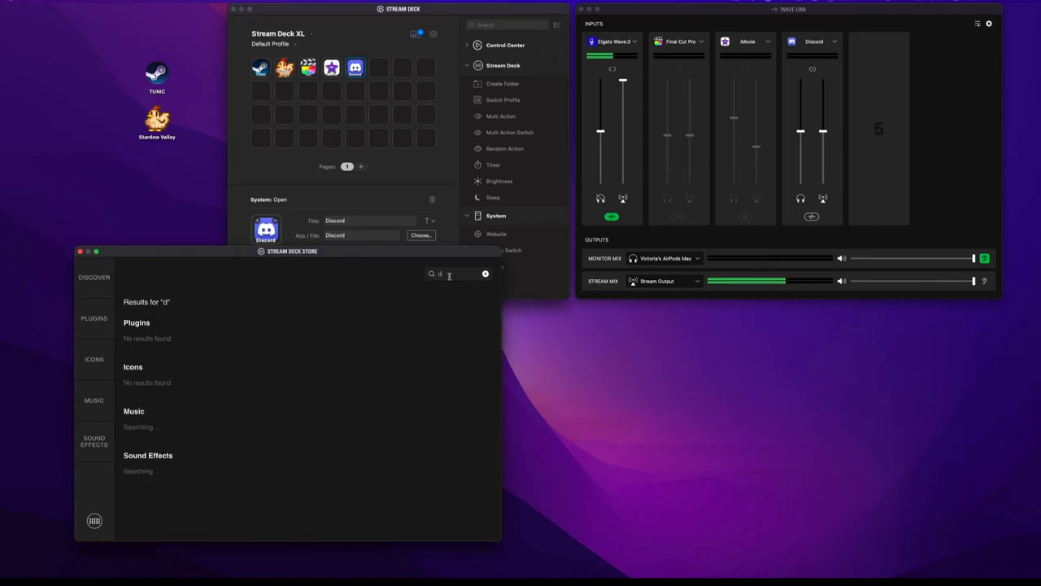
type("iscord")
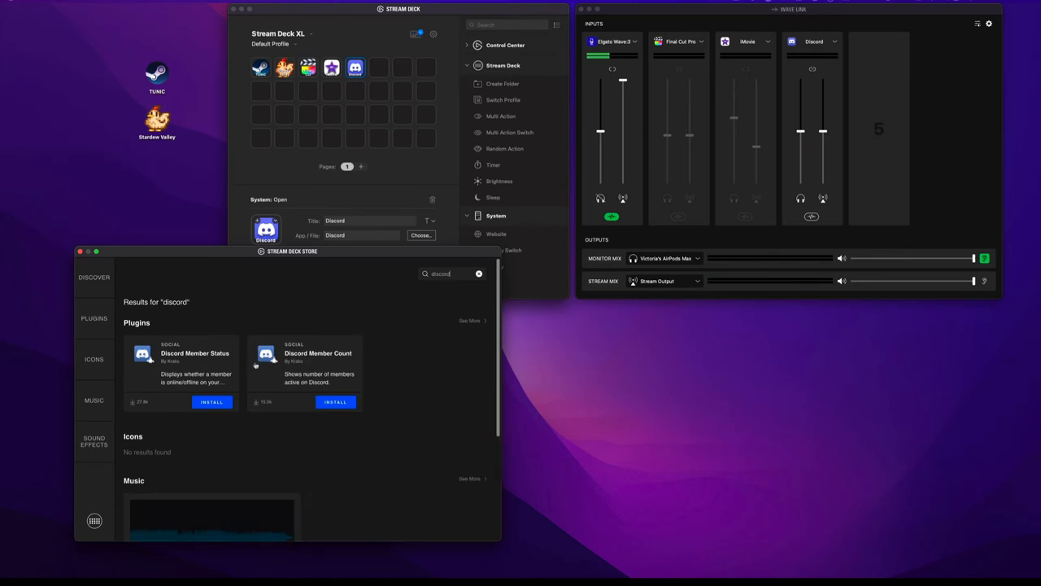
scroll("down", 3)
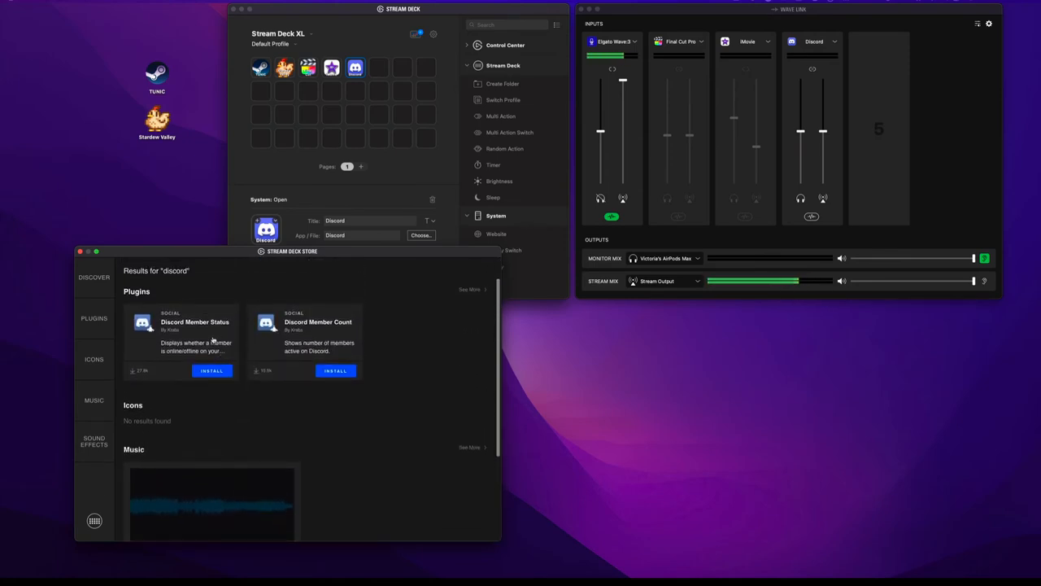
mouse_move(313, 361)
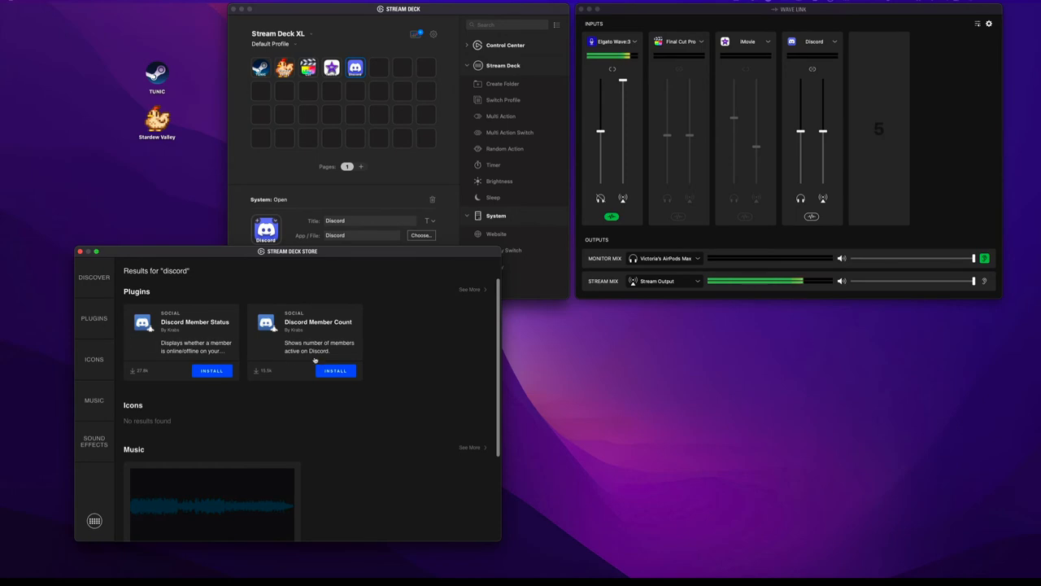
mouse_move(195, 345)
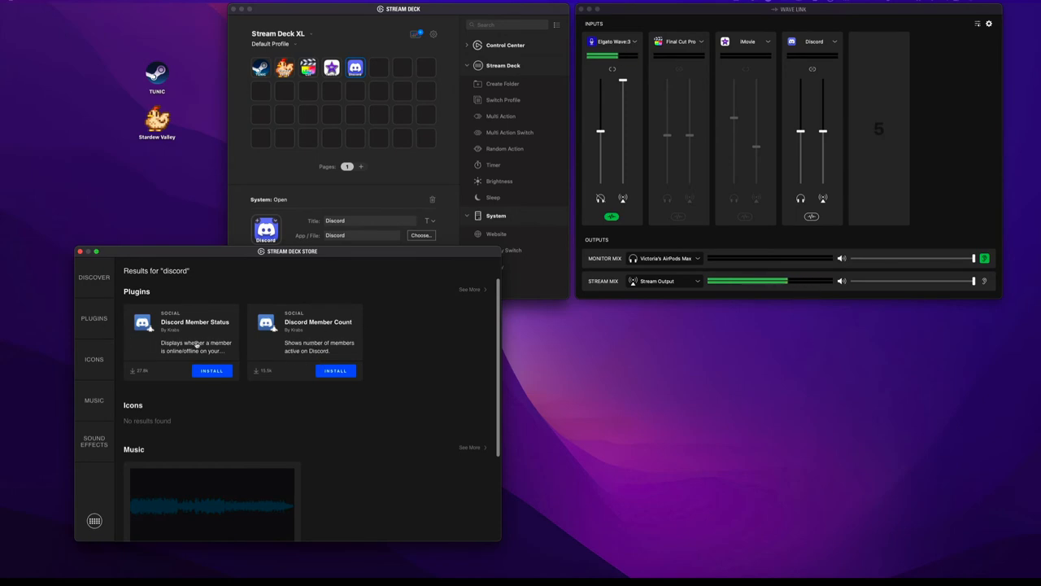
left_click(95, 317)
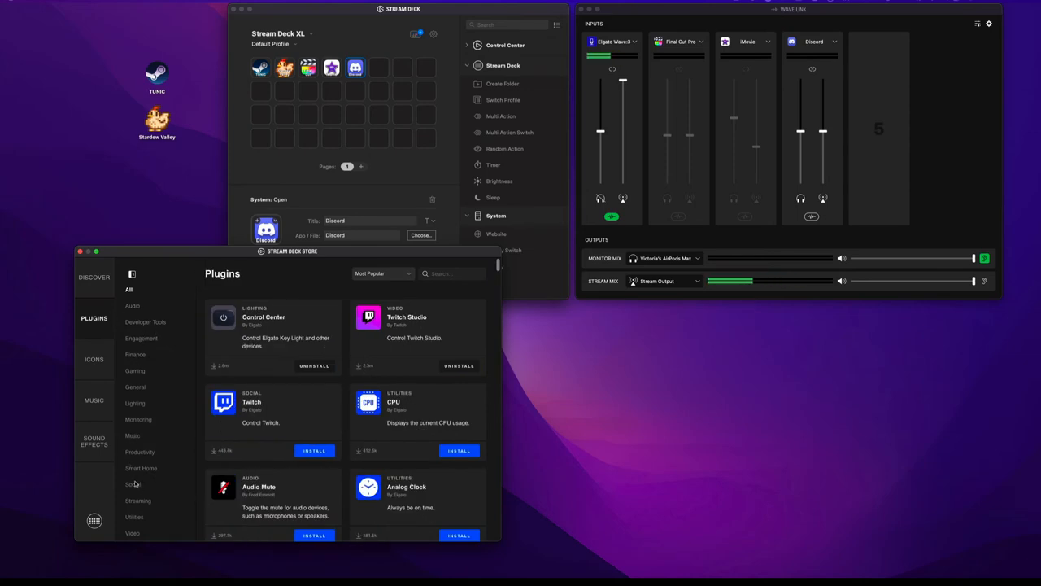
- Install the Discord plugin from the Store's Social category
left_click(133, 484)
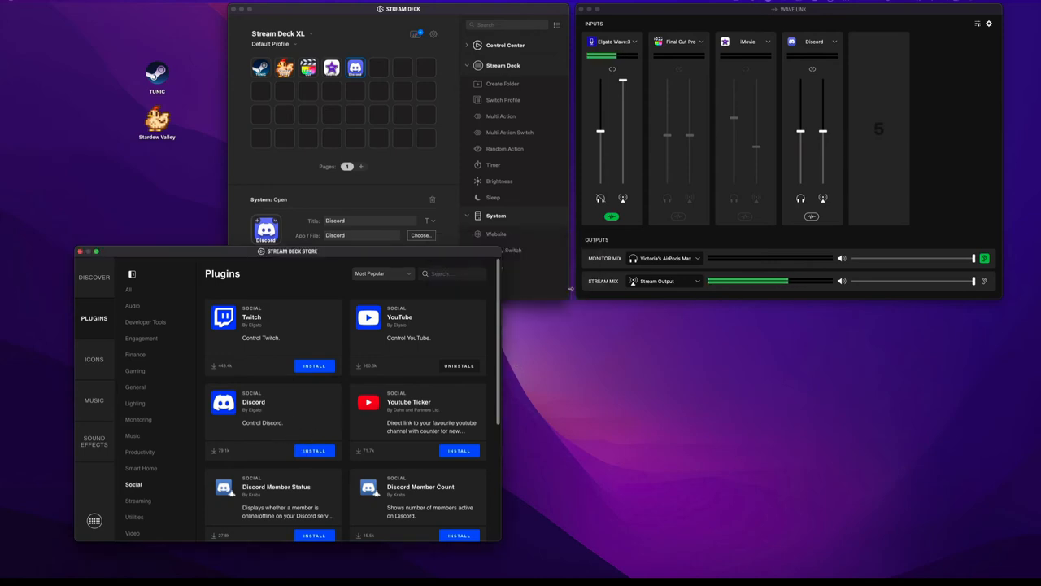
left_click(314, 450)
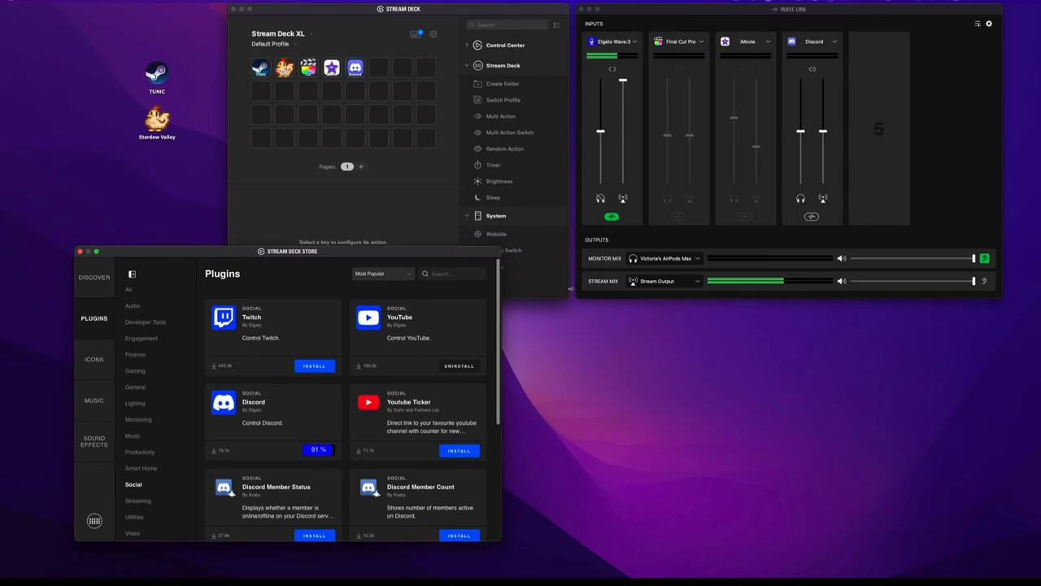
left_click(318, 449)
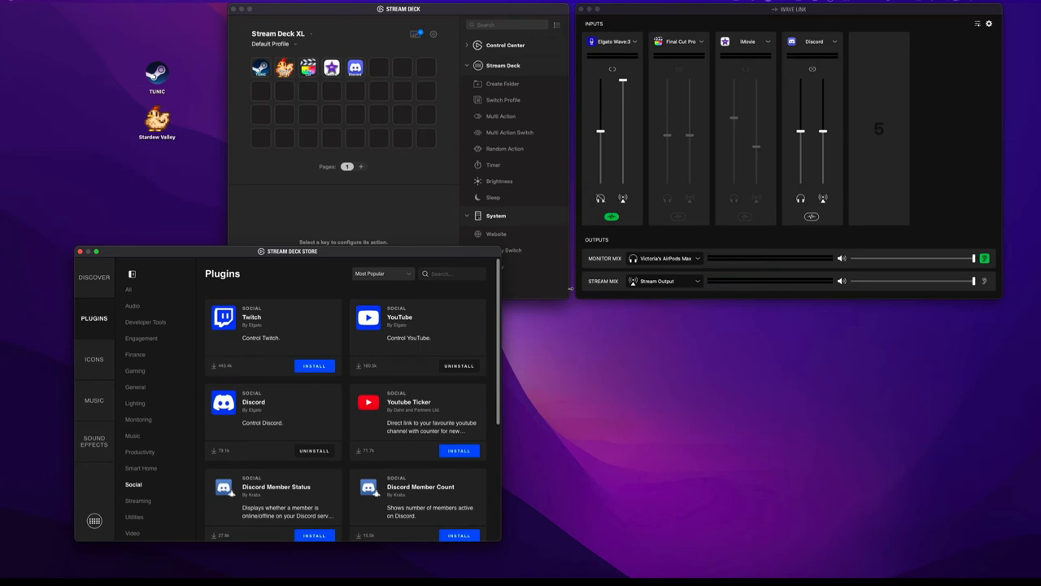
- Close the Store and scroll the actions list to the new Discord category
left_click(80, 251)
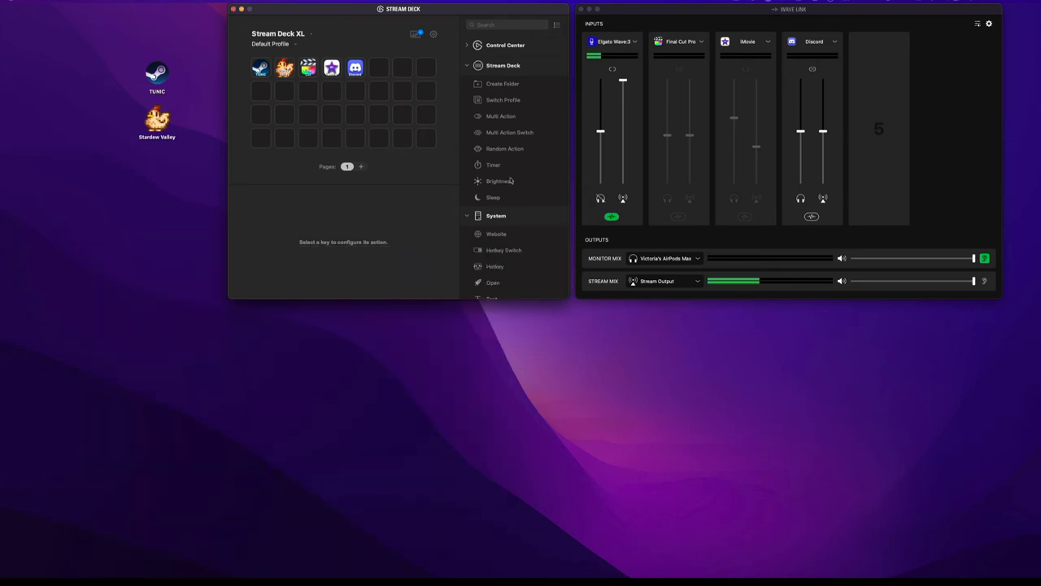
scroll("down", 3)
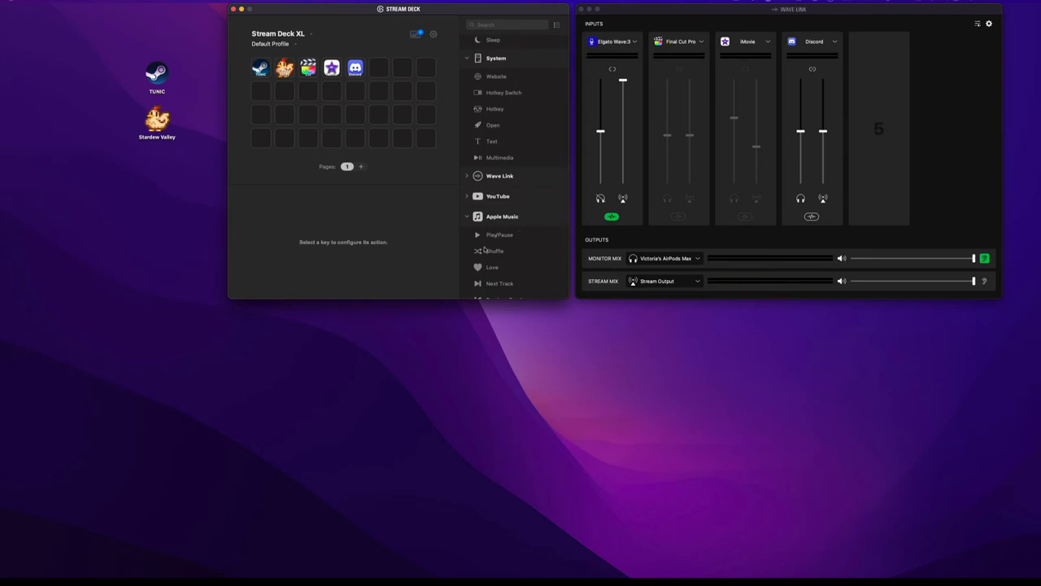
scroll("down", 3)
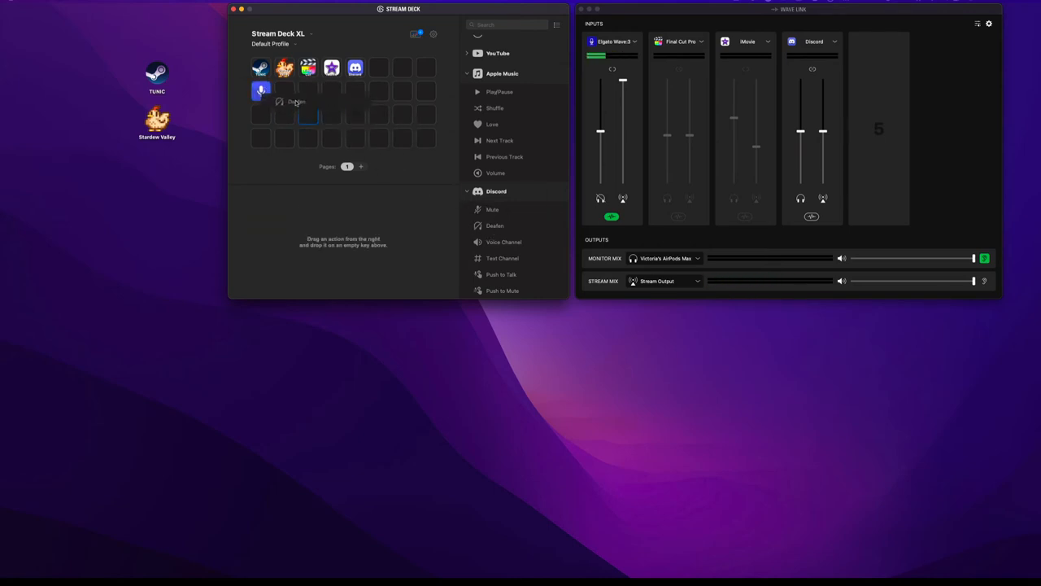
- Place the Discord Mute action on the first key of the second row
left_click_drag(495, 224, 285, 91)
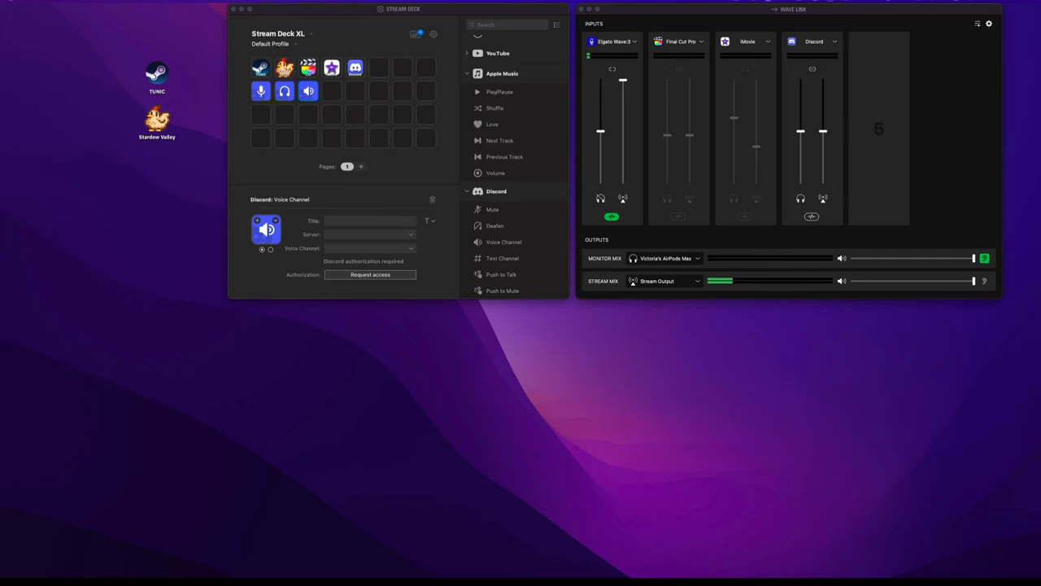
- Request and authorize Stream Deck's access to the Discord account
left_click(608, 27)
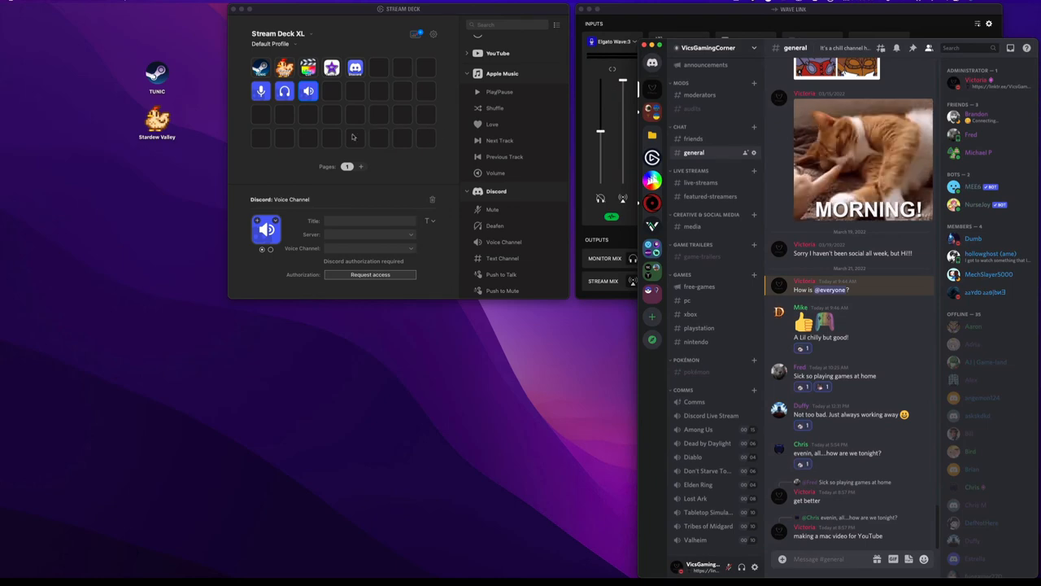
left_click(371, 273)
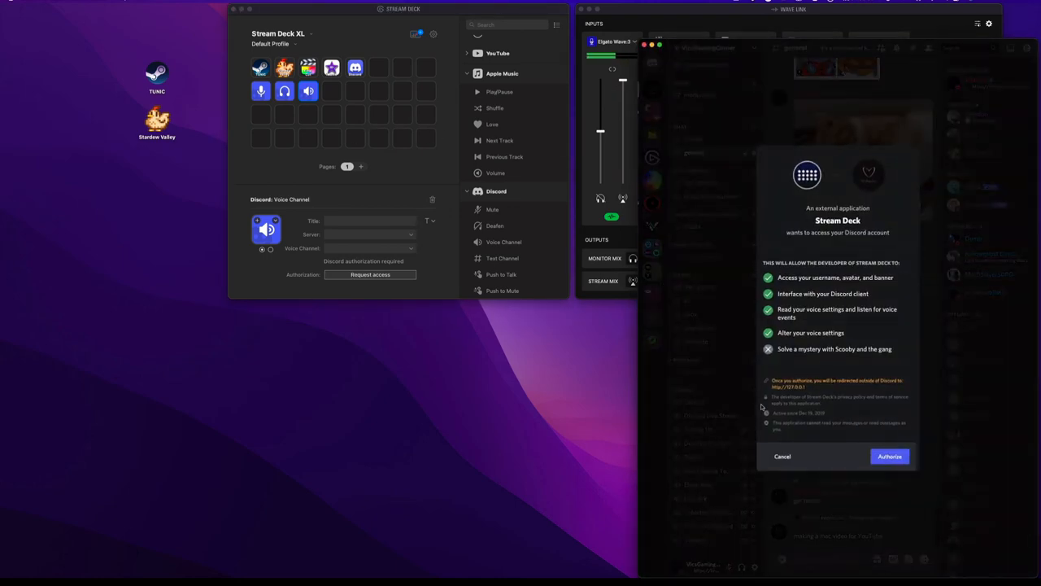
left_click(889, 456)
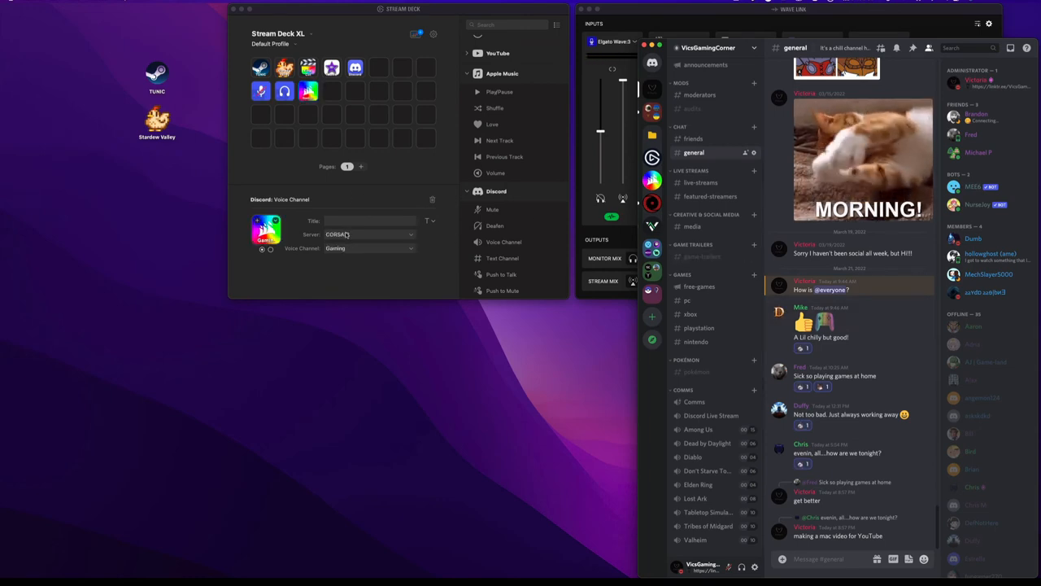
- Link the Voice Channel key to the Among Us channel on the VicoGamingCorner server
left_click(368, 234)
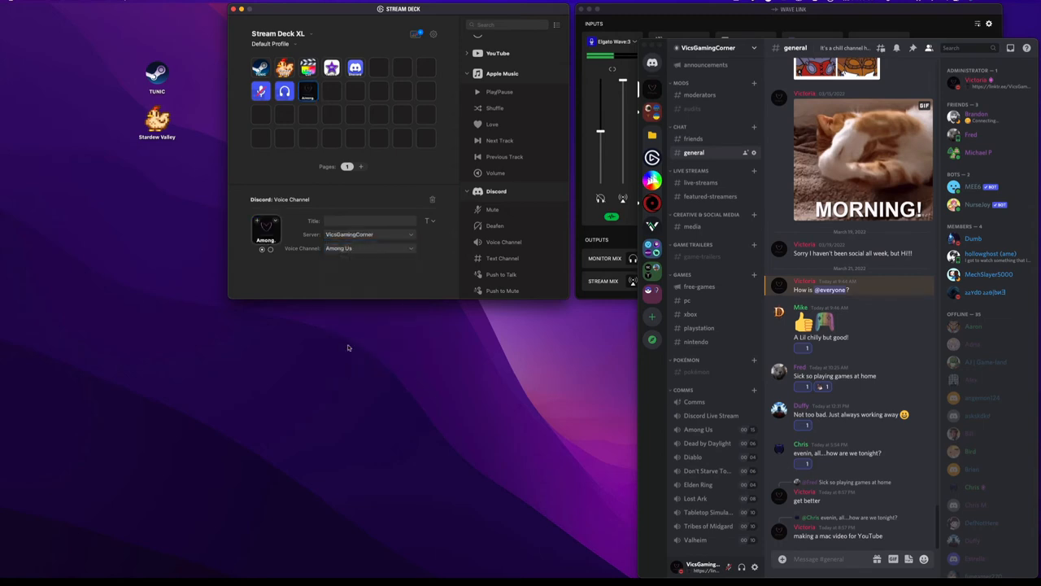
left_click(367, 247)
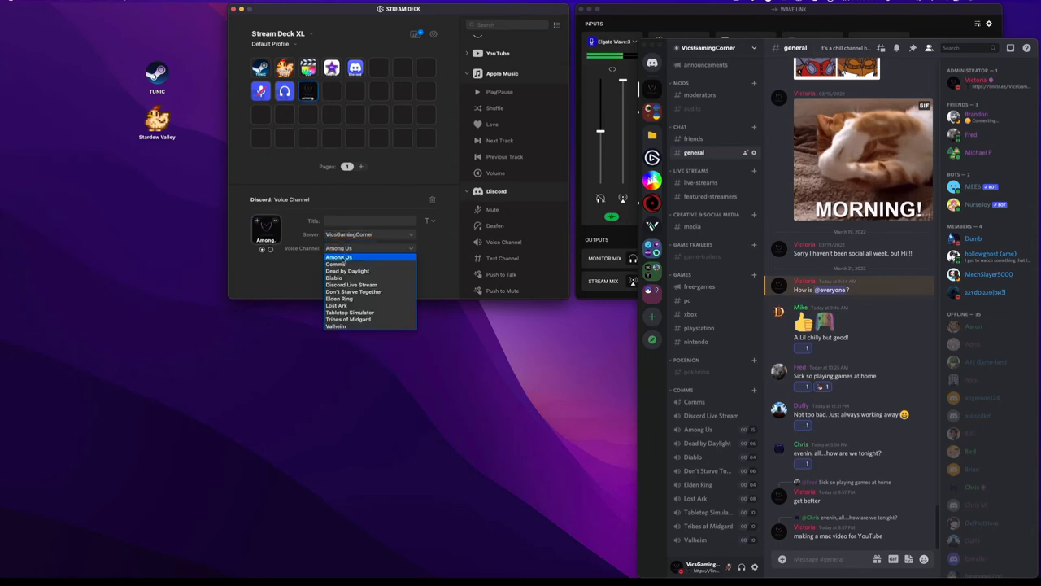
left_click(332, 91)
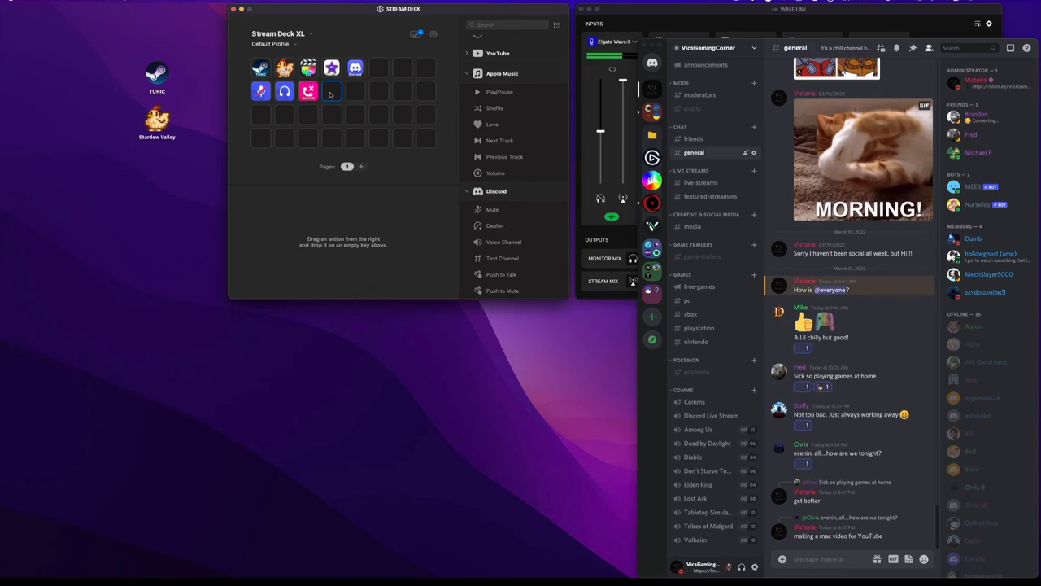
- Add a Discord Text Channel key to the second row and select it
left_click(693, 400)
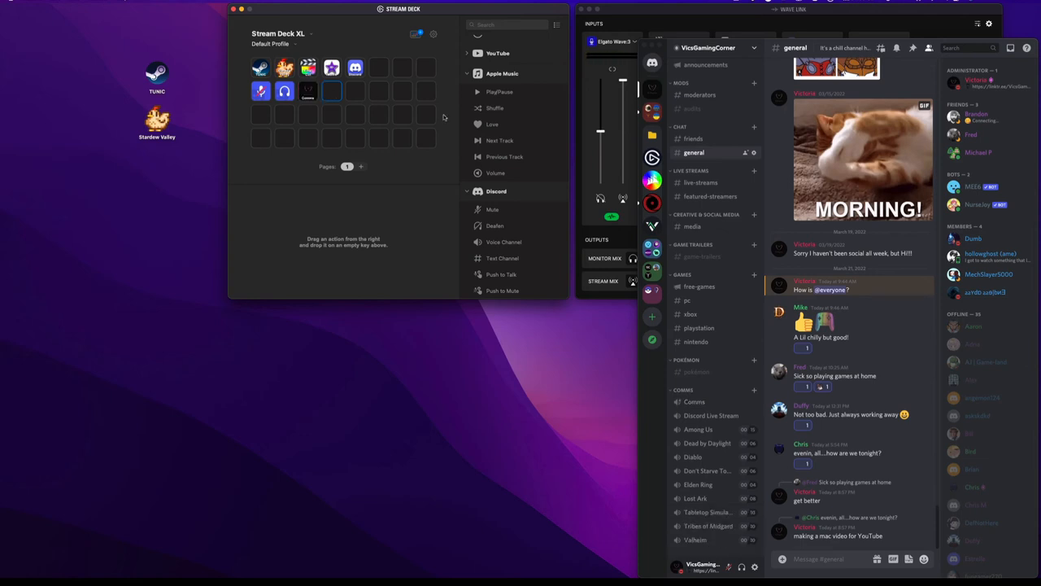
left_click_drag(501, 257, 331, 111)
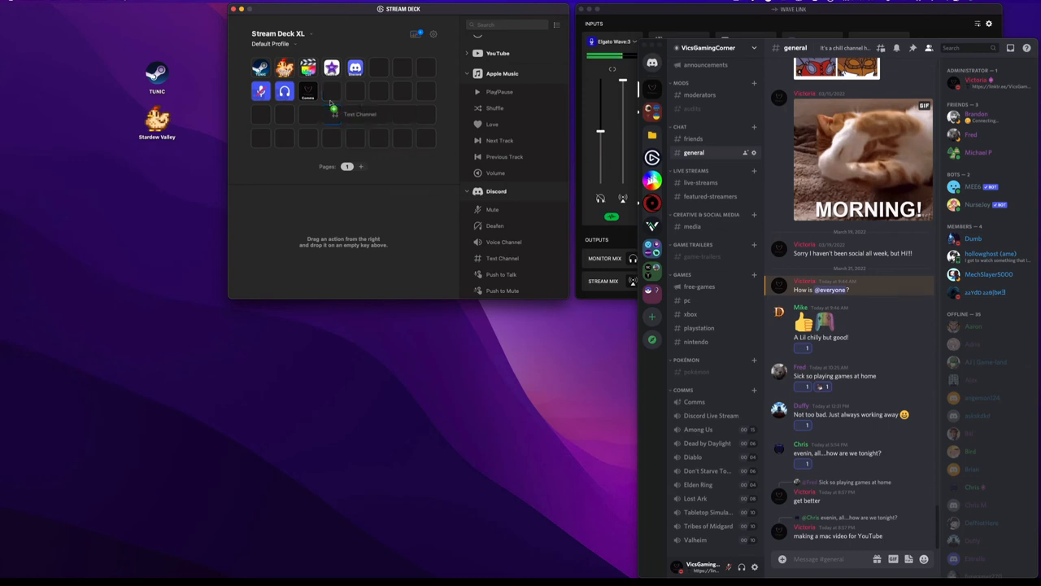
left_click(332, 90)
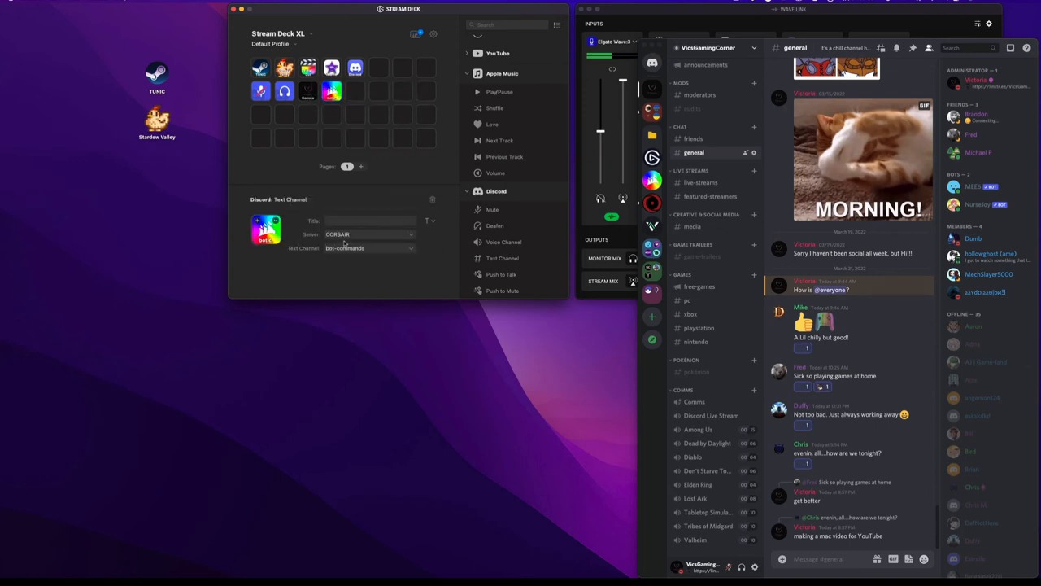
- Point the key at the general channel on the VicoGamingCorner server
left_click(367, 234)
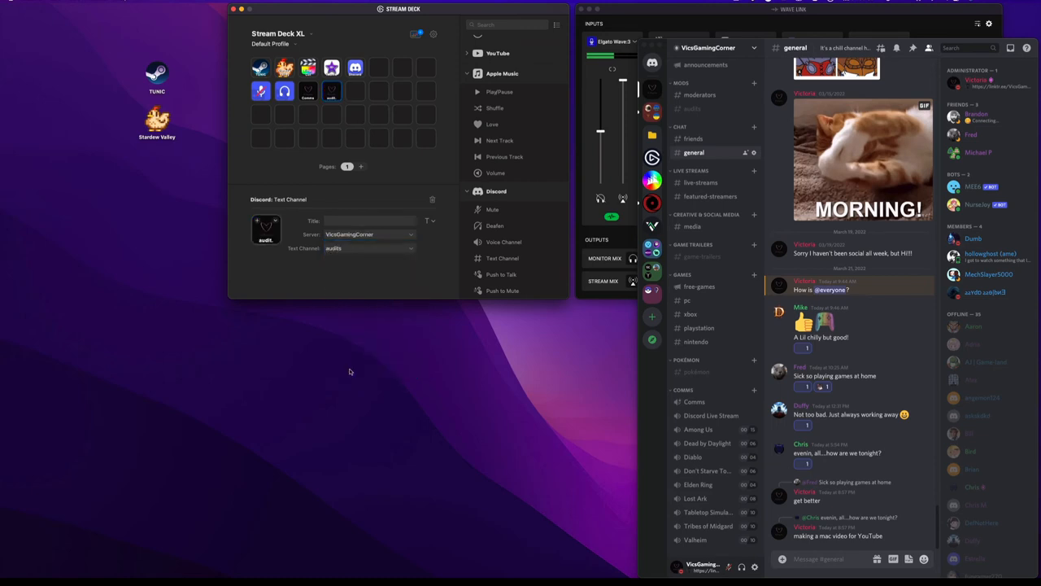
left_click(368, 247)
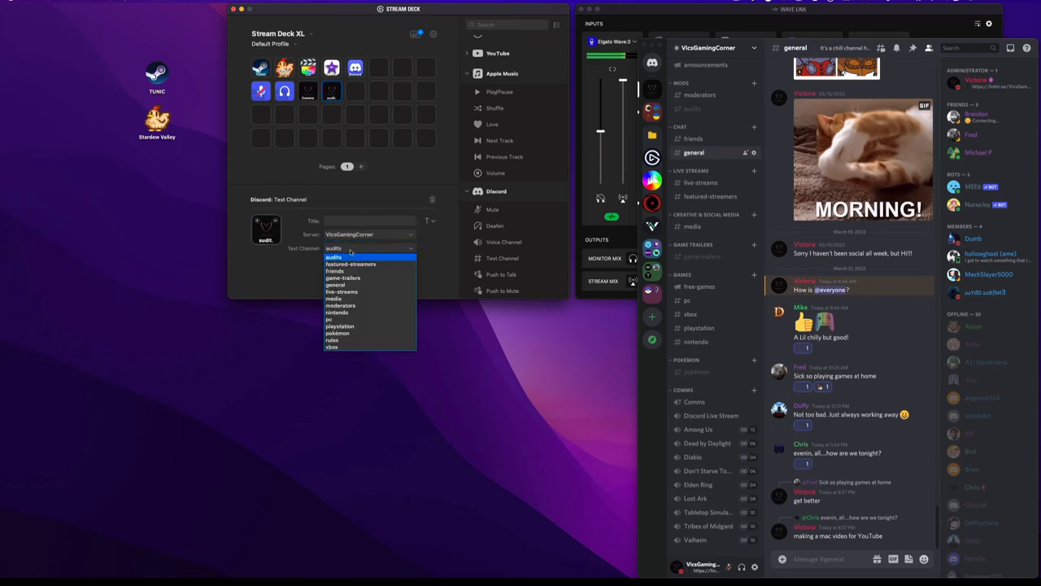
left_click(335, 285)
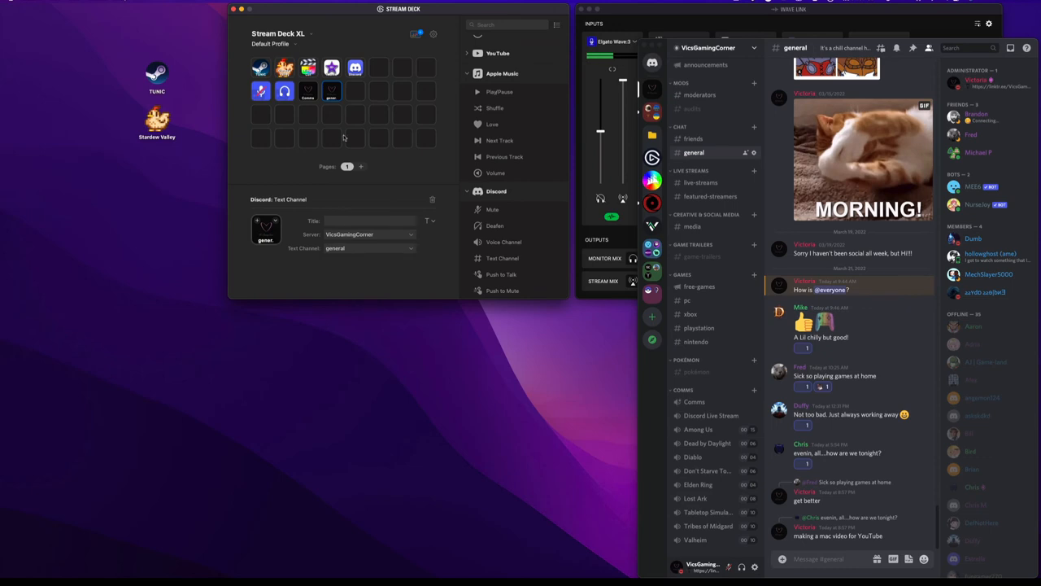
mouse_move(343, 117)
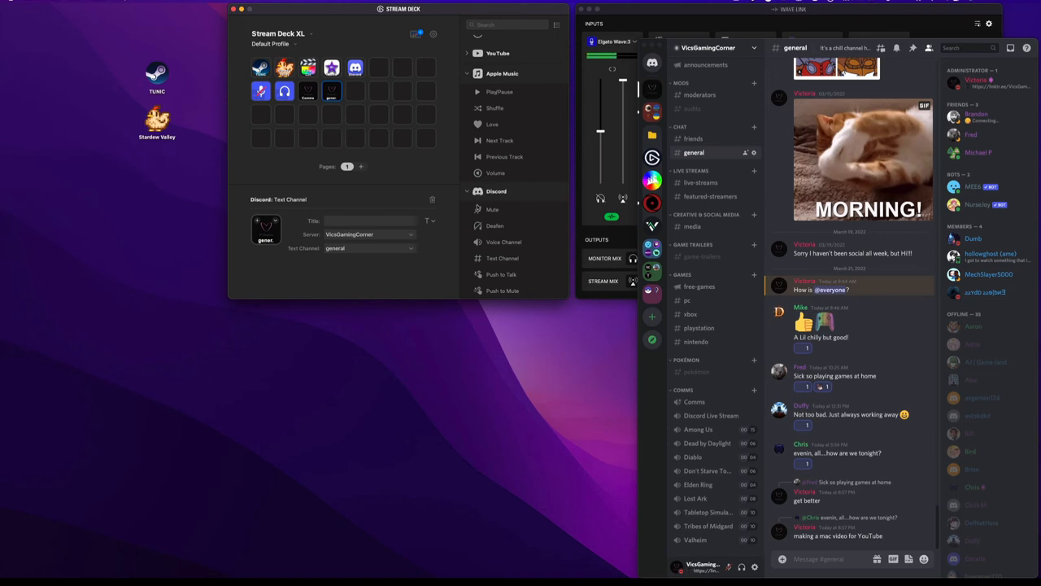
mouse_move(491, 209)
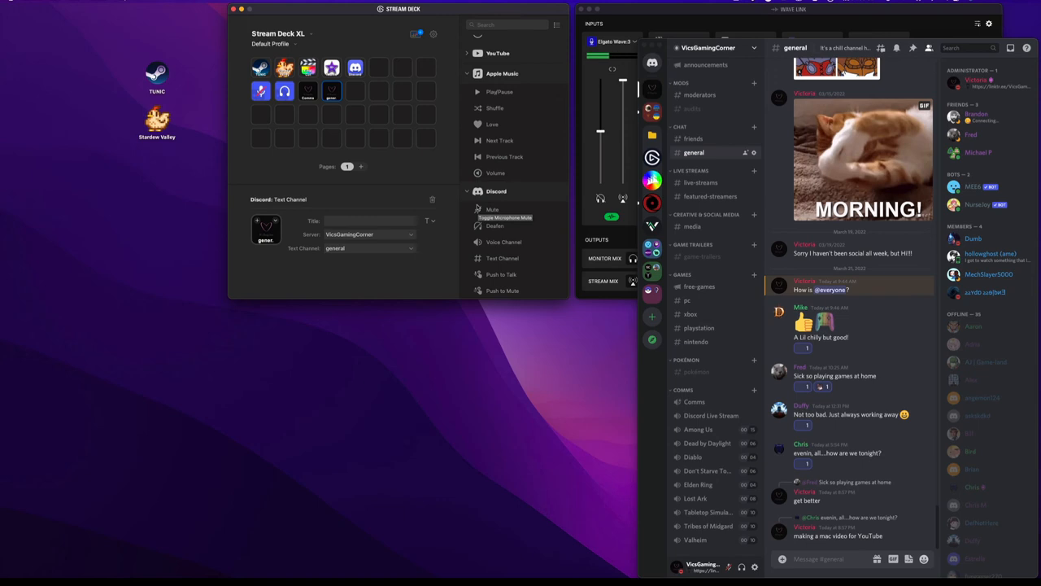
mouse_move(465, 136)
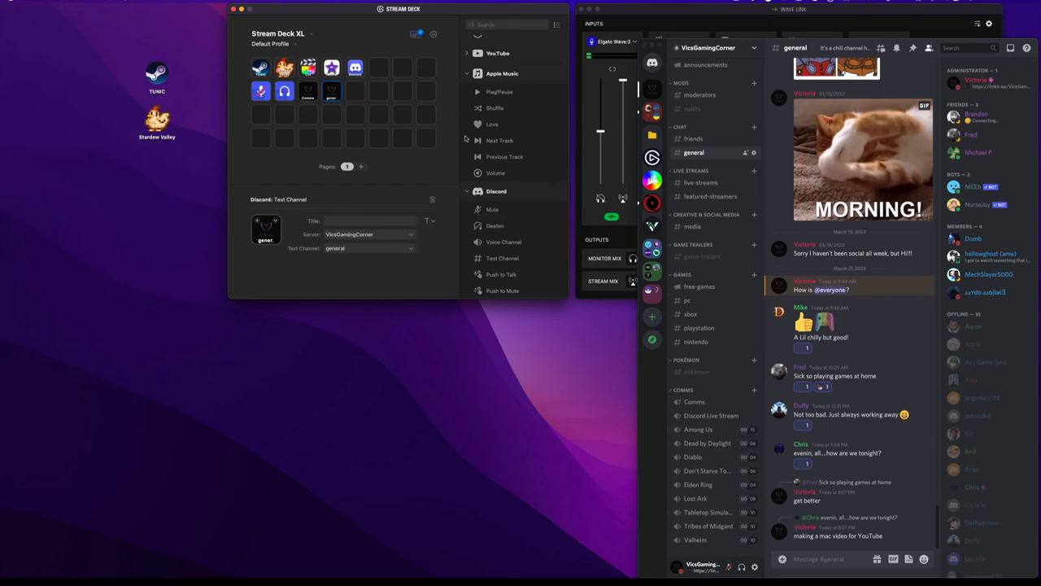
- Add another Discord Text Channel key on the second row and set its server to ELGATO
left_click(355, 91)
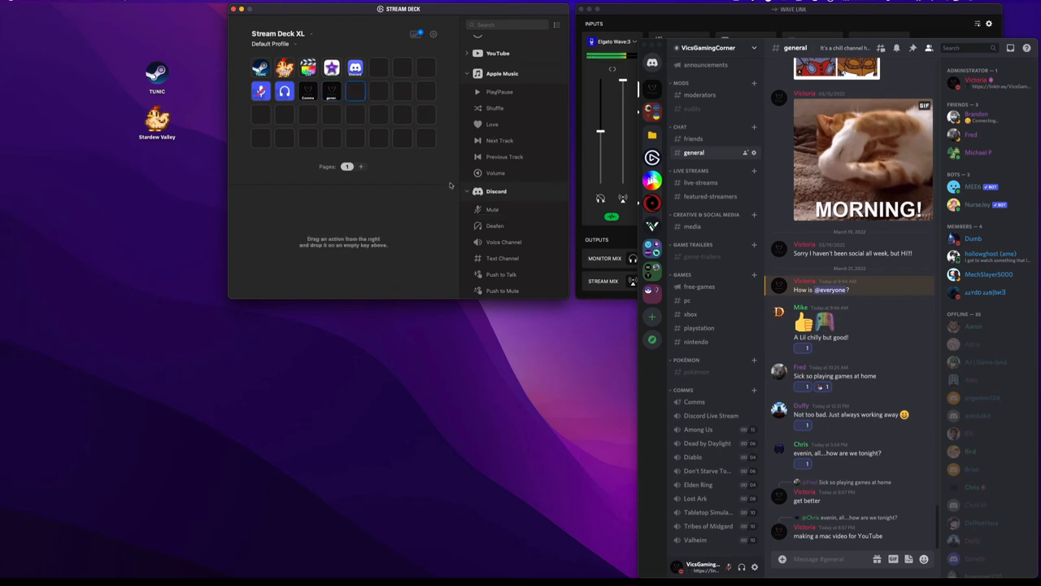
mouse_move(478, 234)
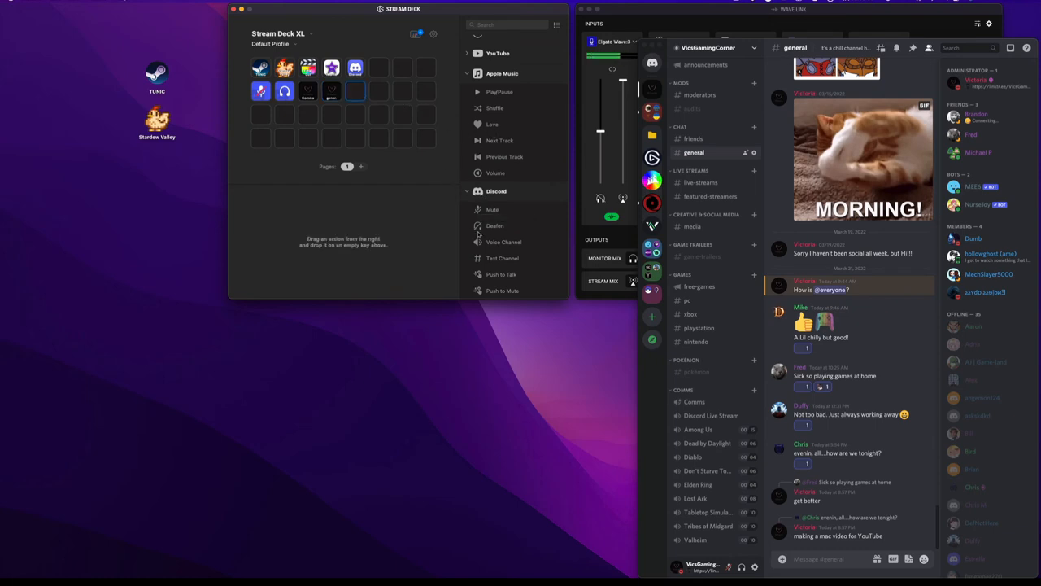
left_click_drag(501, 257, 356, 89)
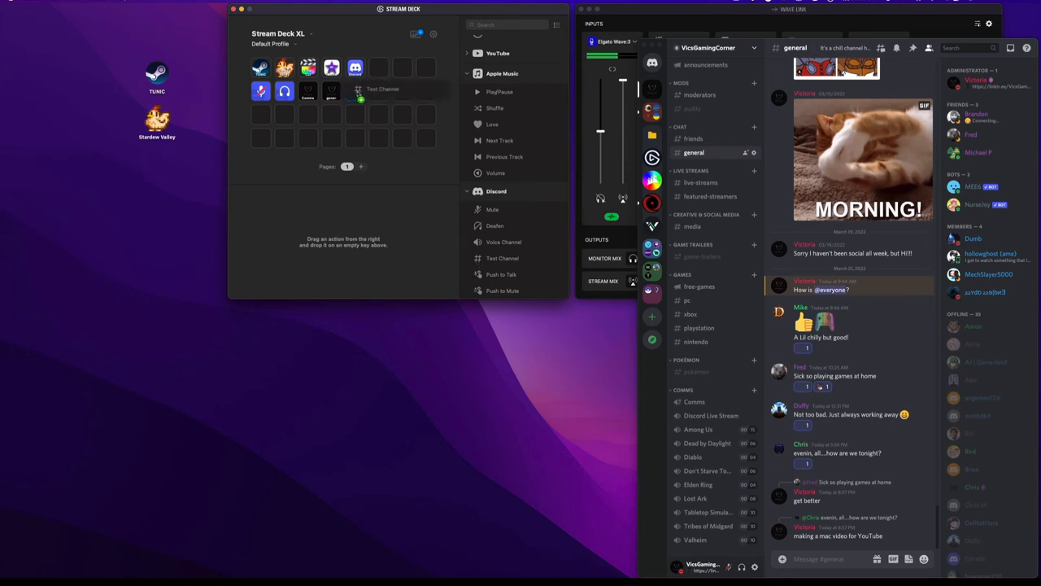
left_click(370, 234)
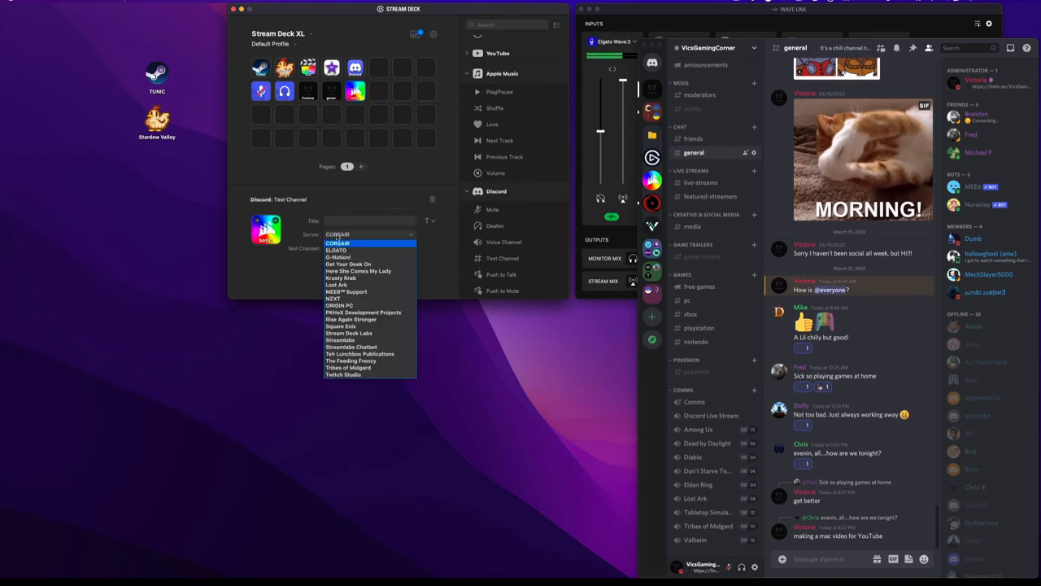
left_click(335, 251)
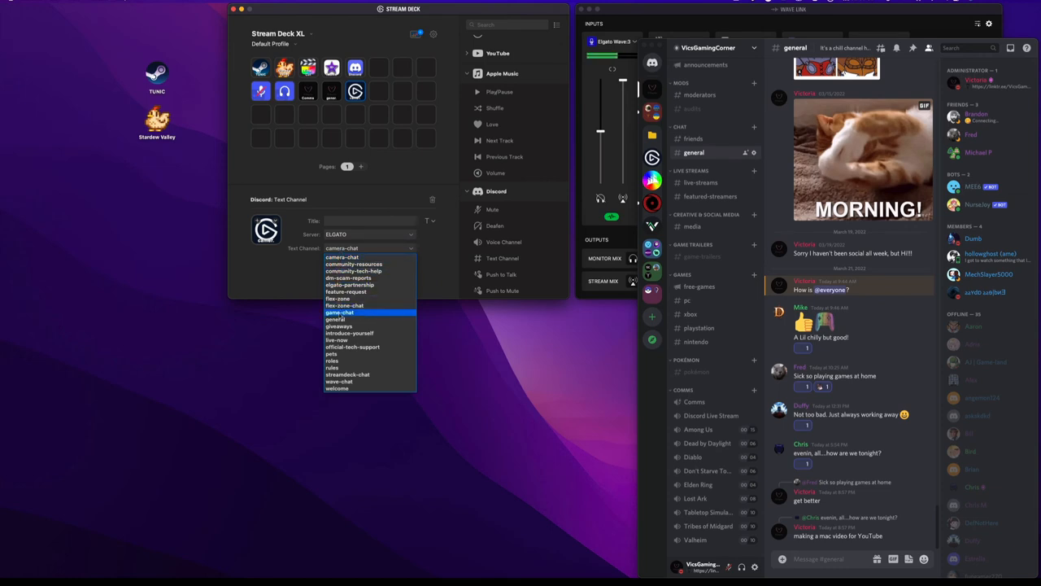
left_click(335, 319)
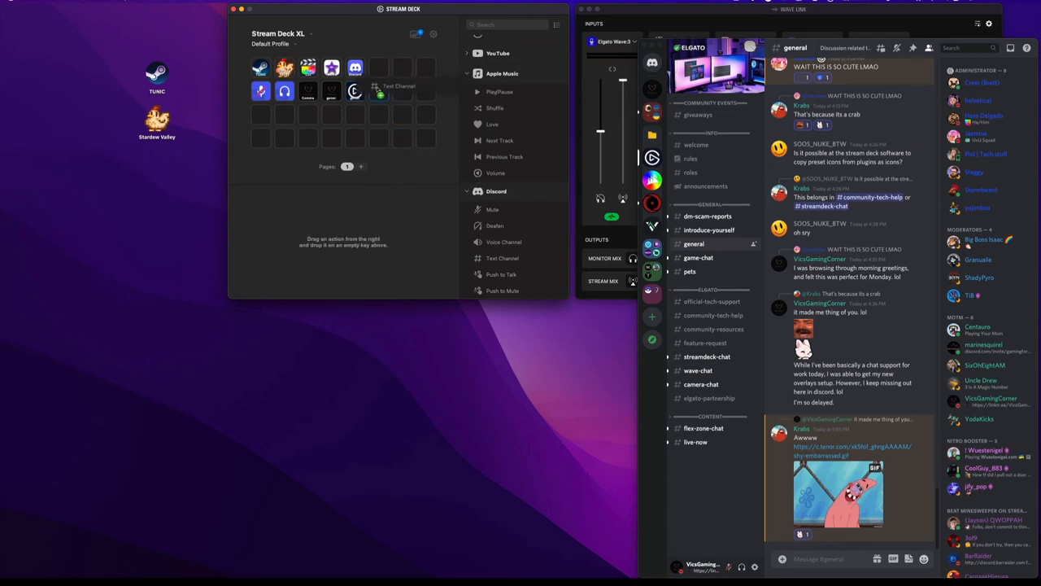
- Point the new key at the ELGATO server's community-tech-help channel
left_click(371, 235)
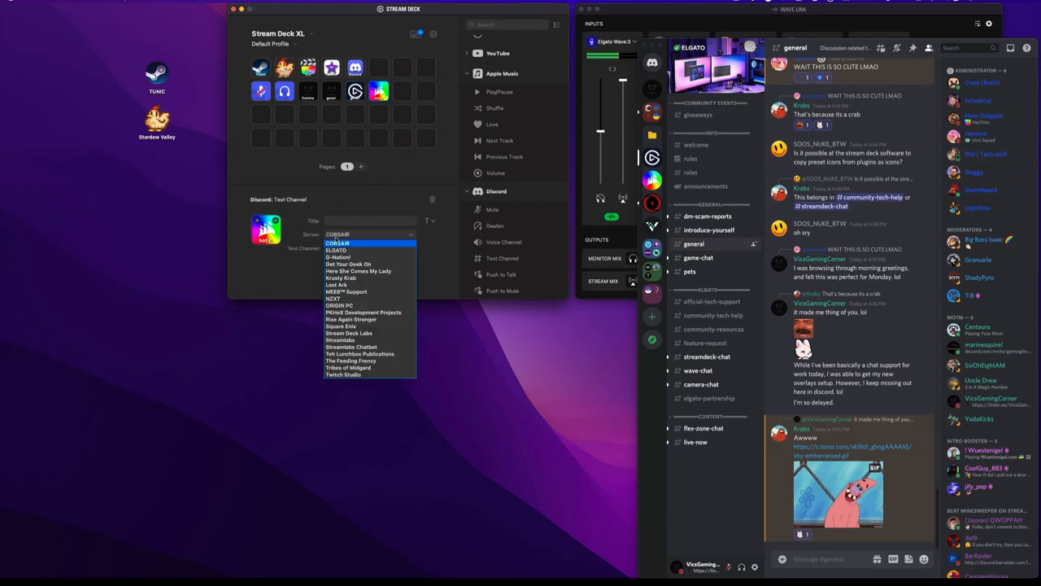
mouse_move(348, 264)
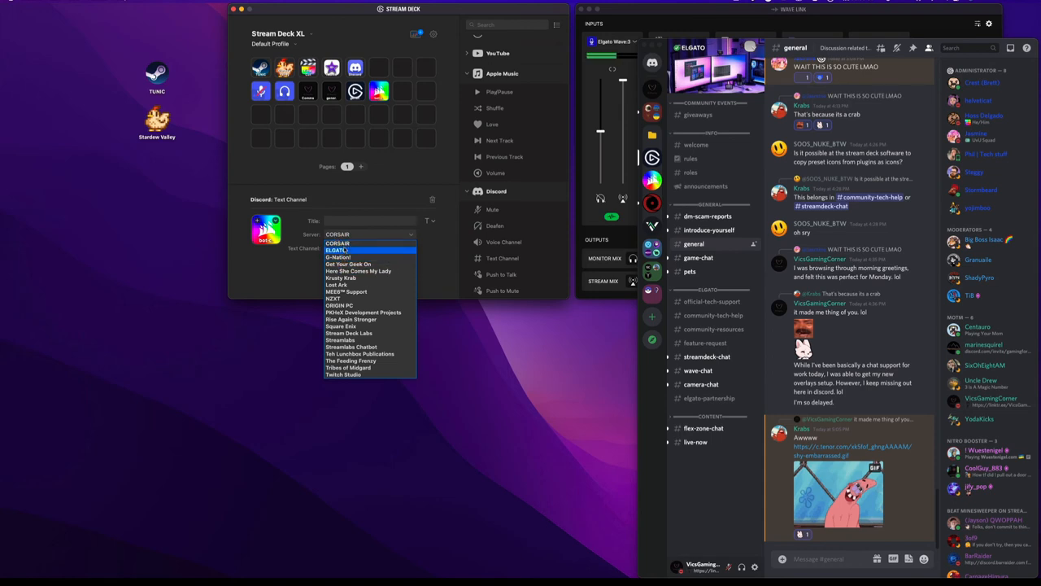
left_click(338, 251)
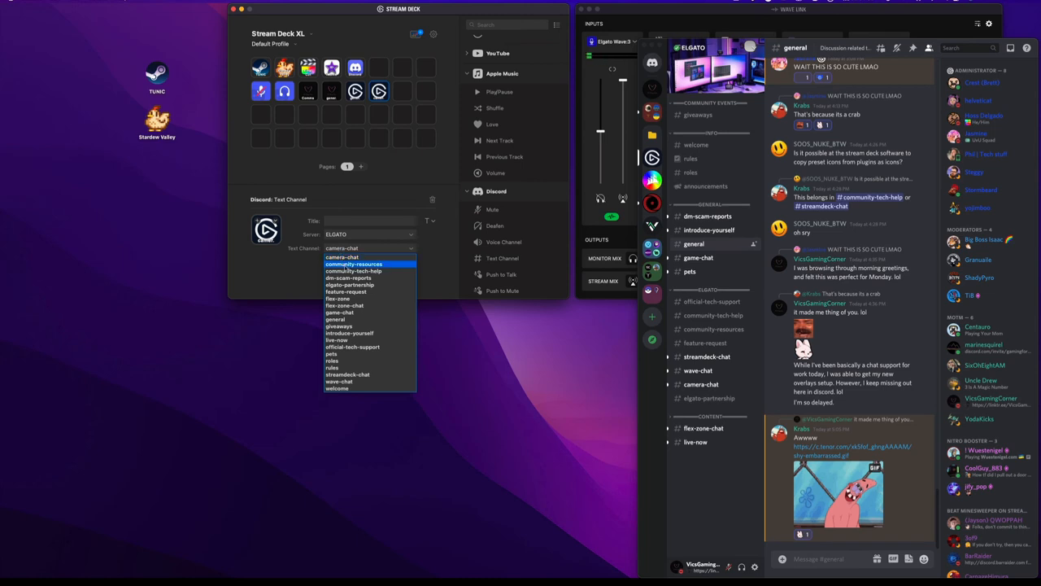
left_click(353, 270)
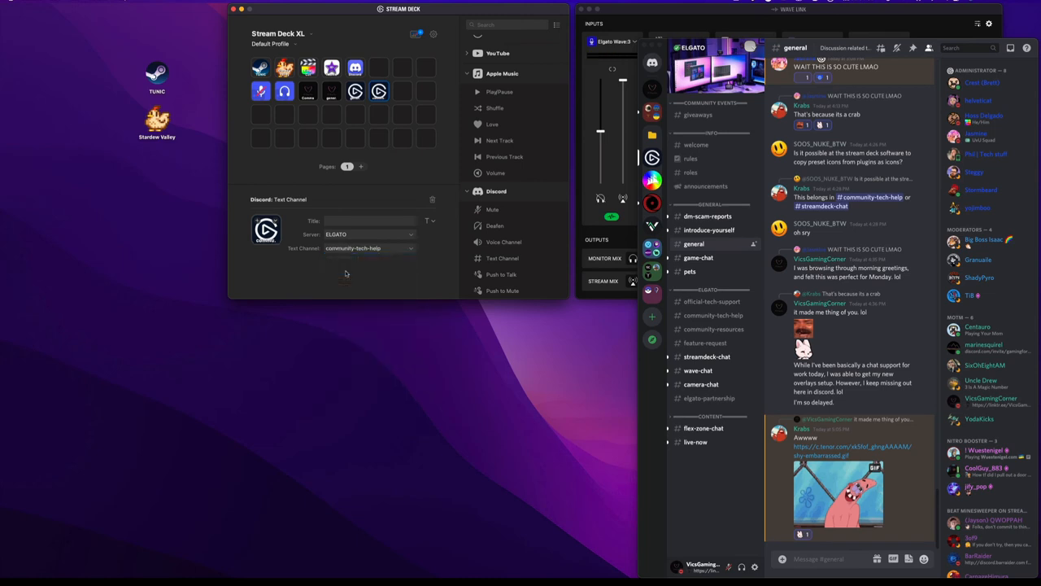
left_click(713, 315)
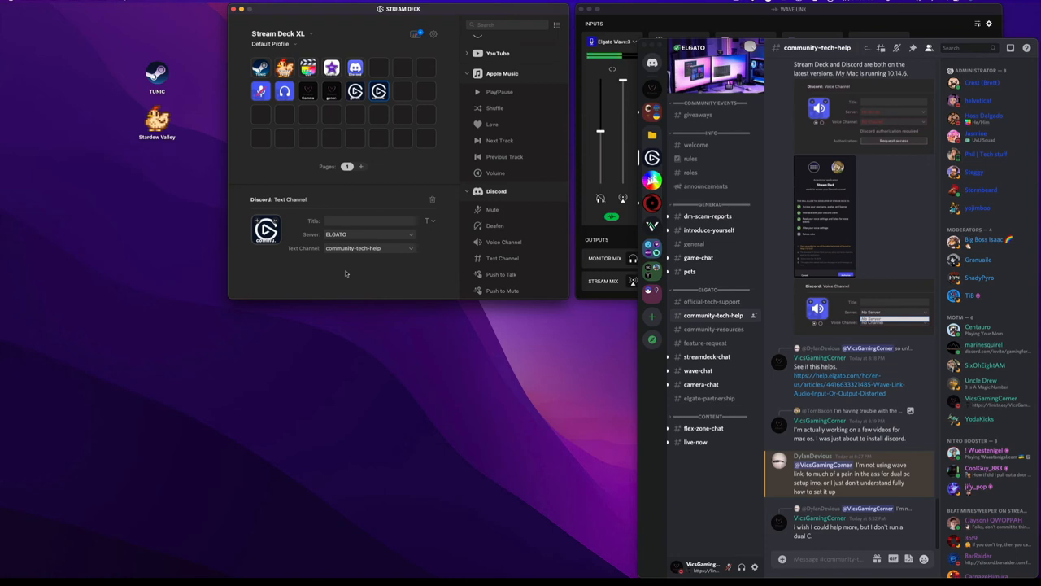
mouse_move(332, 277)
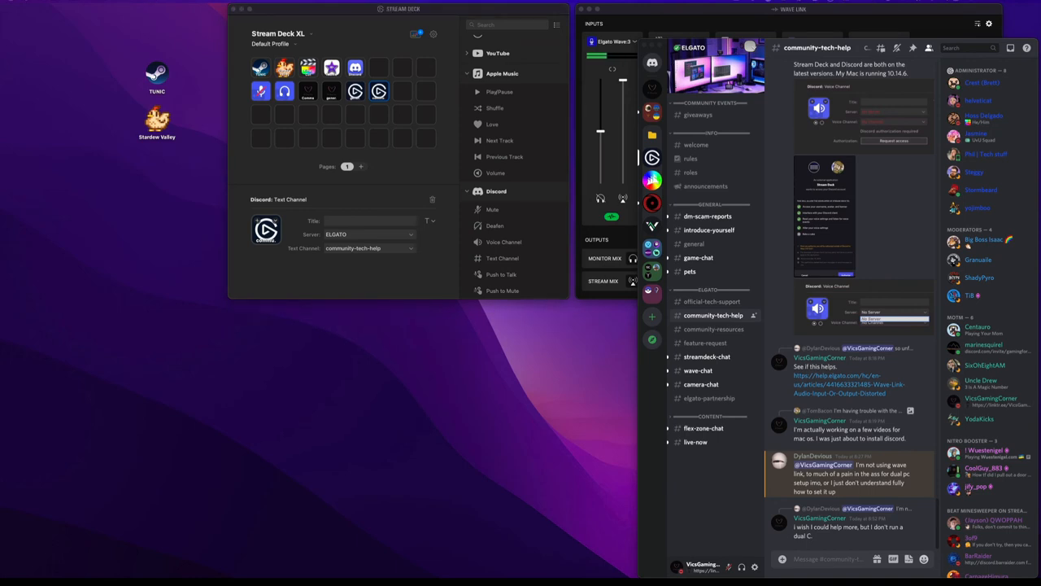
mouse_move(144, 181)
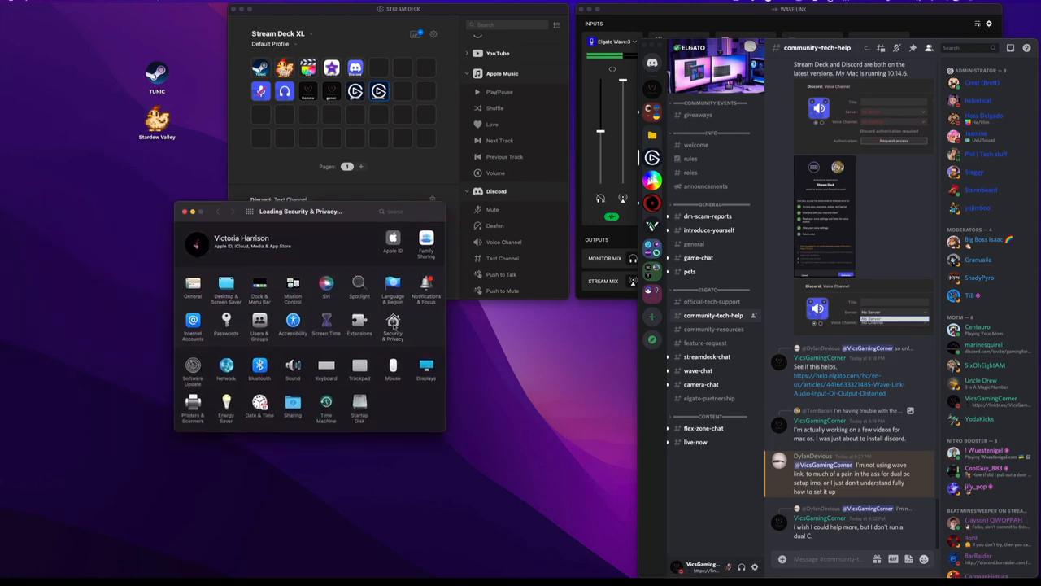
- Go to Security & Privacy's Privacy section and unlock it with the password
left_click(394, 322)
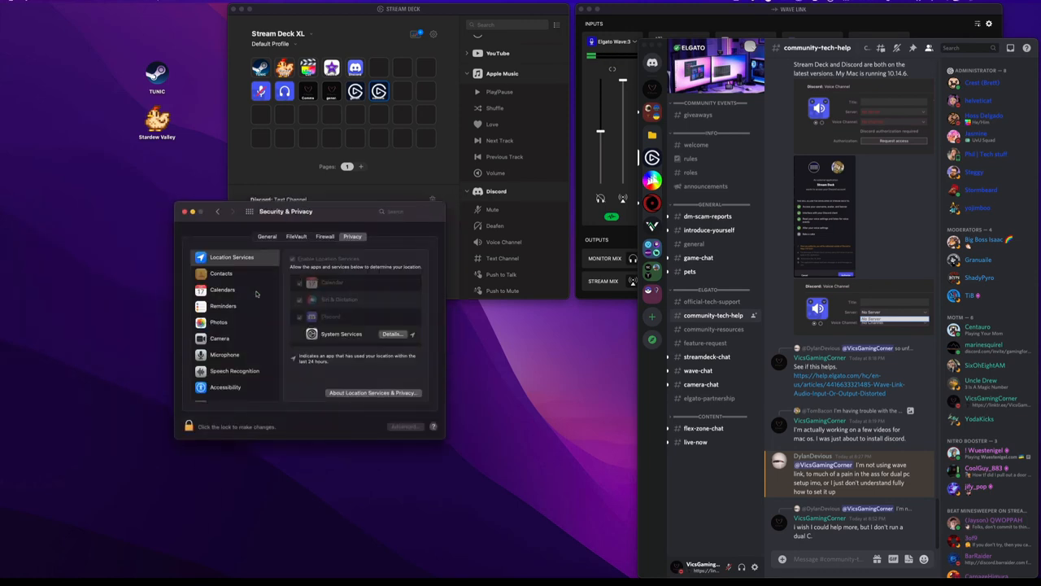
left_click(224, 283)
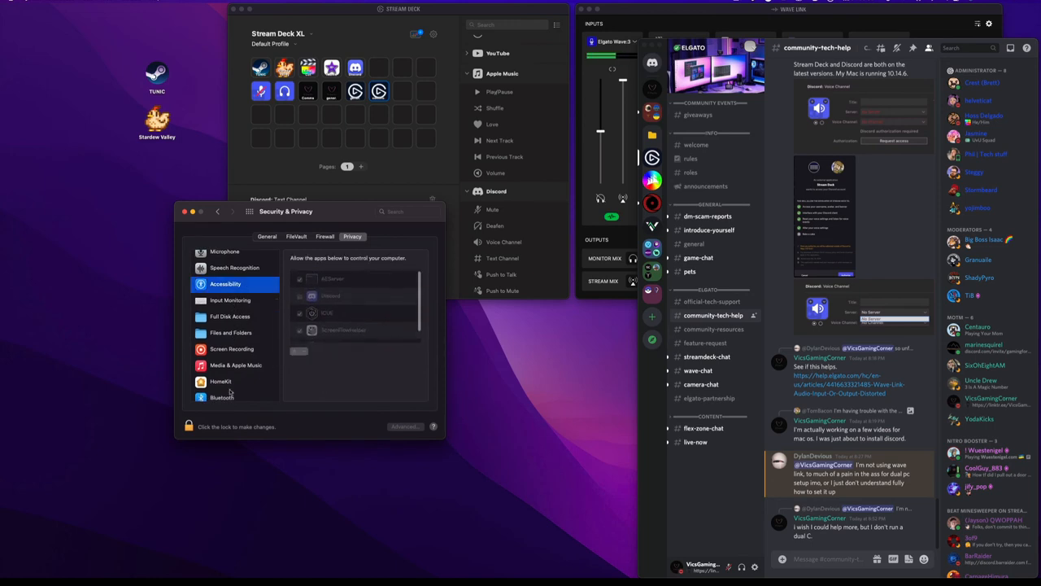
left_click(189, 426)
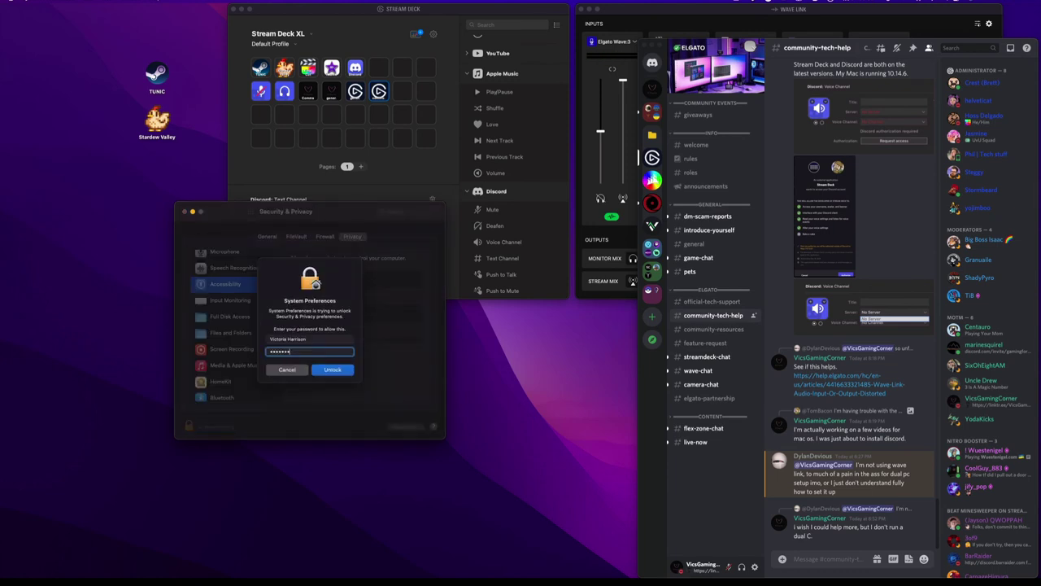
left_click(332, 369)
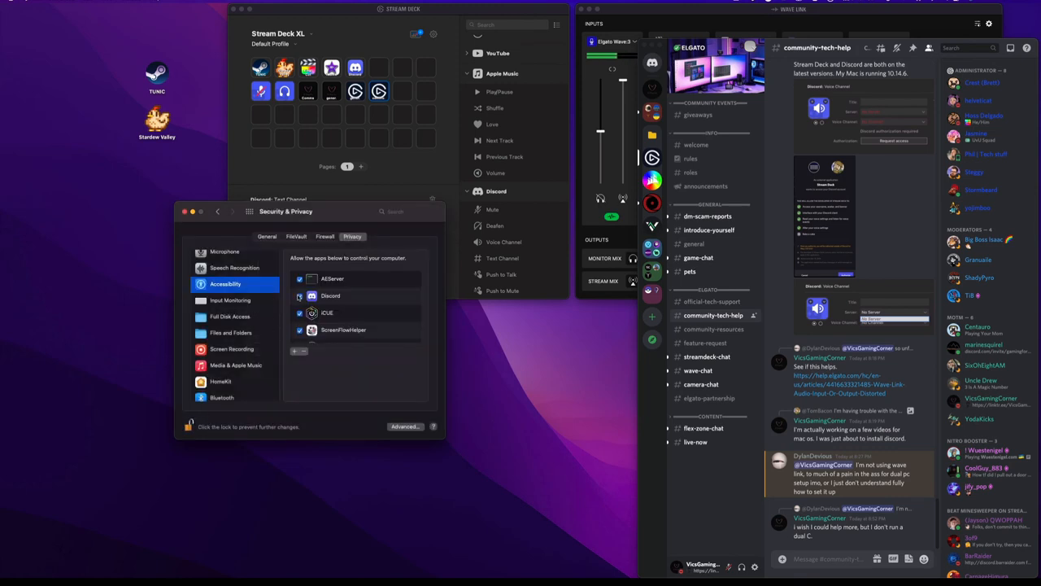
- Review Files and Folders, HomeKit, Screen Recording, Full Disk Access and Input Monitoring permissions
scroll("down", 3)
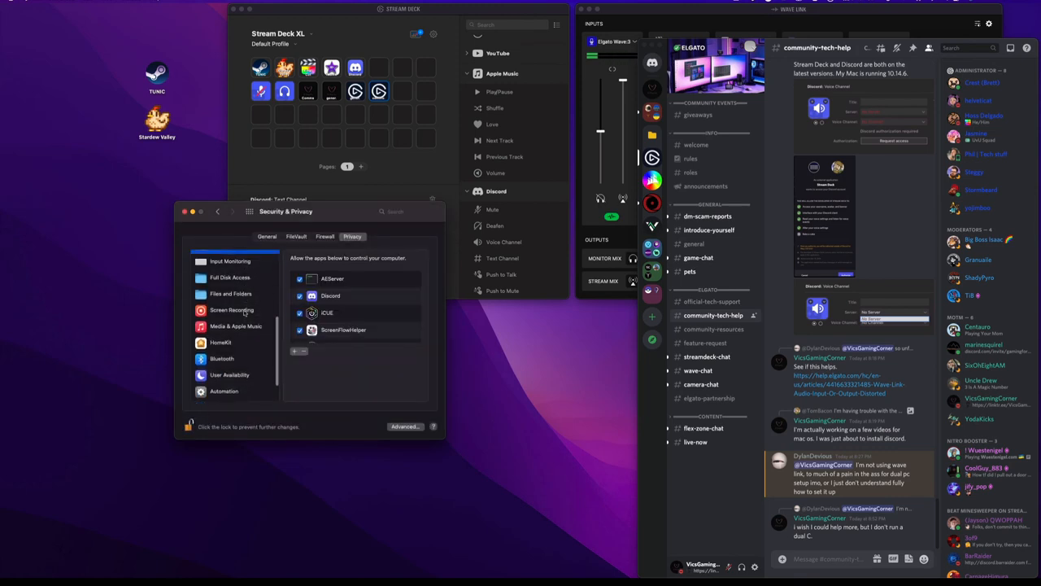
left_click(231, 296)
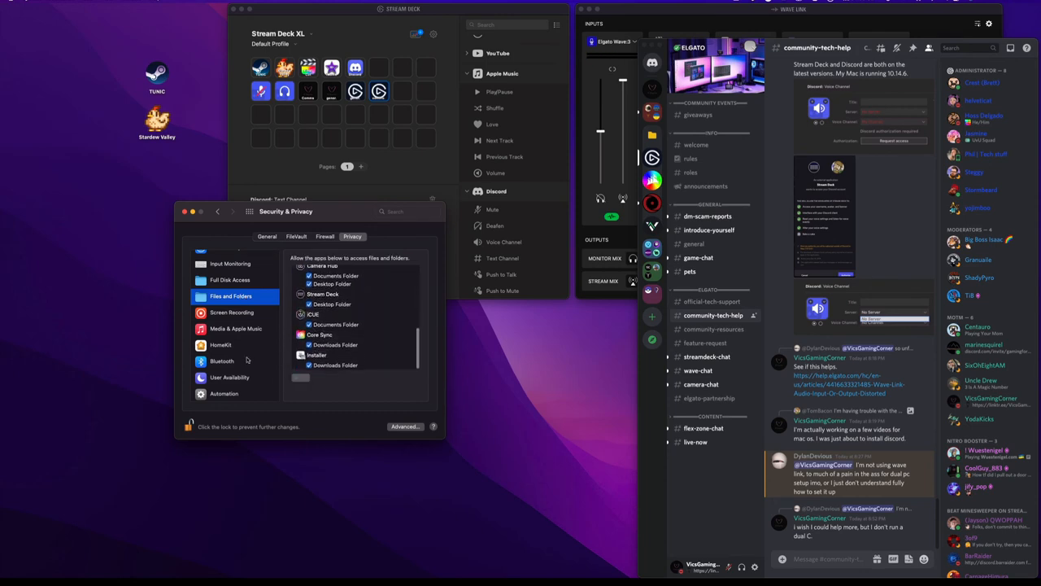
scroll("down", 3)
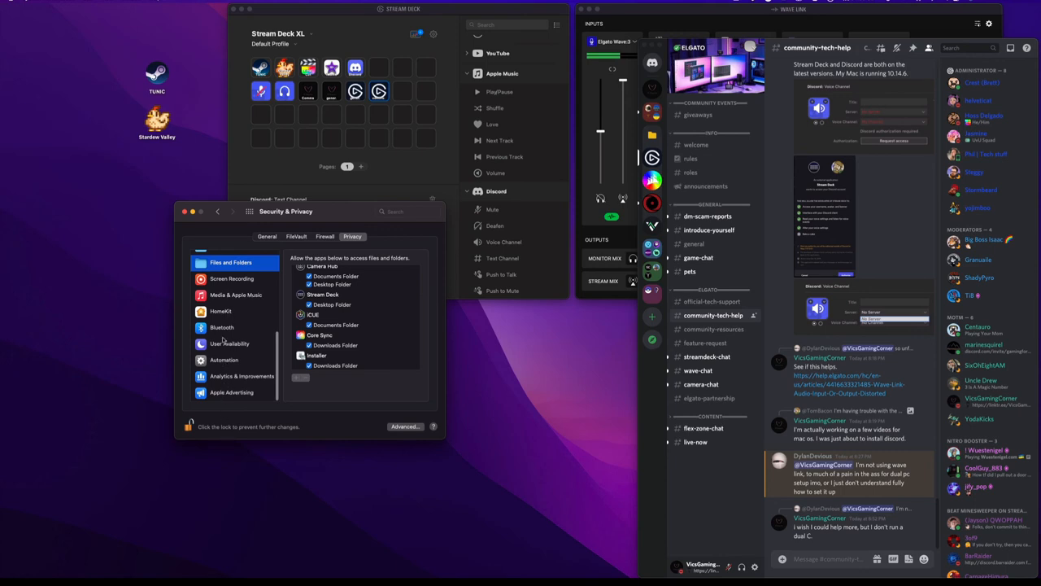
left_click(222, 311)
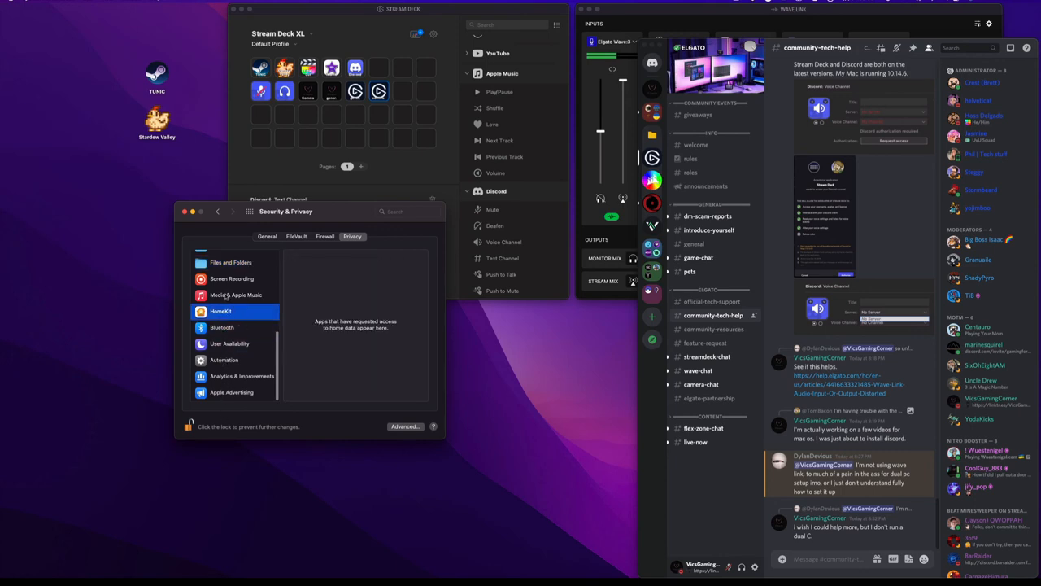
left_click(231, 280)
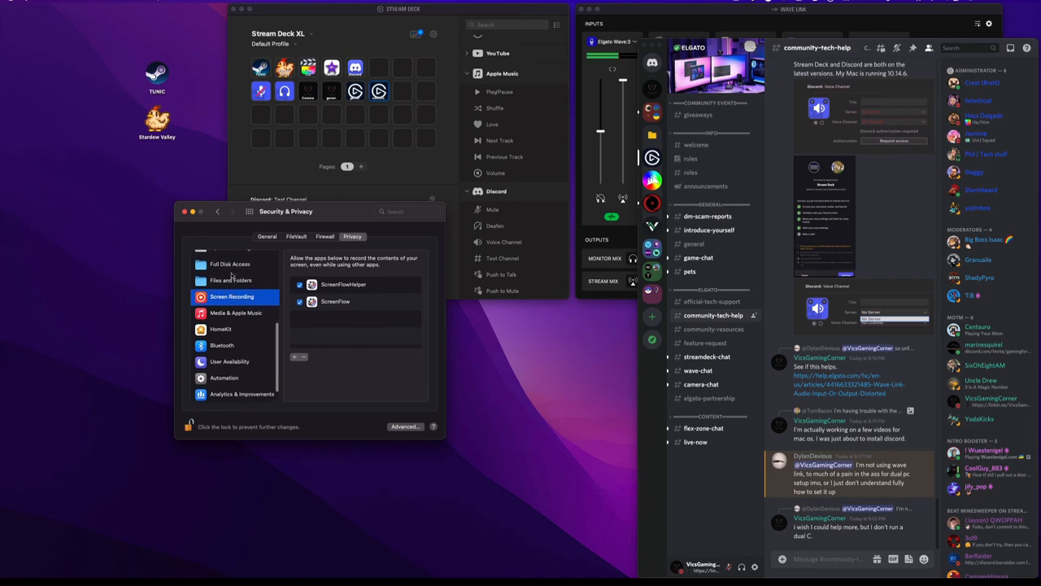
left_click(231, 280)
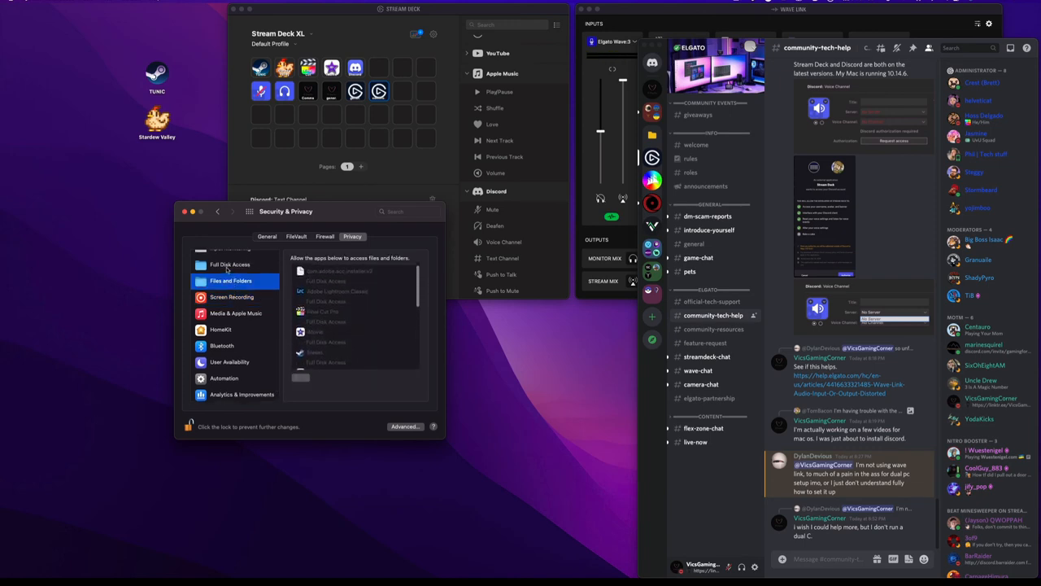
left_click(231, 264)
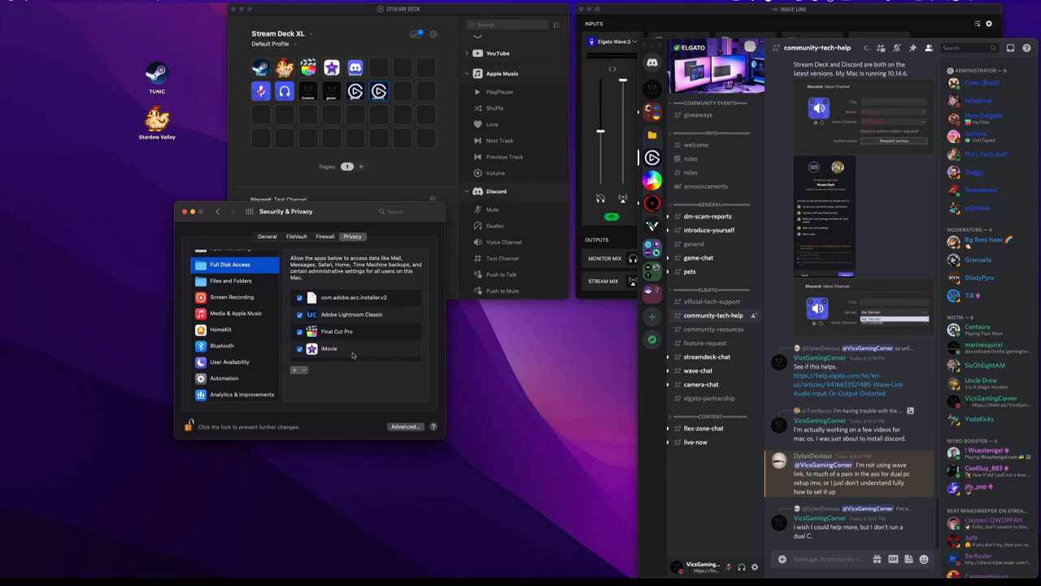
scroll("down", 3)
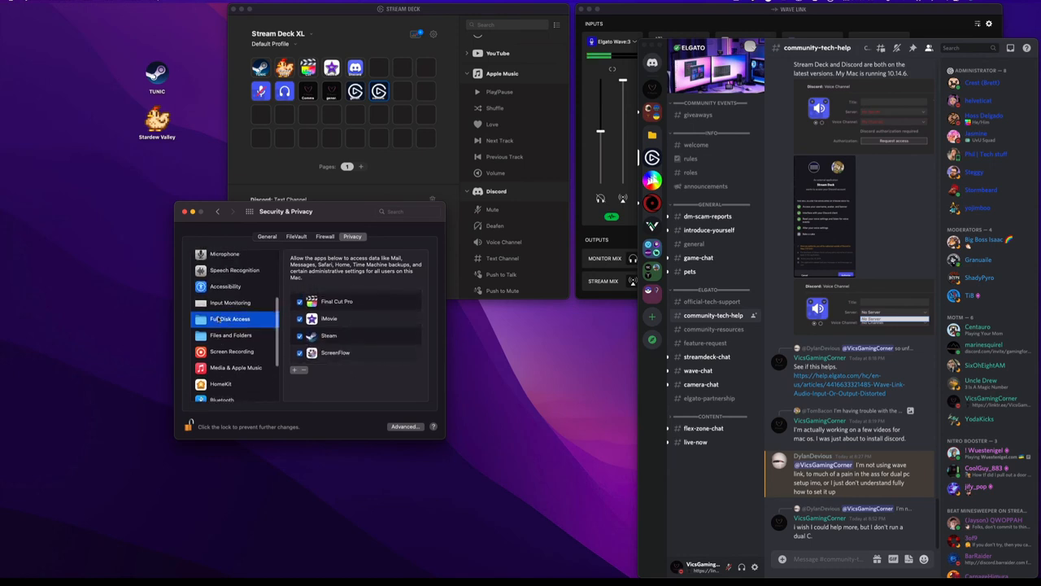
left_click(231, 301)
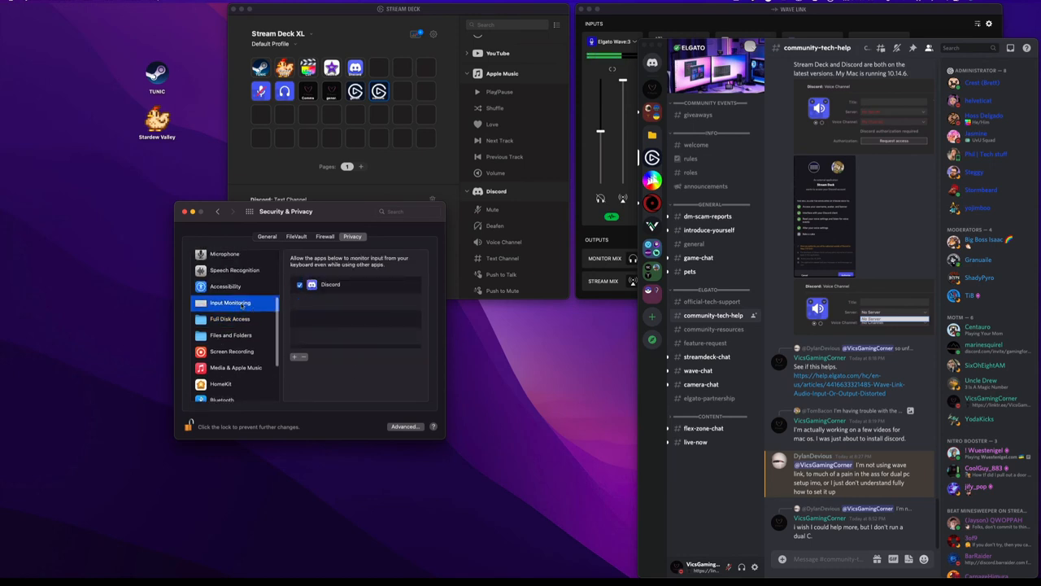
- Review Accessibility, Speech Recognition, Microphone, Camera, Reminders and Contacts permissions
left_click(225, 320)
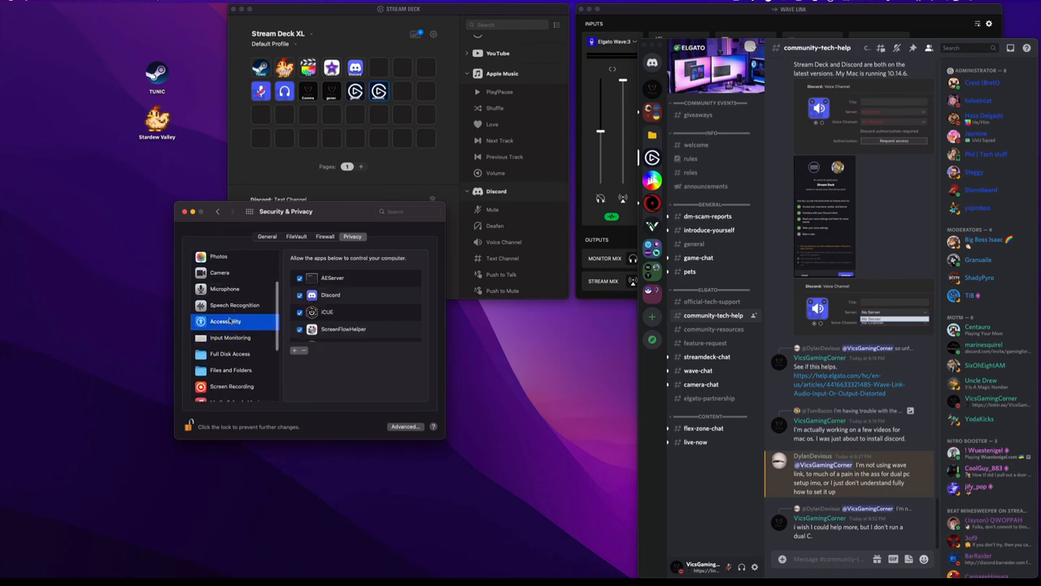
mouse_move(263, 306)
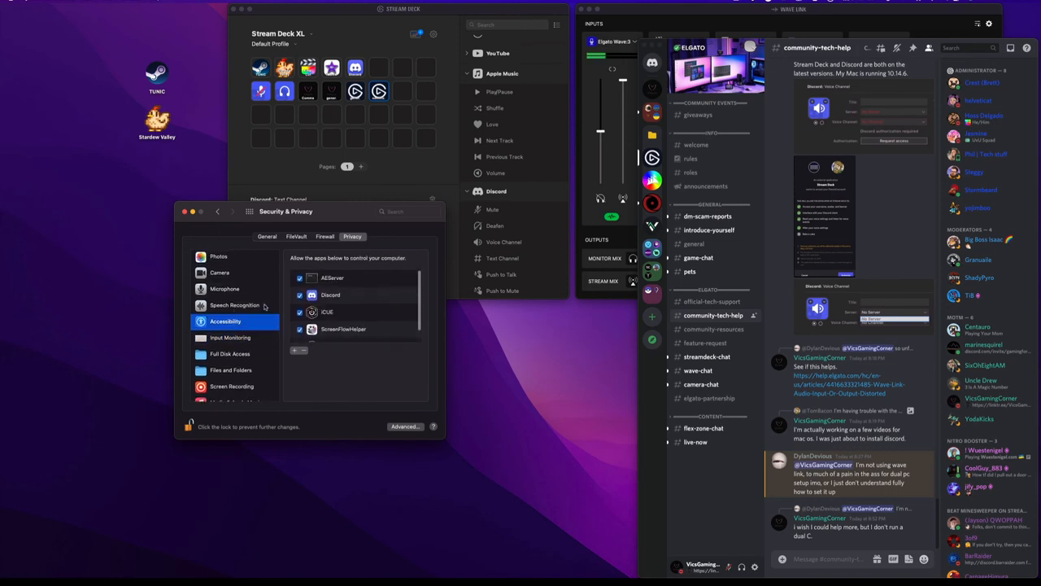
left_click(234, 326)
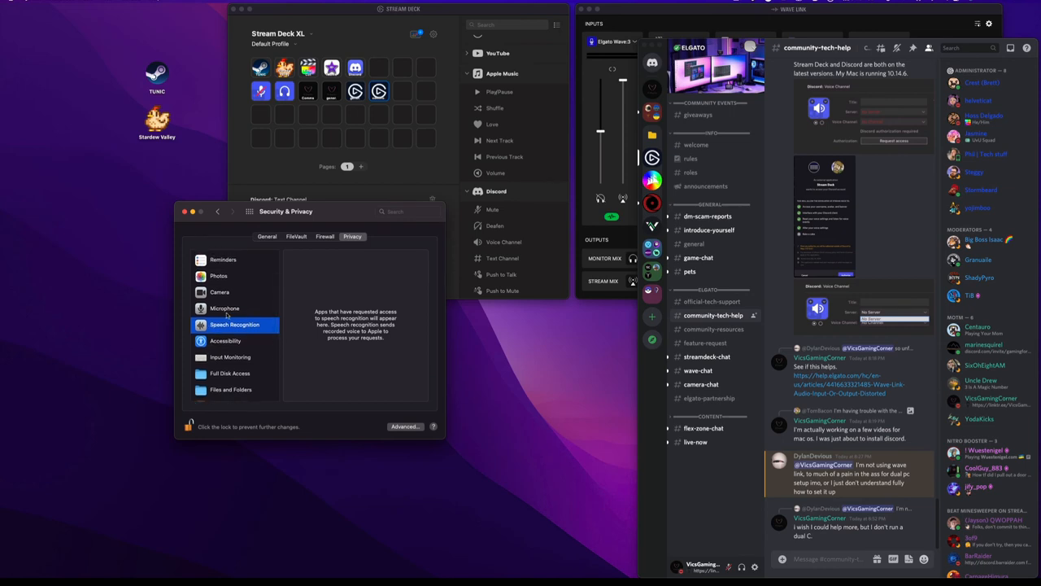
left_click(224, 308)
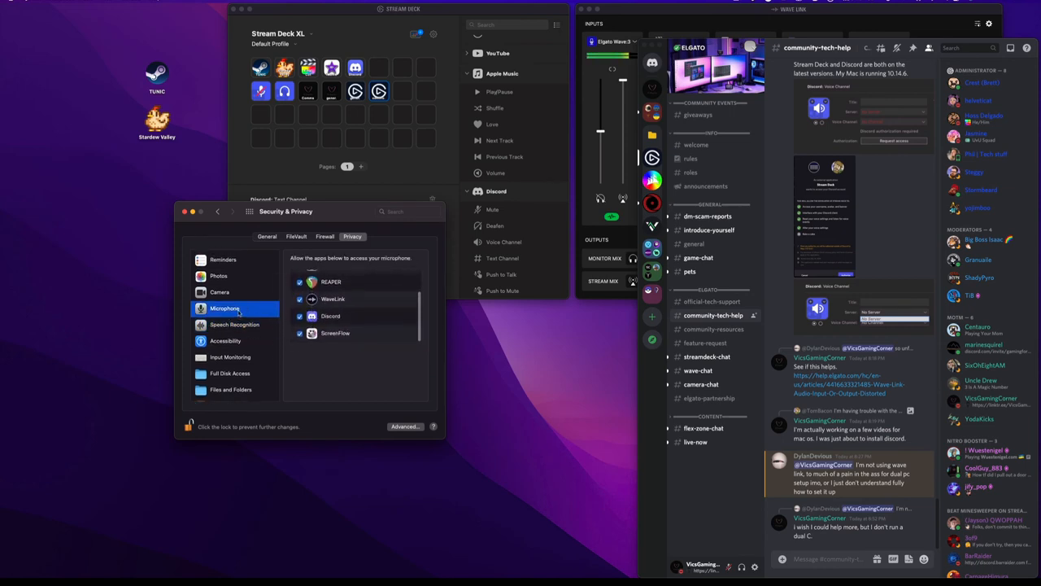
scroll("up", 3)
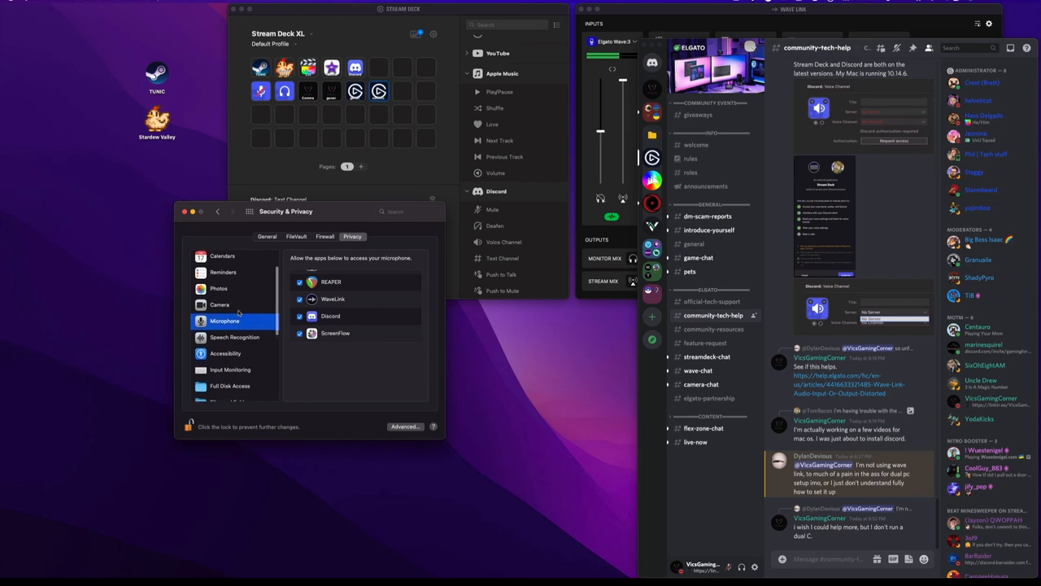
left_click(220, 304)
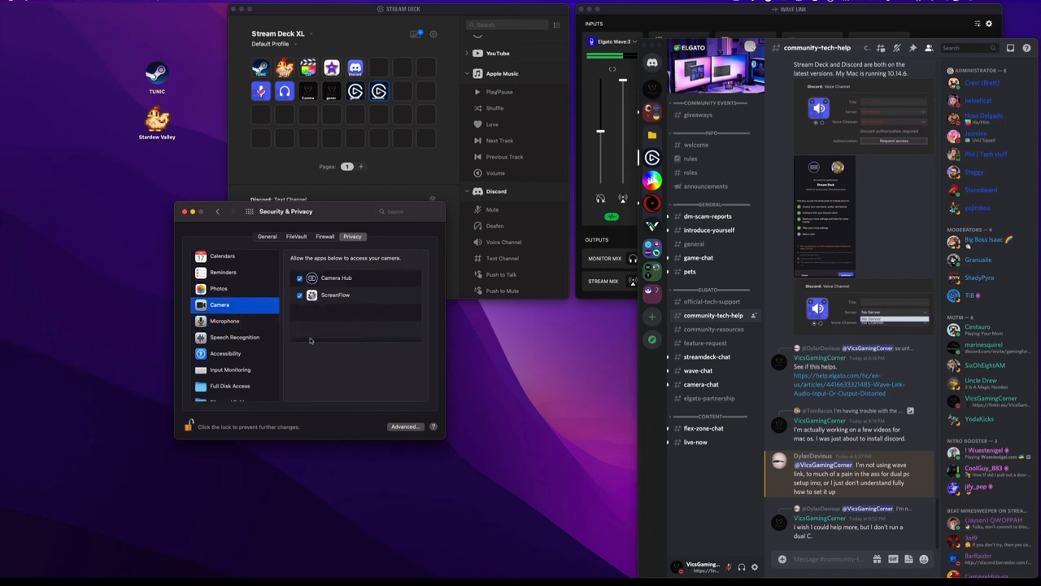
left_click(218, 288)
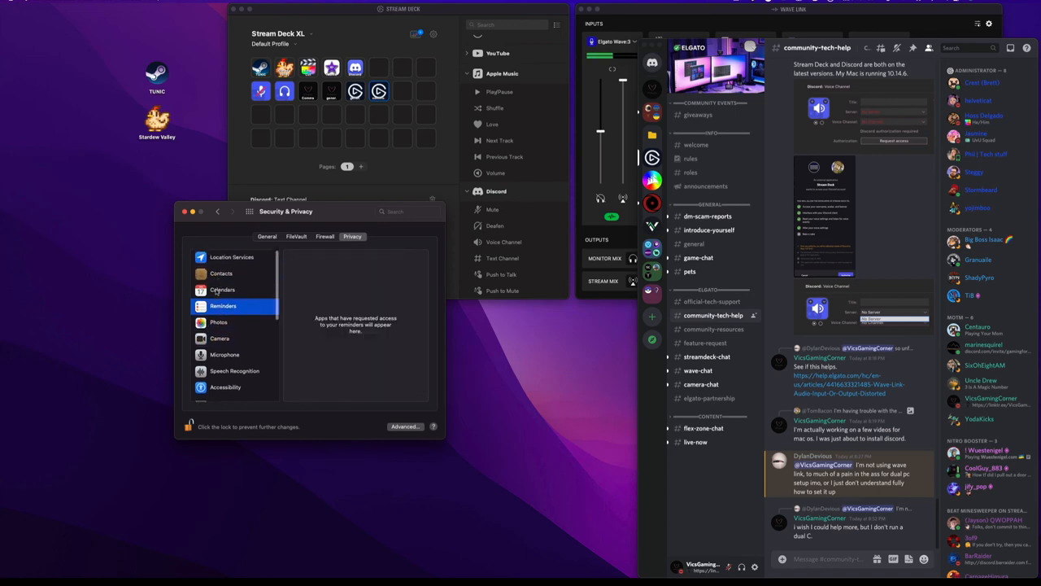
left_click(221, 274)
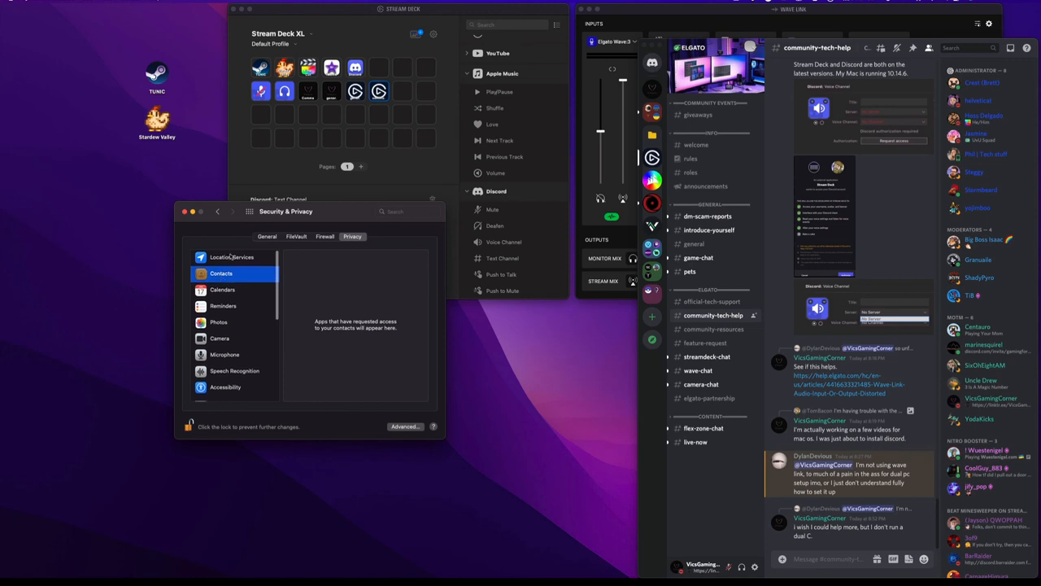
- Show the Location Services app list and look through its entries
left_click(231, 257)
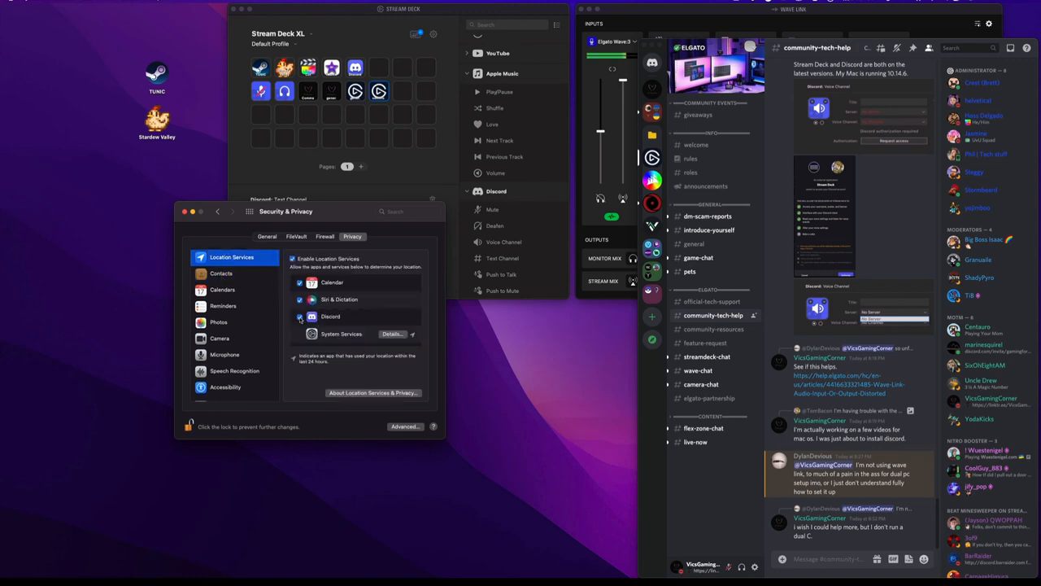
left_click(299, 316)
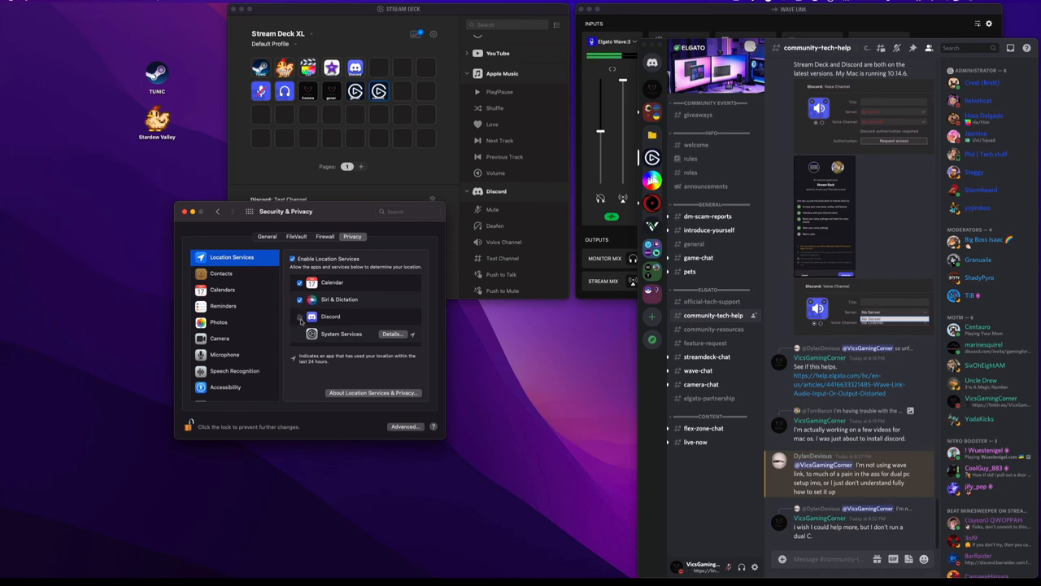
left_click(299, 316)
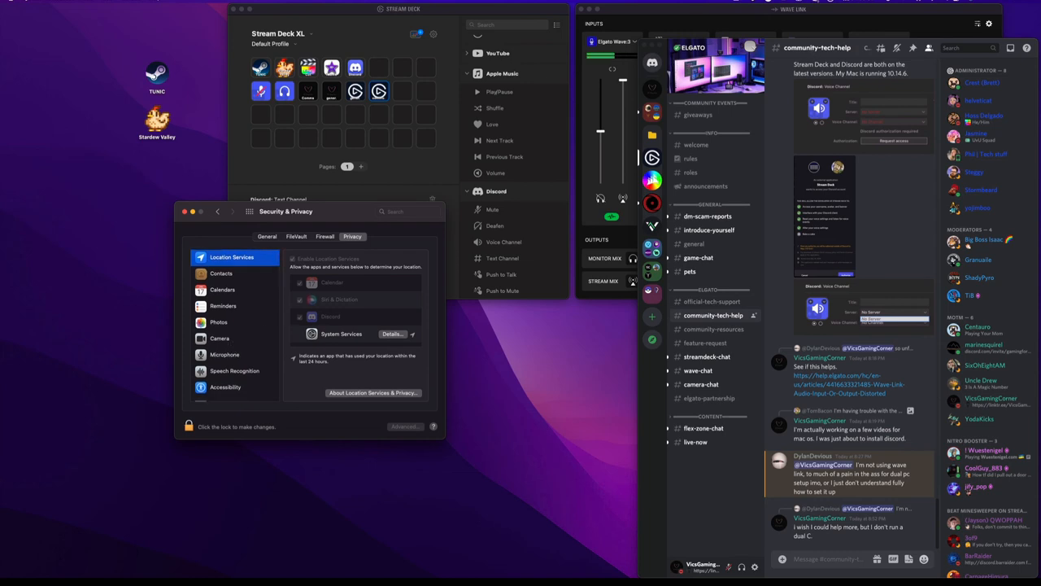
scroll("down", 3)
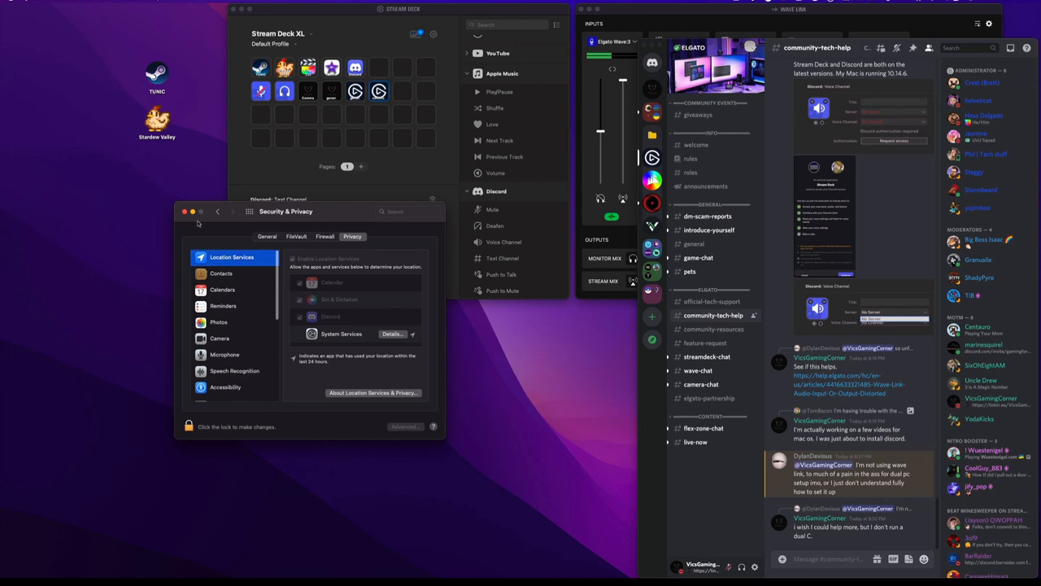
- Back in Stream Deck, set the selected text-channel key to the server's general channel
left_click(186, 211)
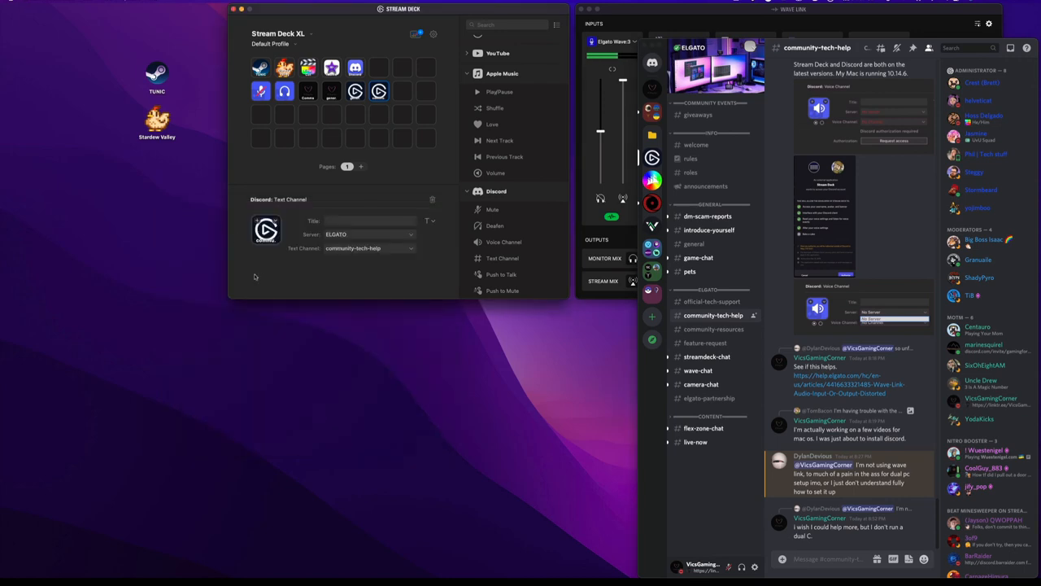
mouse_move(504, 235)
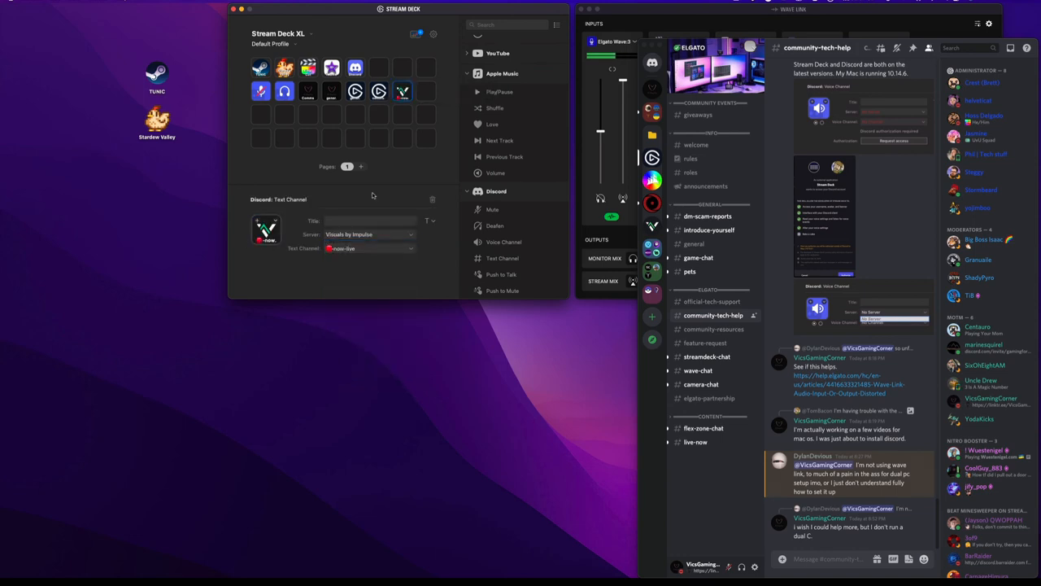
left_click(371, 247)
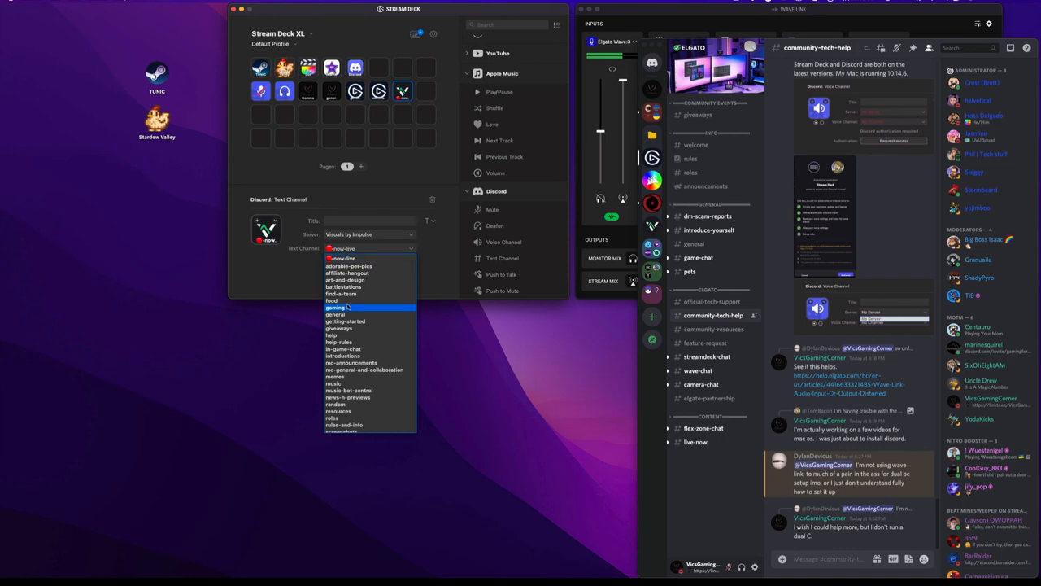
left_click(335, 314)
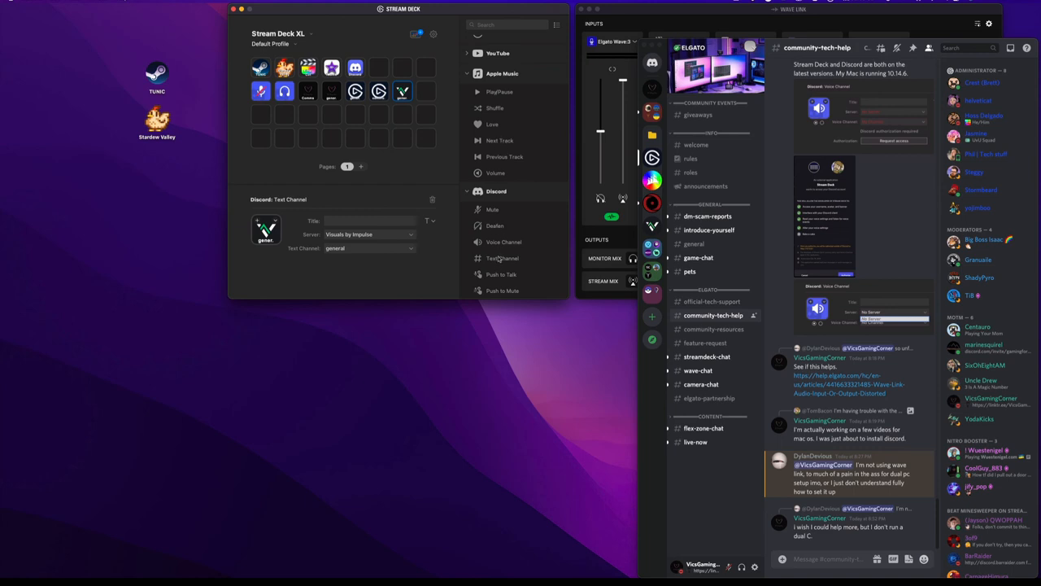
- Start another Discord text-channel key with its server set to Visuals by Impulse
left_click(426, 91)
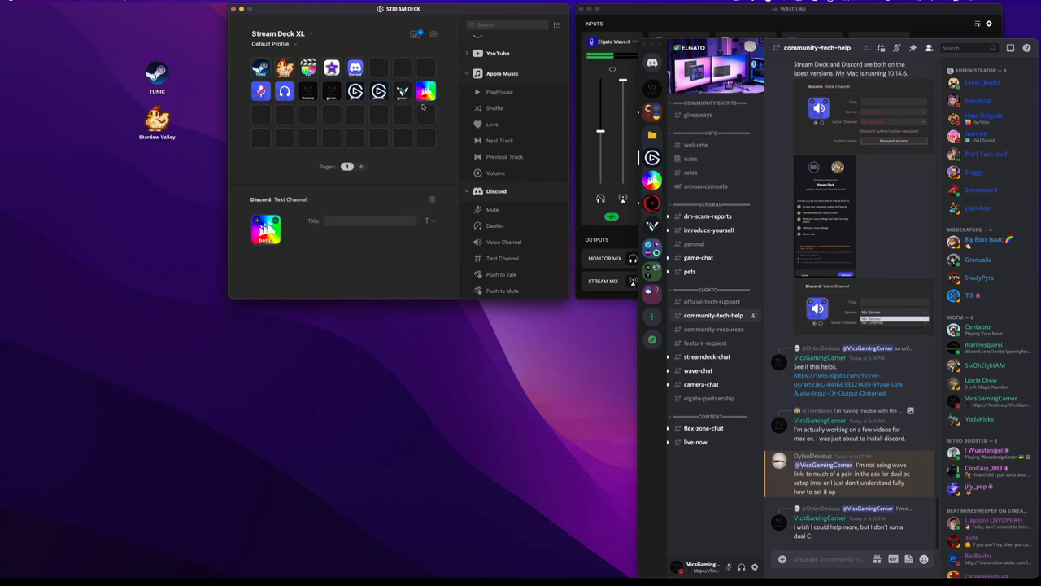
left_click(369, 235)
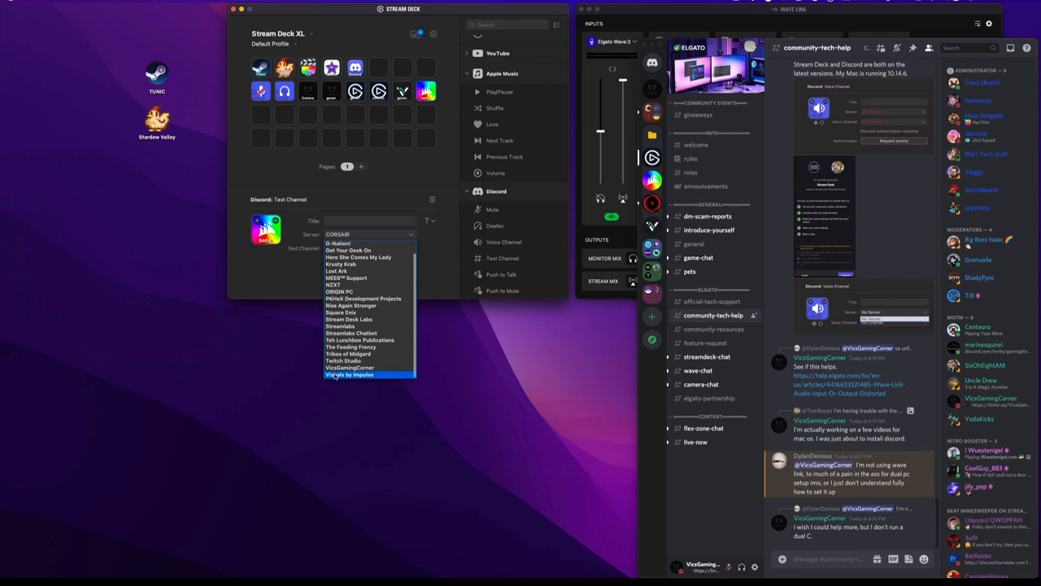
left_click(348, 374)
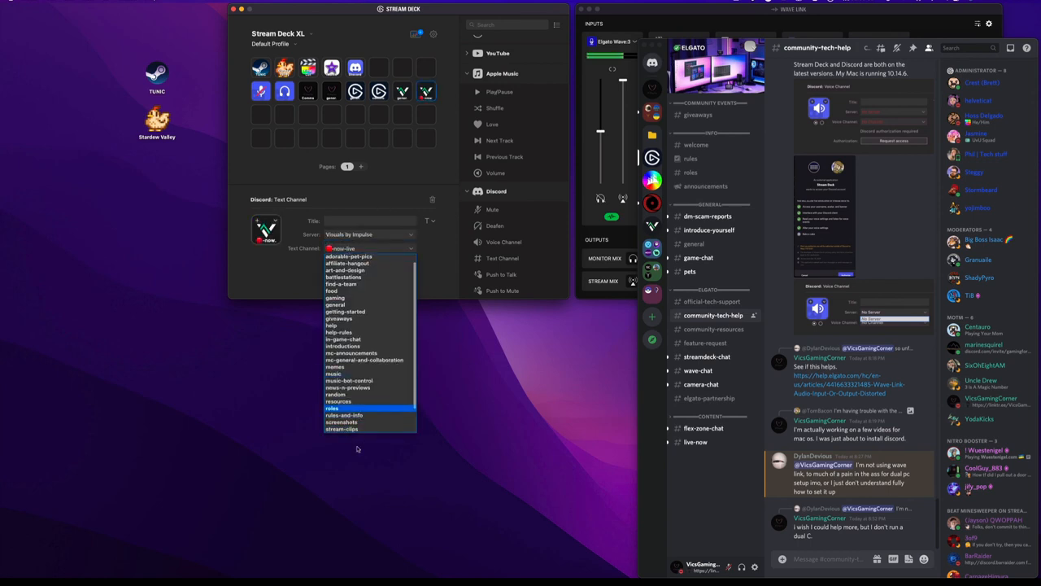
scroll("down", 3)
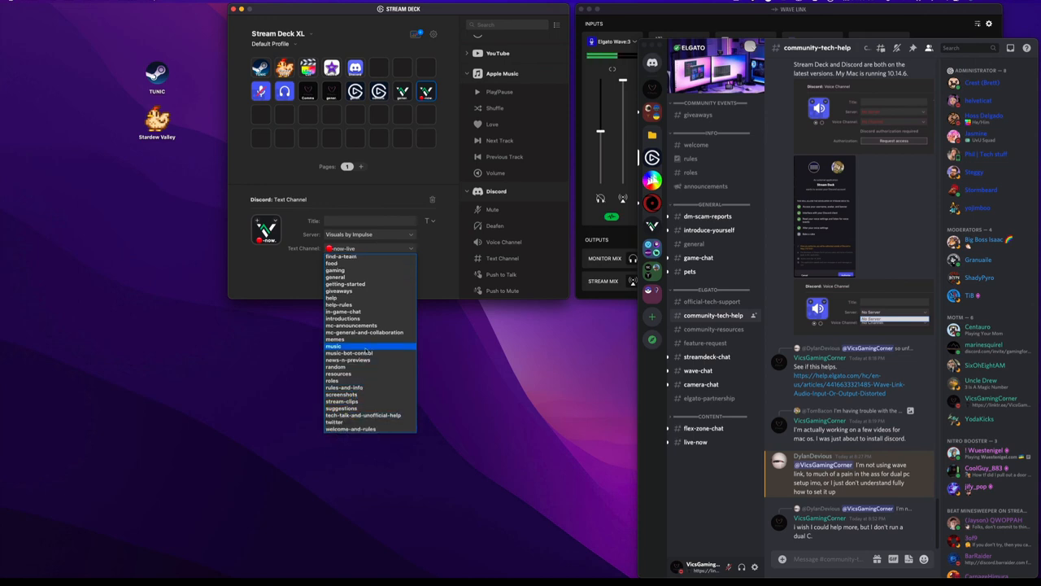
scroll("up", 3)
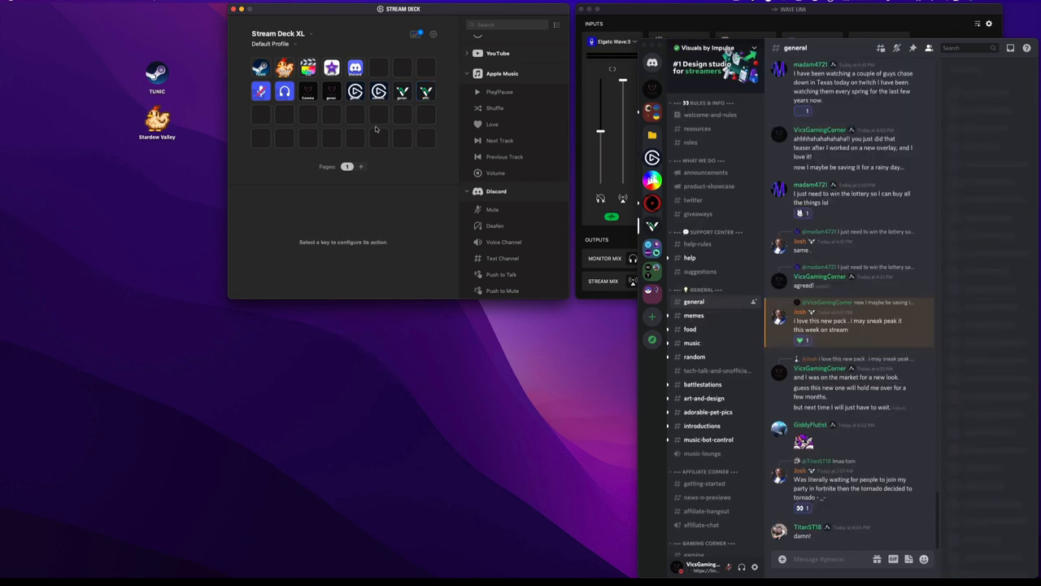
- Switch to Discord and show Visuals by Impulse's affiliate-hangout channel
left_click(929, 47)
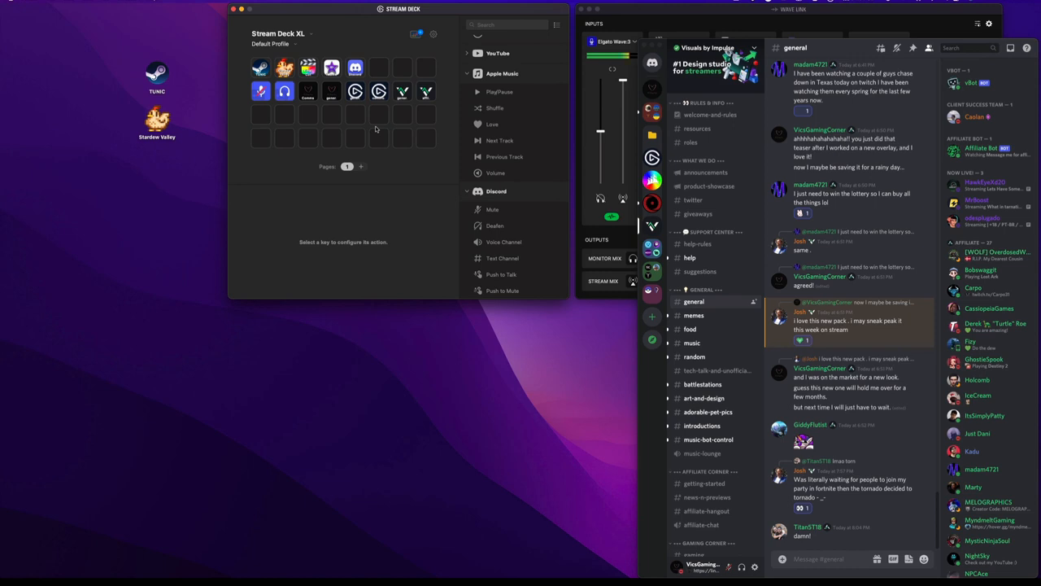
left_click(706, 511)
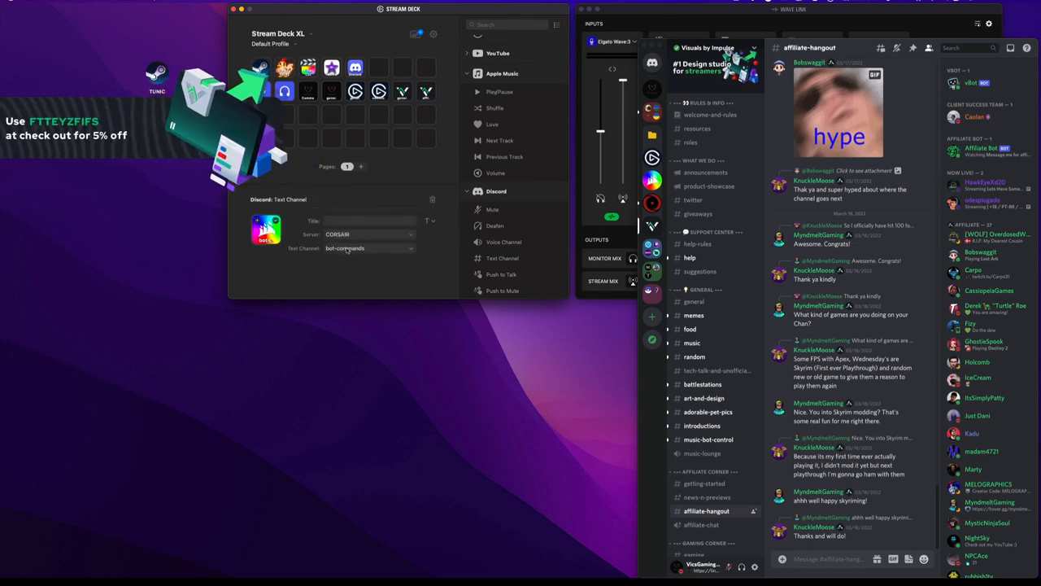
- Set the CORSAIR text-channel key to the casual channel
left_click(371, 248)
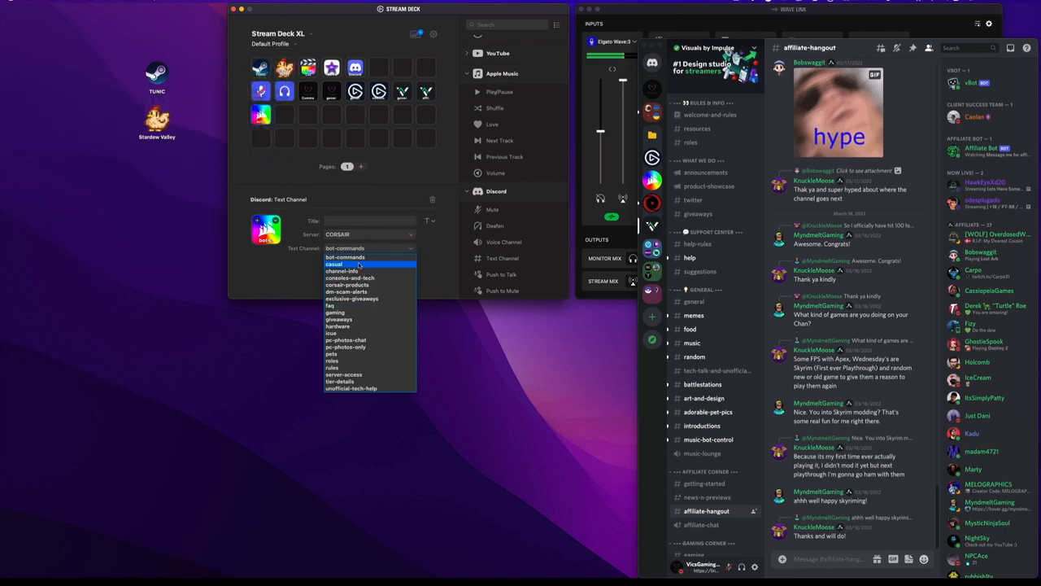
left_click(334, 263)
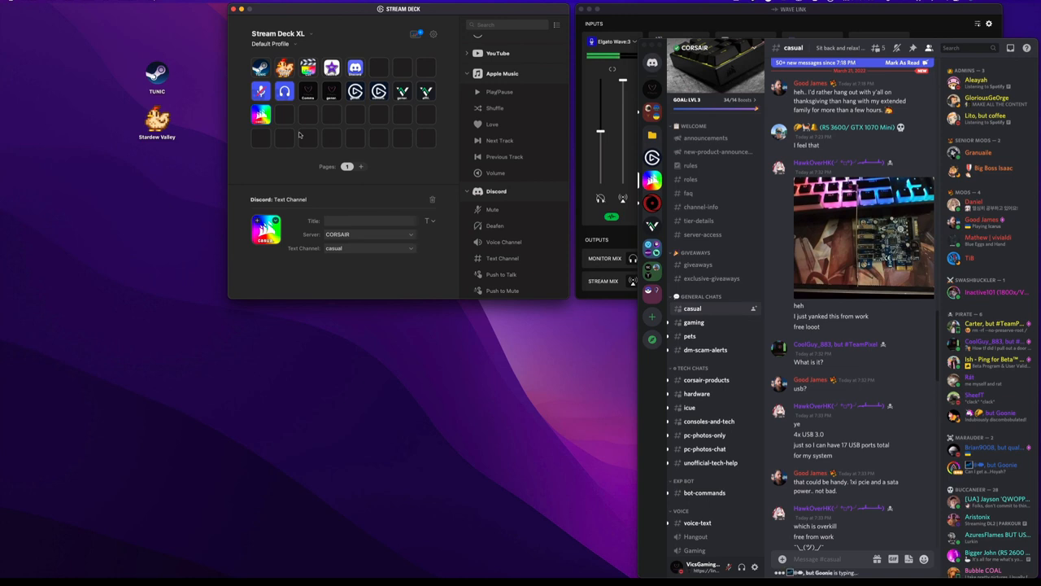
mouse_move(358, 182)
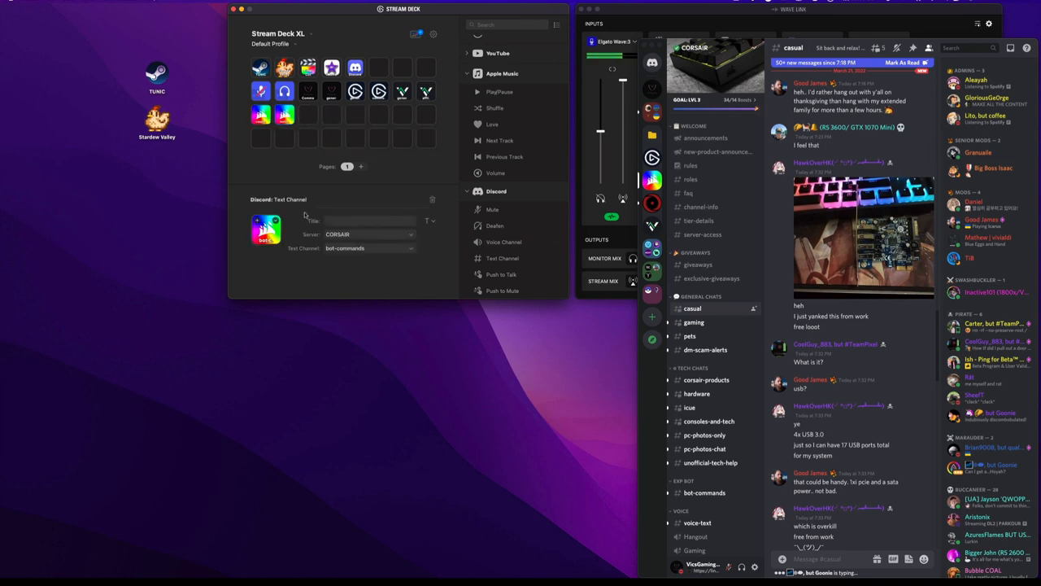
- Set the next CORSAIR key to unofficial-tech-help and select an empty slot
left_click(367, 234)
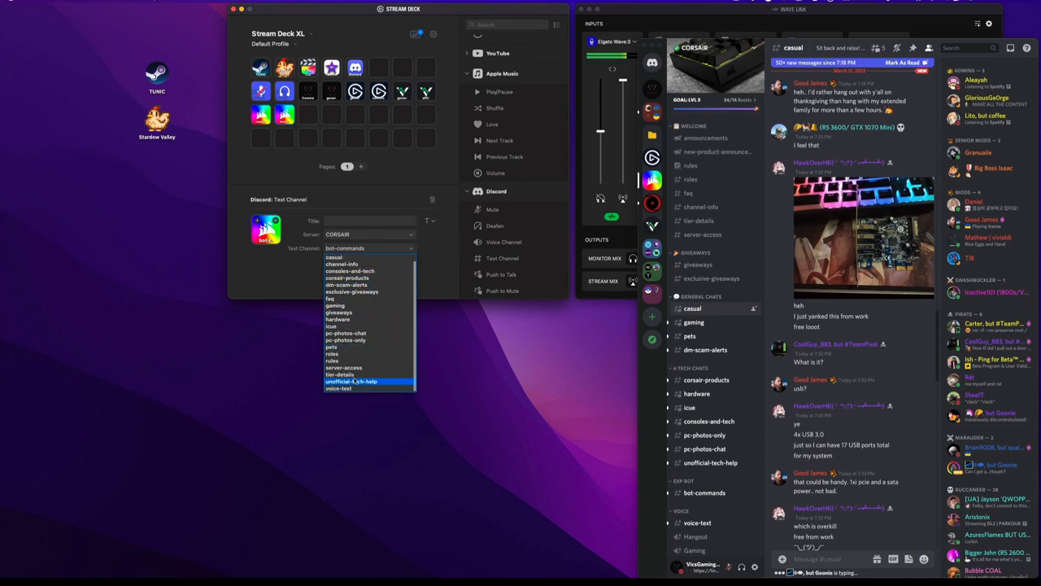
left_click(352, 381)
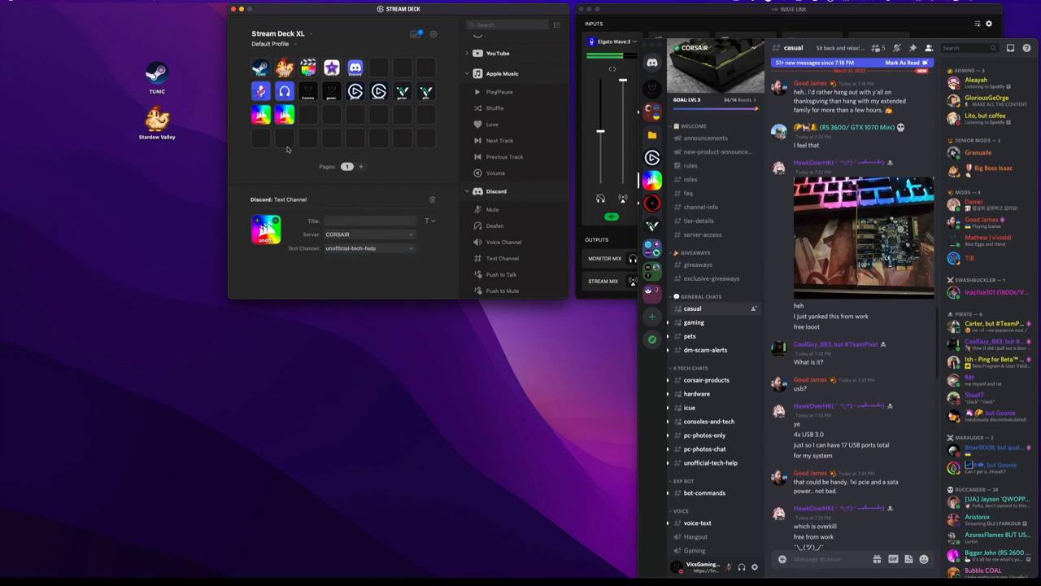
left_click(284, 139)
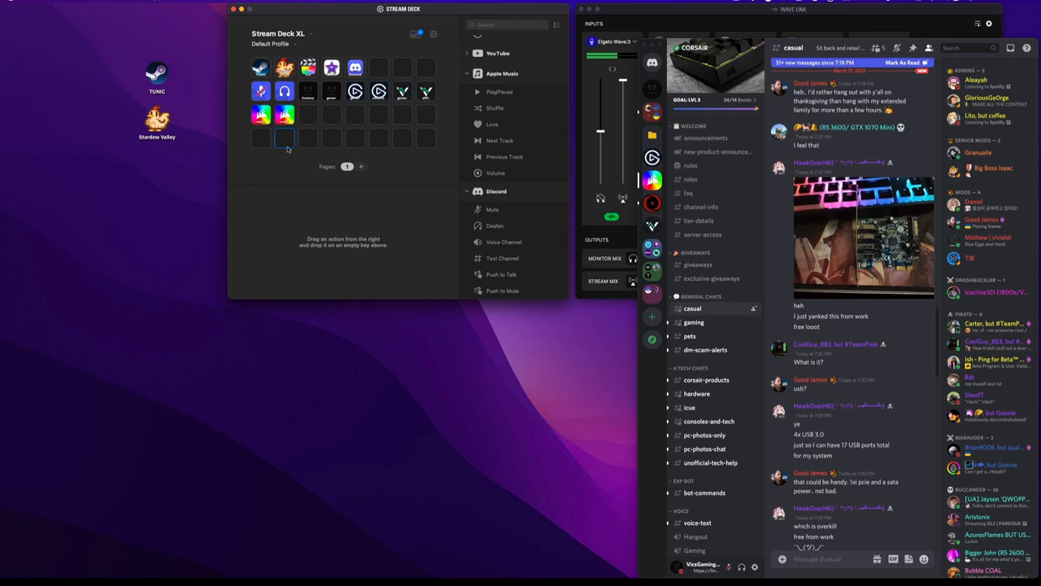
- Show the CORSAIR unofficial-tech-help channel in Discord and scroll through its messages
left_click(709, 462)
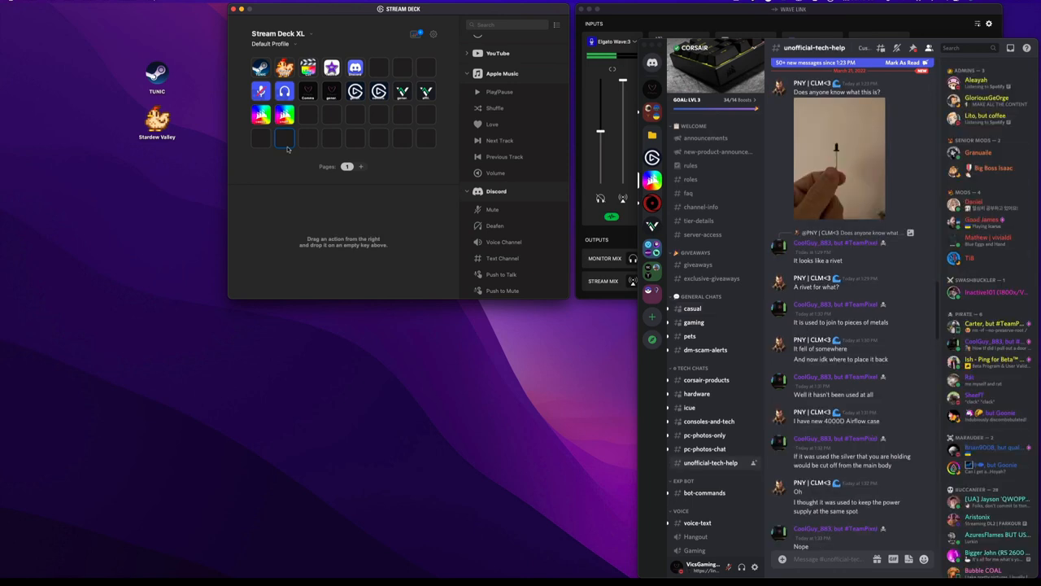
scroll("down", 3)
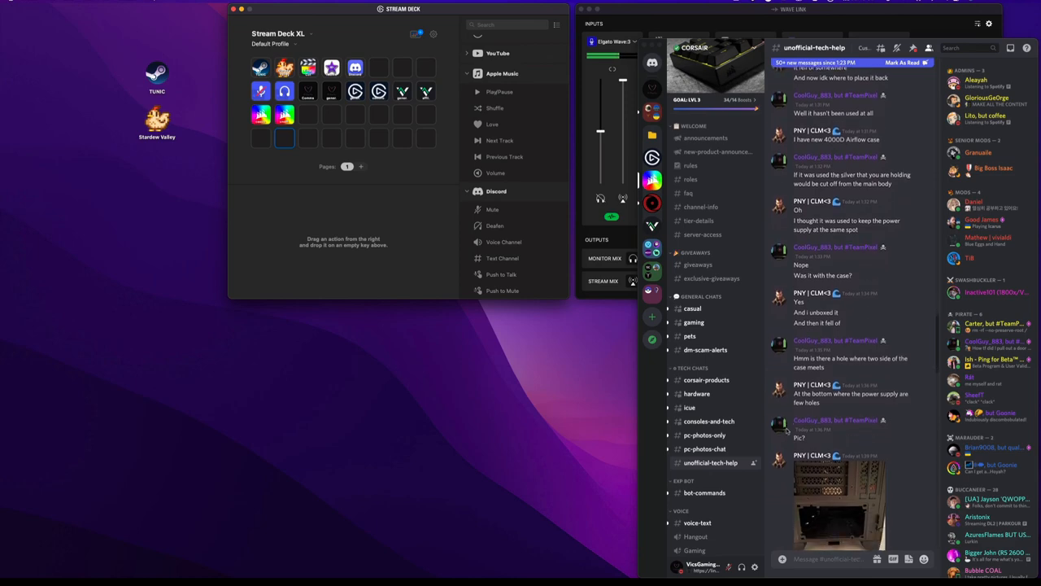
scroll("down", 3)
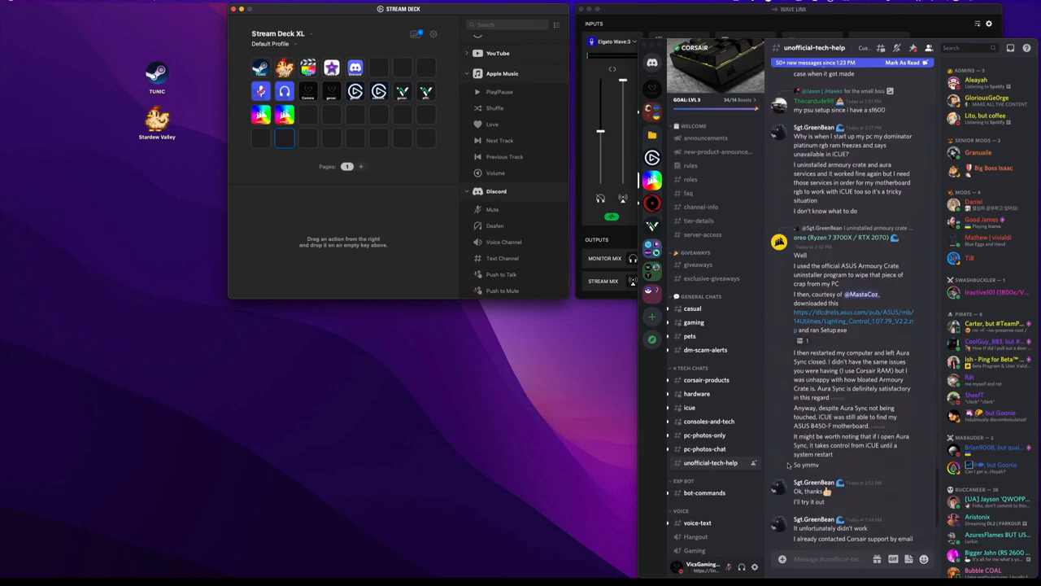
scroll("down", 3)
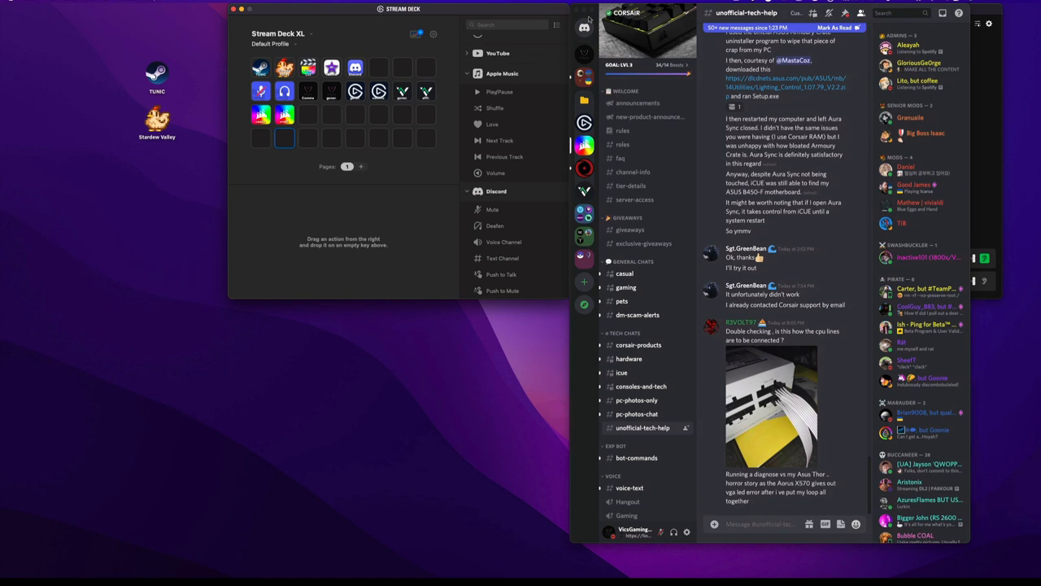
left_click(374, 127)
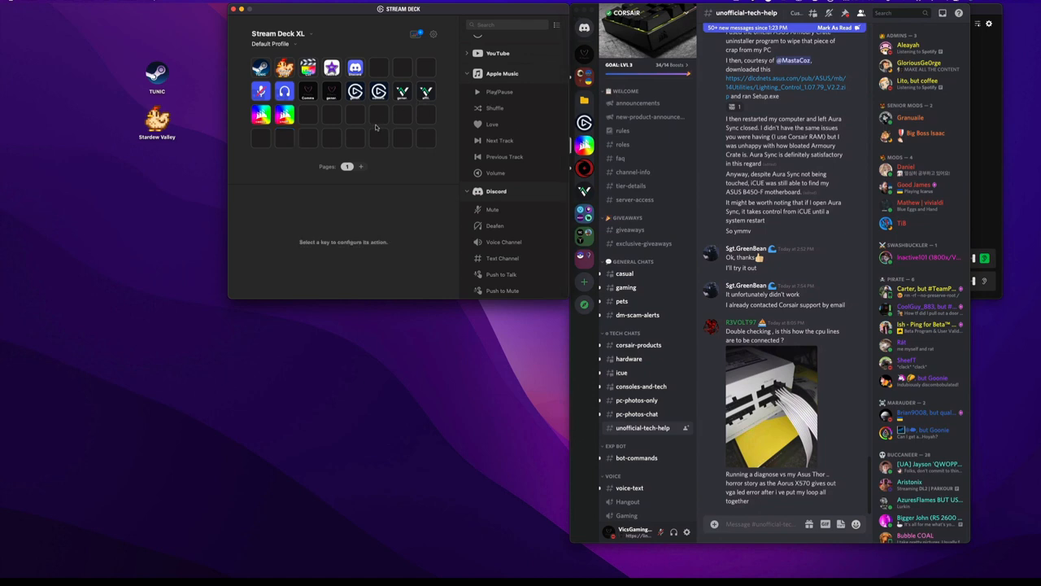
mouse_move(298, 147)
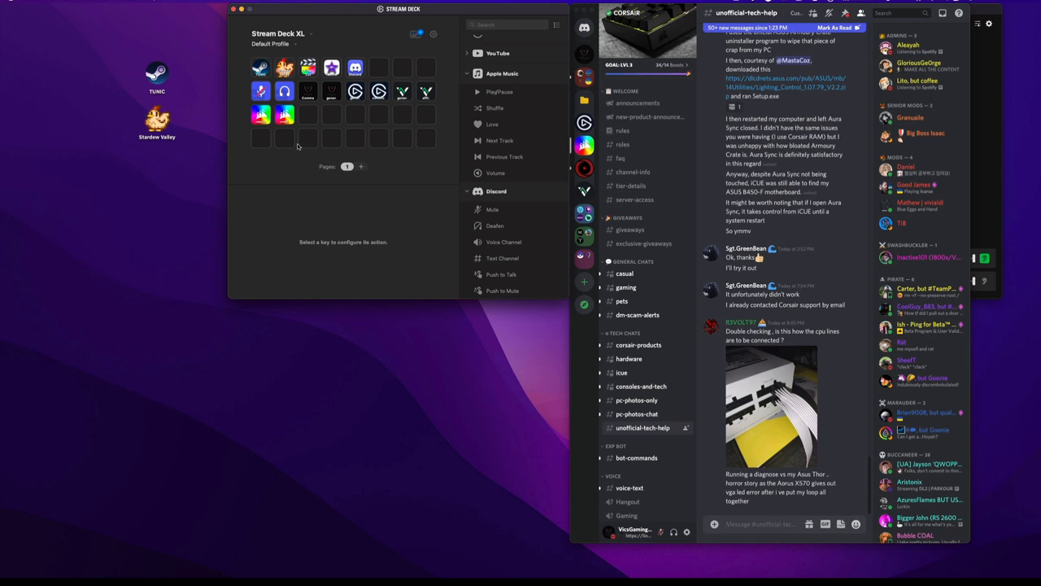
mouse_move(300, 146)
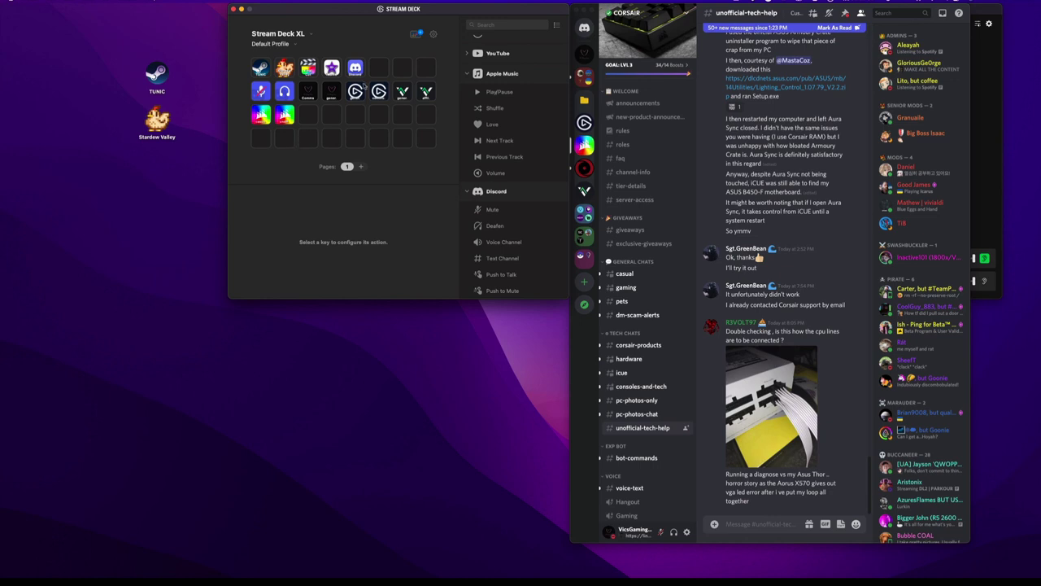